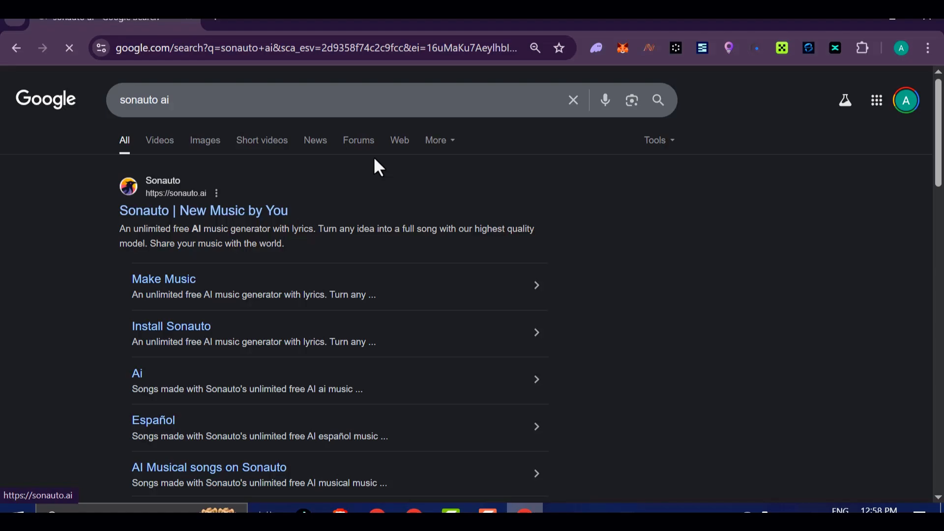
Step: Open the 'Sonauto | New Music by You' site from the Google results for sonauto ai
click(202, 210)
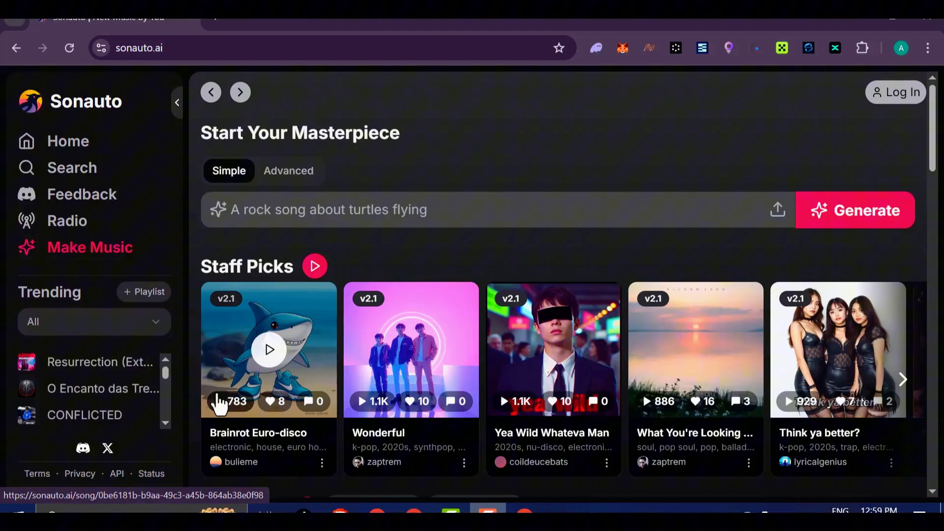
scroll(down, 3)
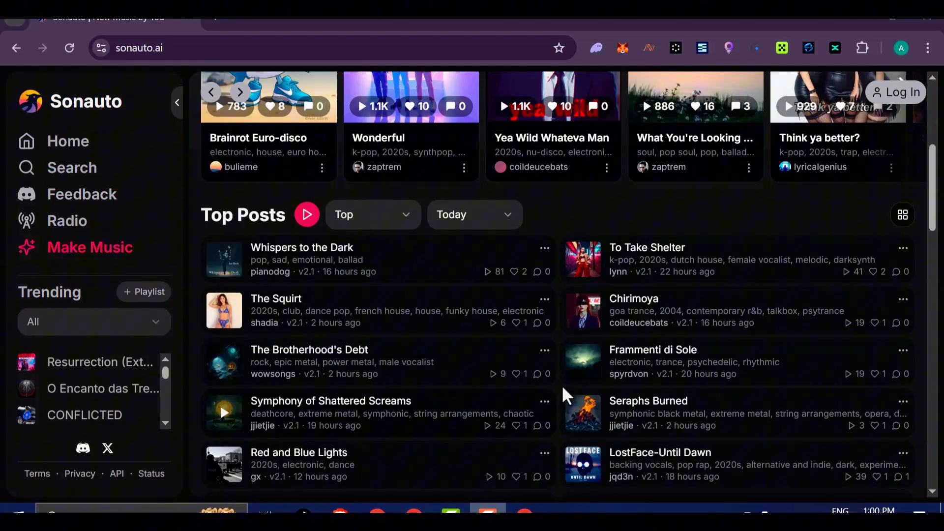
scroll(down, 3)
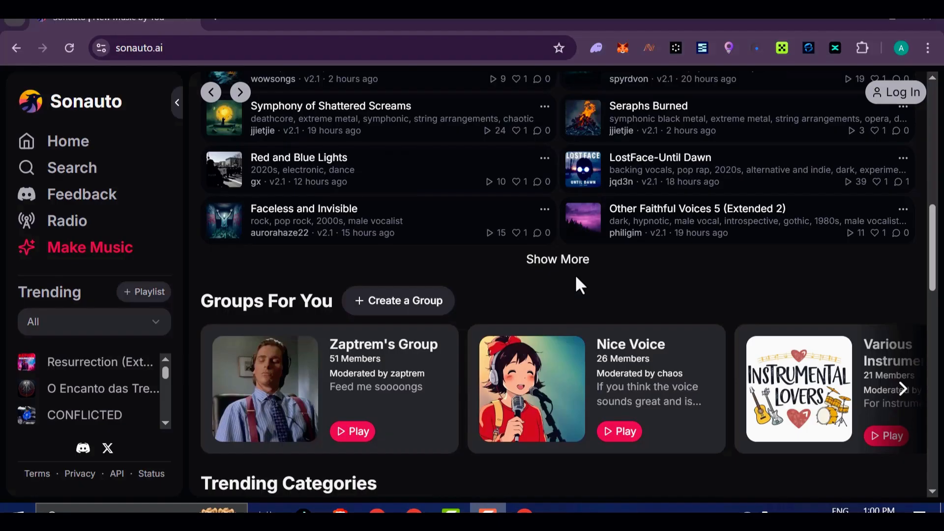
scroll(down, 3)
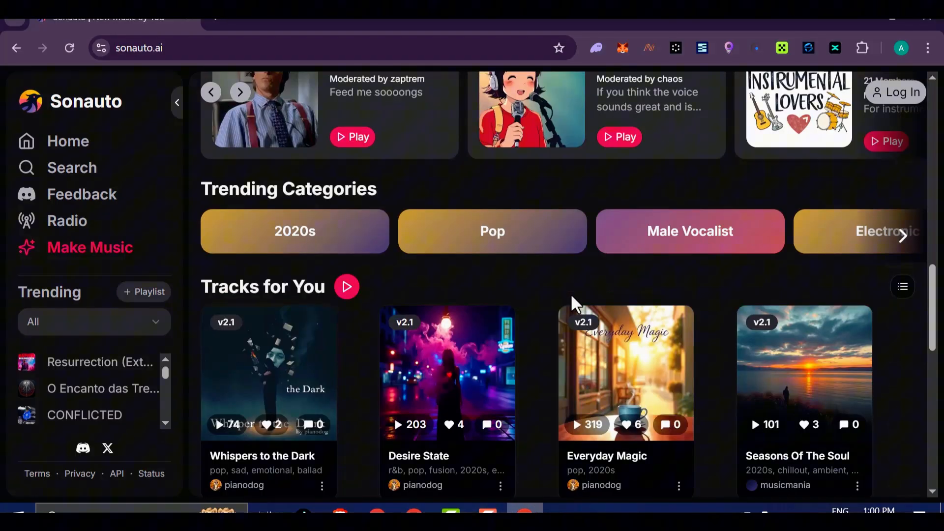
scroll(down, 3)
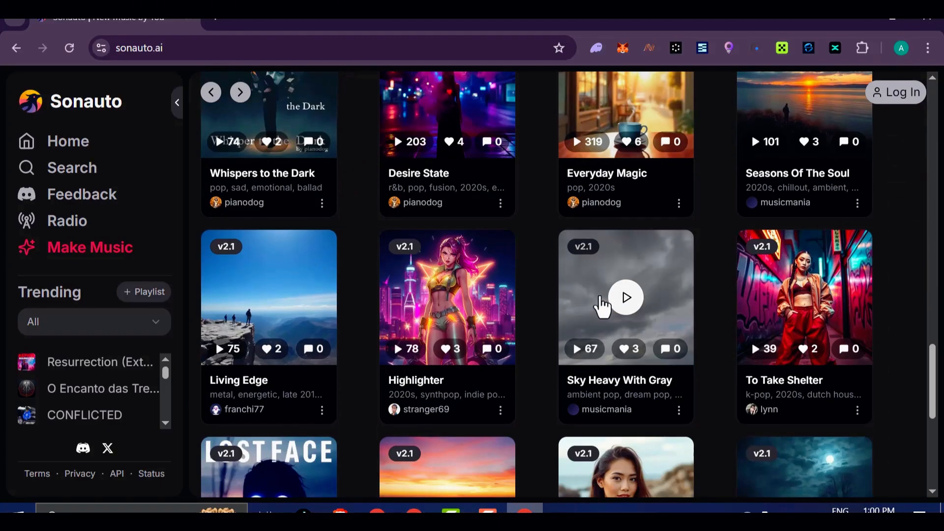
scroll(down, 3)
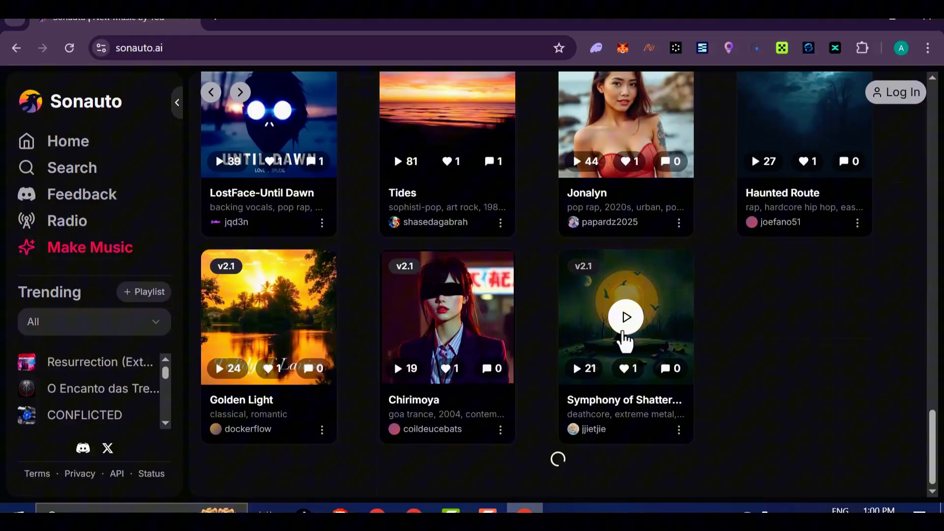
scroll(down, 3)
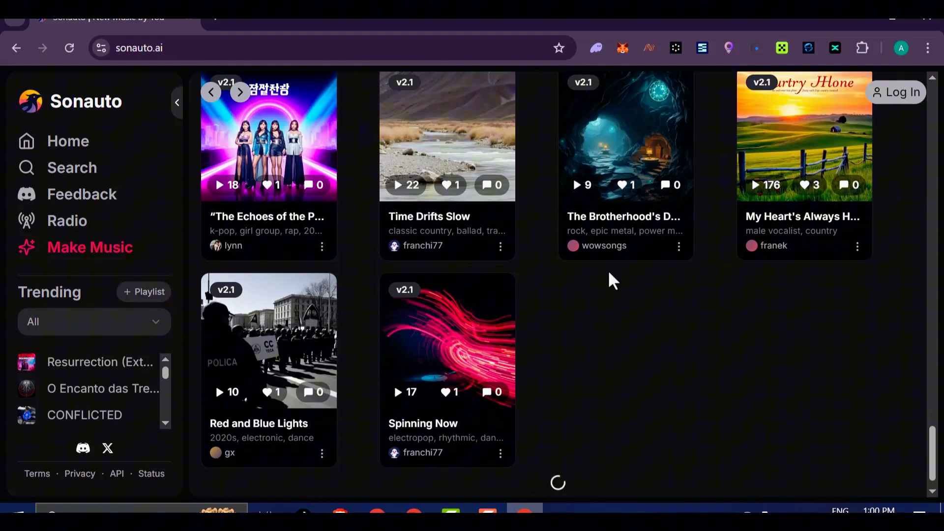
scroll(down, 3)
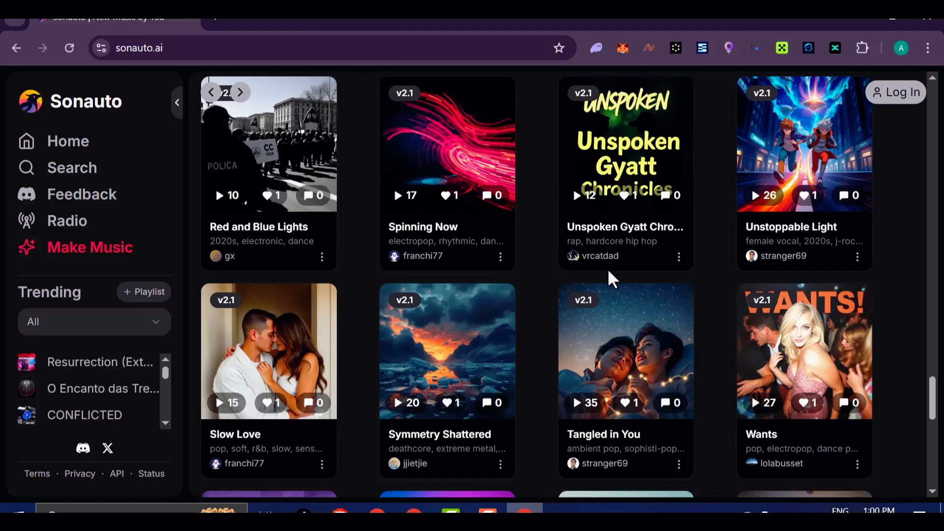
scroll(down, 3)
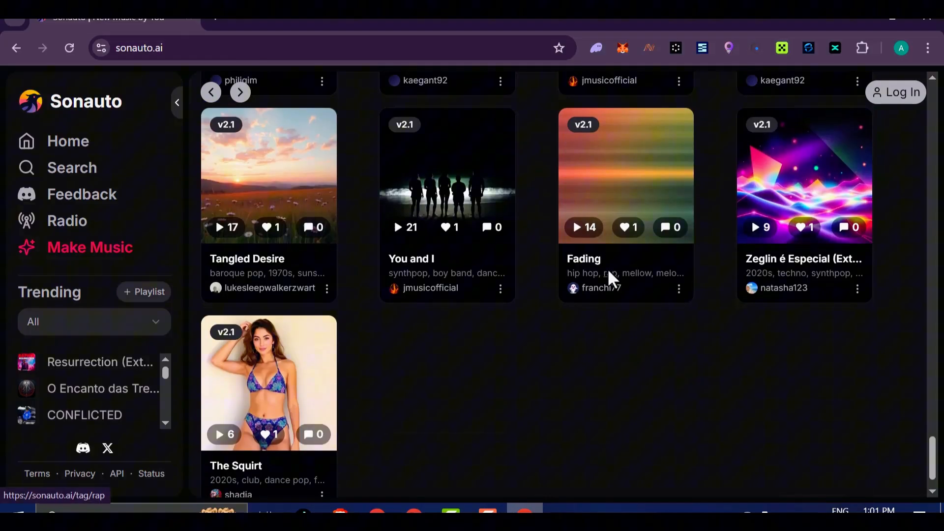
scroll(down, 3)
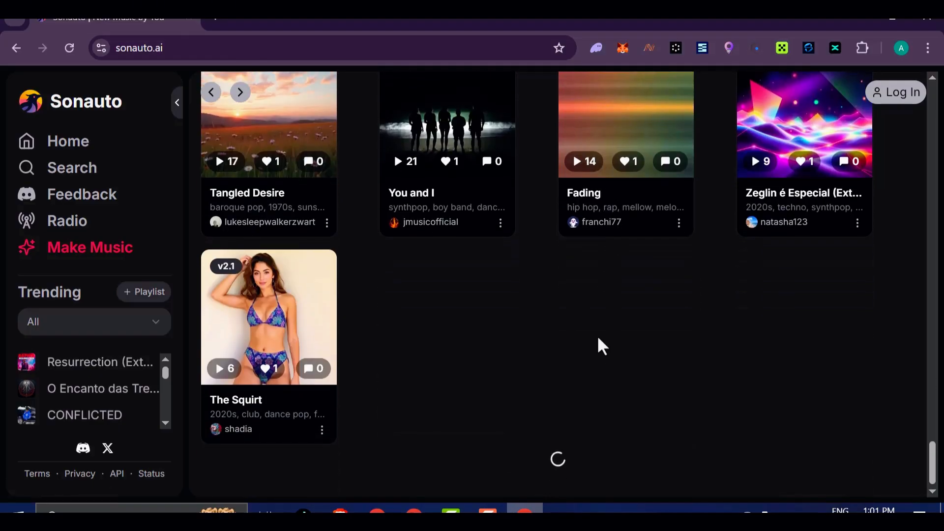
scroll(down, 3)
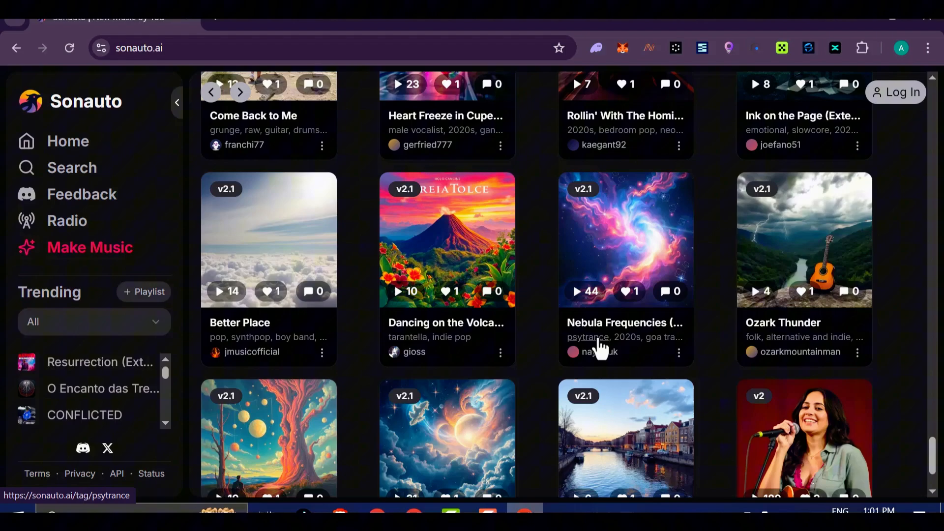
scroll(down, 3)
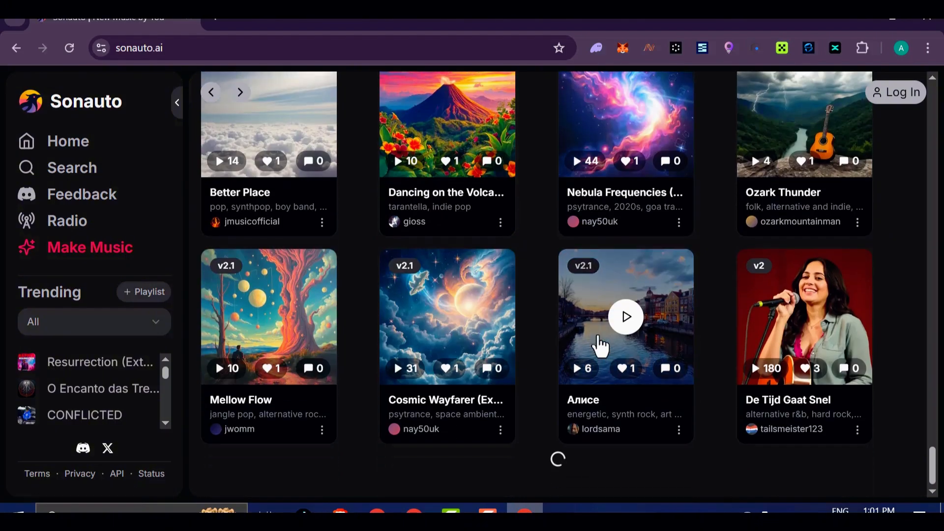
scroll(down, 3)
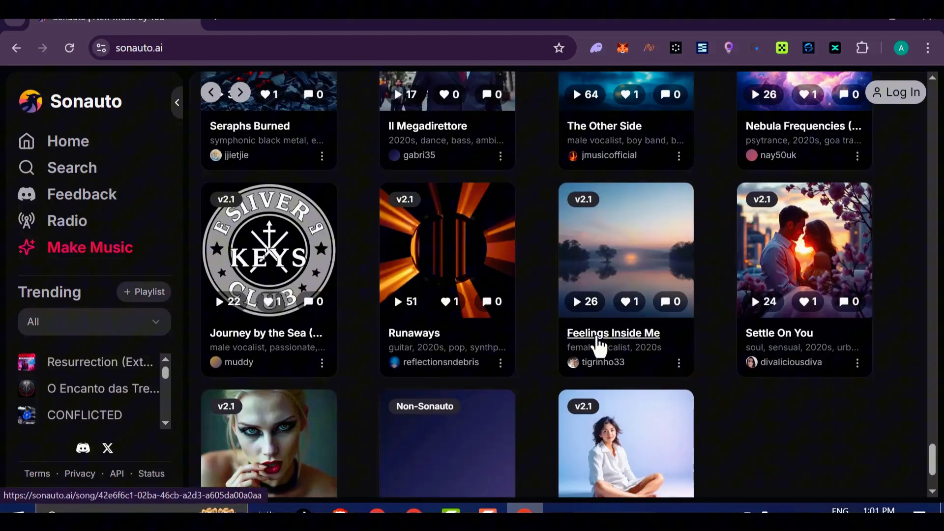
scroll(down, 3)
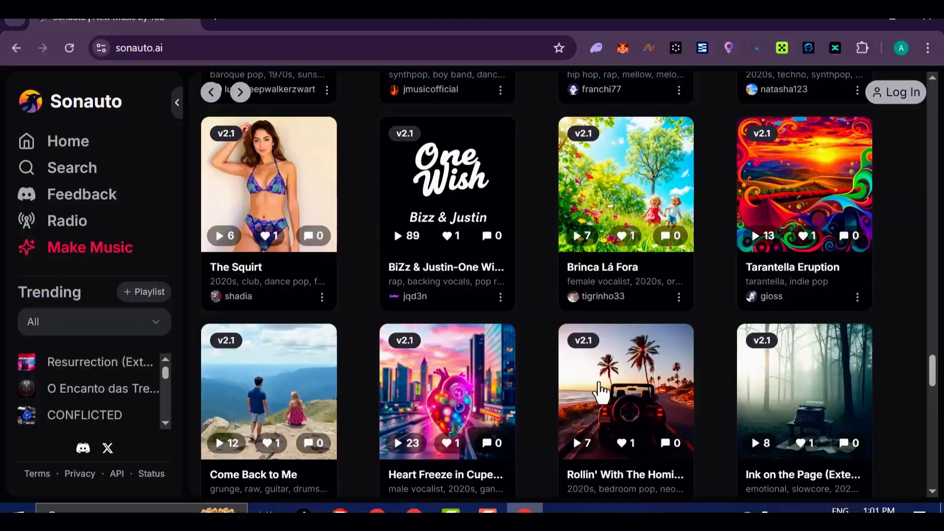
scroll(down, 3)
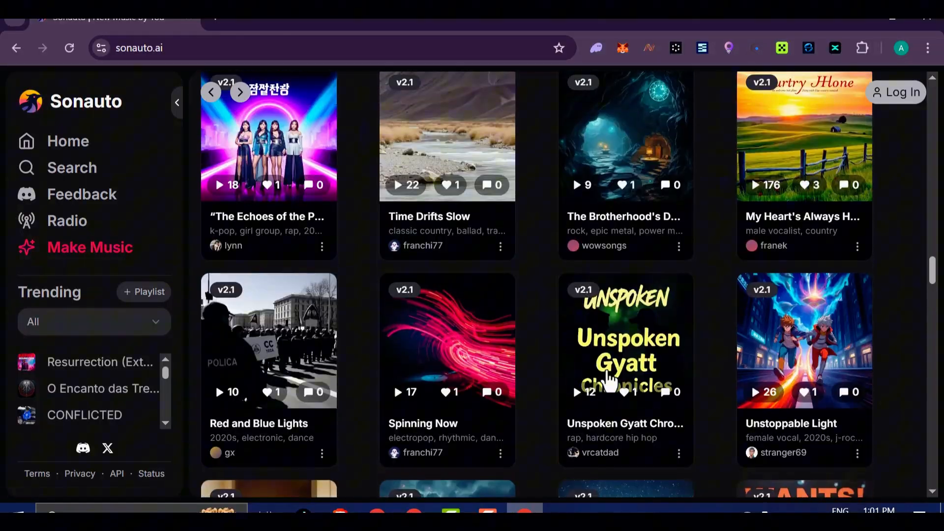
scroll(down, 3)
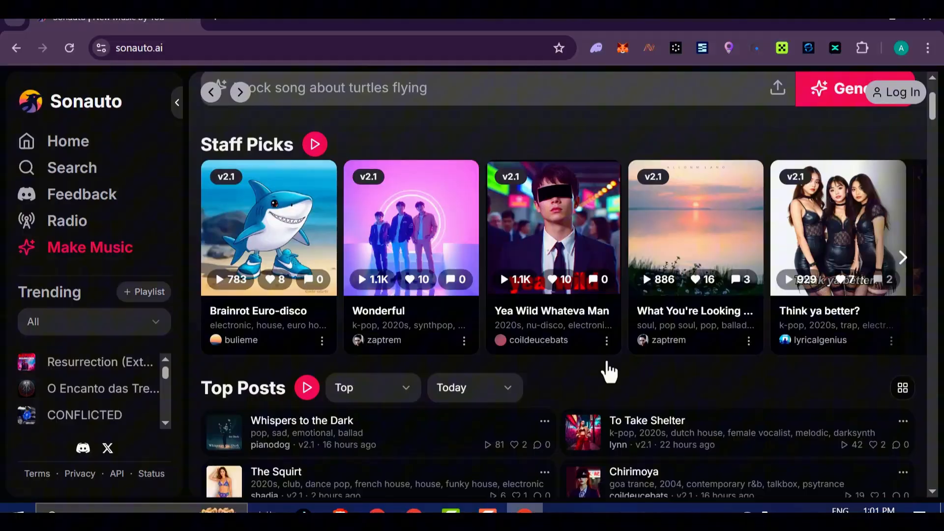
scroll(down, 3)
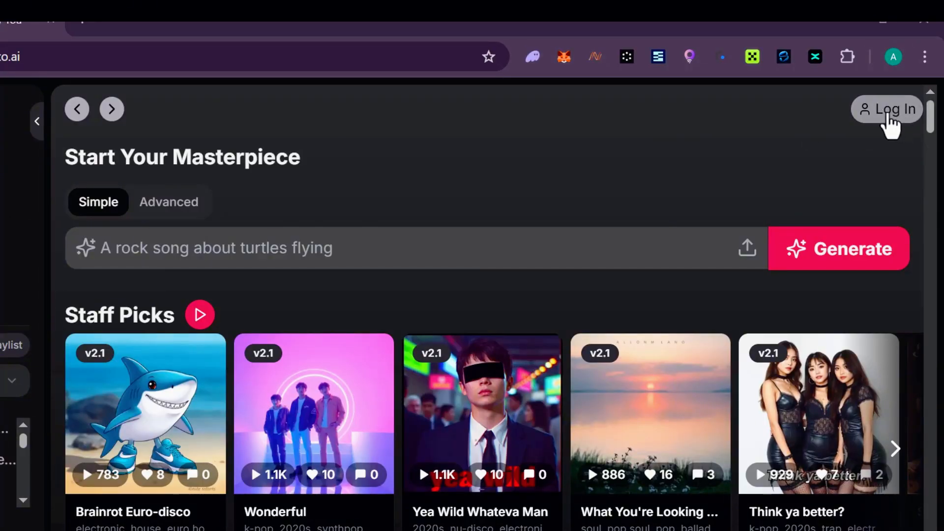
Step: Go to Sonauto's Log In page offering Google, Discord or email sign-in
click(886, 109)
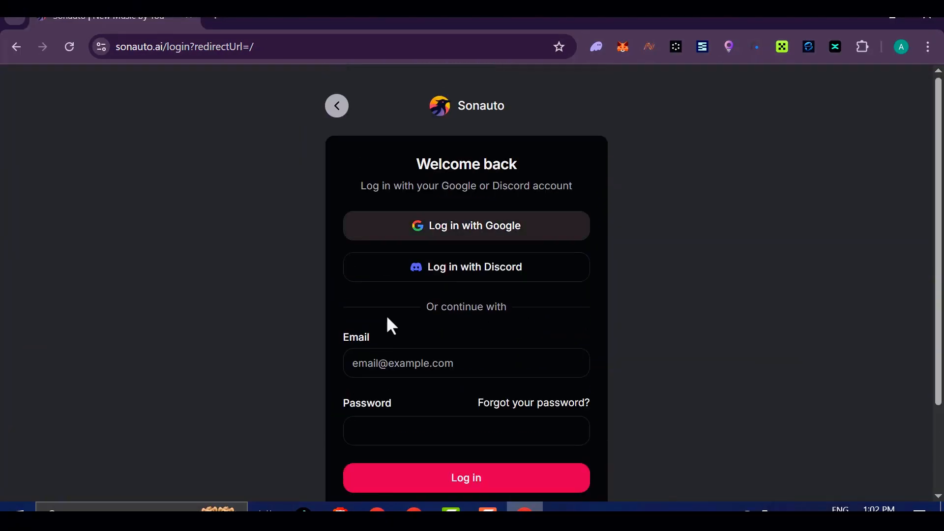
mouse_move(476, 241)
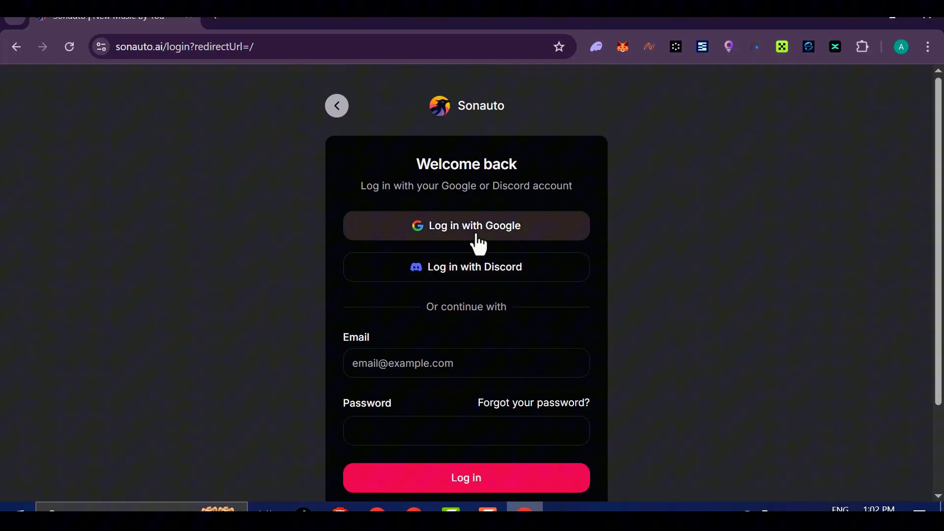
mouse_move(479, 232)
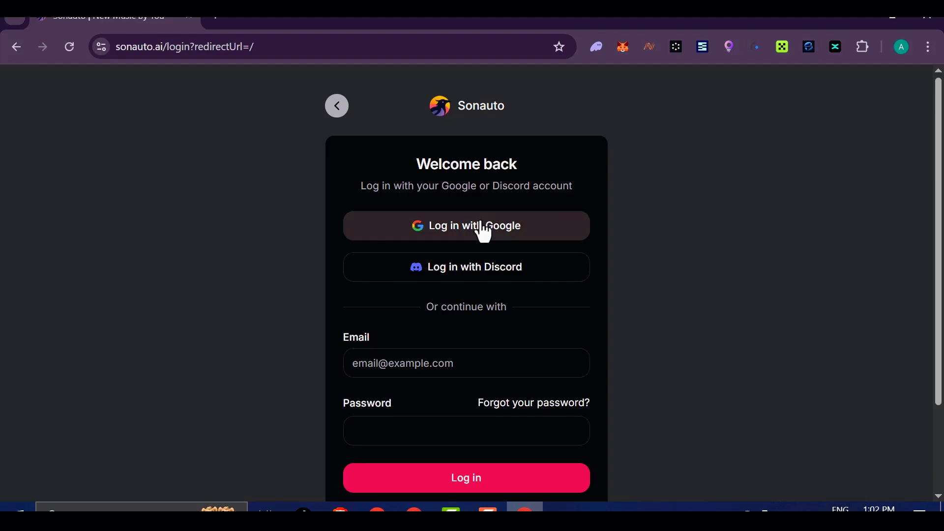
mouse_move(372, 183)
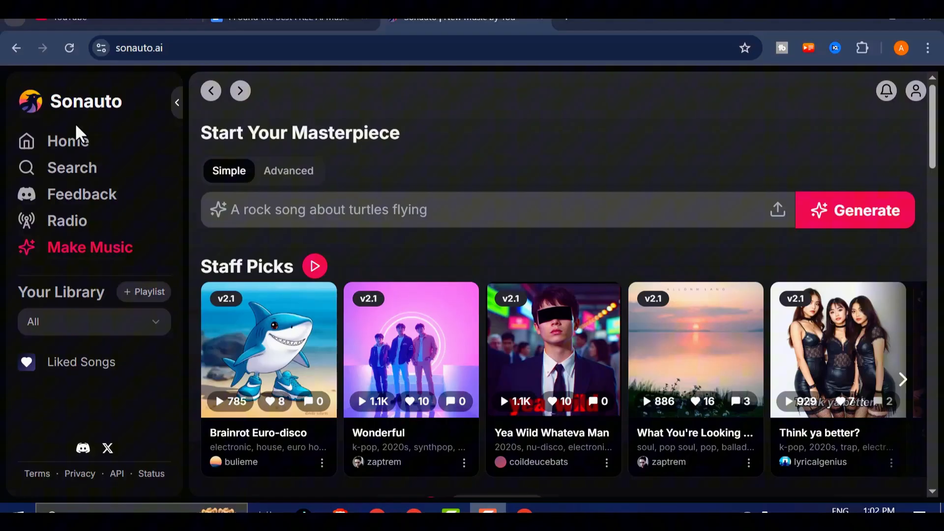
mouse_move(366, 286)
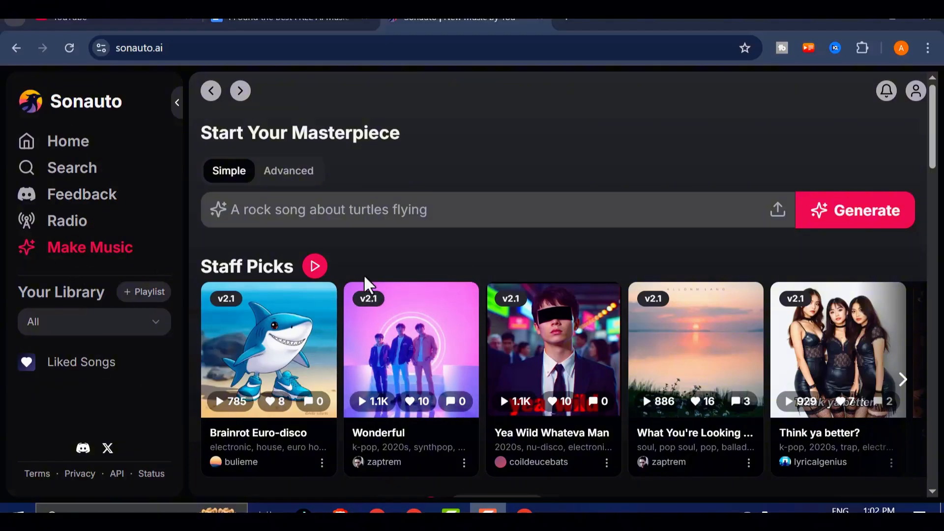
mouse_move(352, 202)
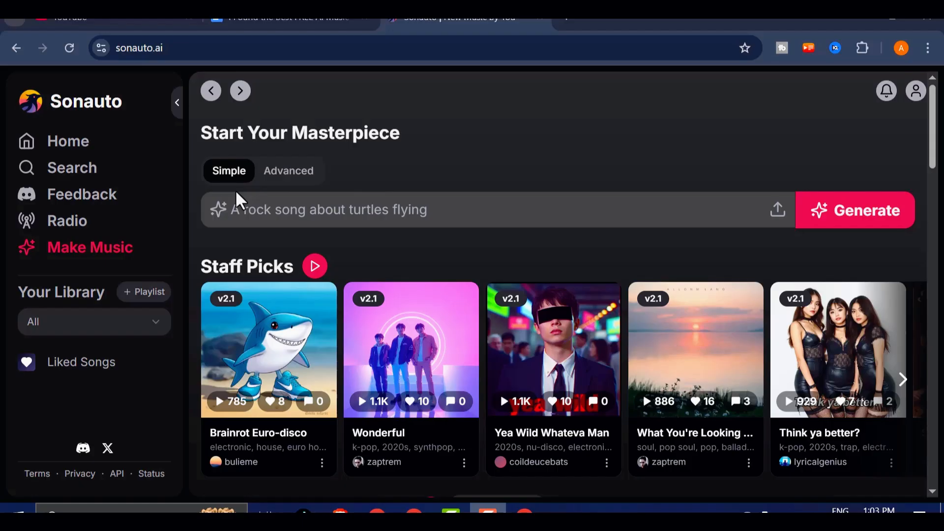
Step: Enter a heartfelt pop anthem prompt about bittersweetly falling for someone in Justin Bieber's voice and copy it
text(heartfelt pop anthem that captures the bittersweet feeling of falling for someone in the voice of Justi)
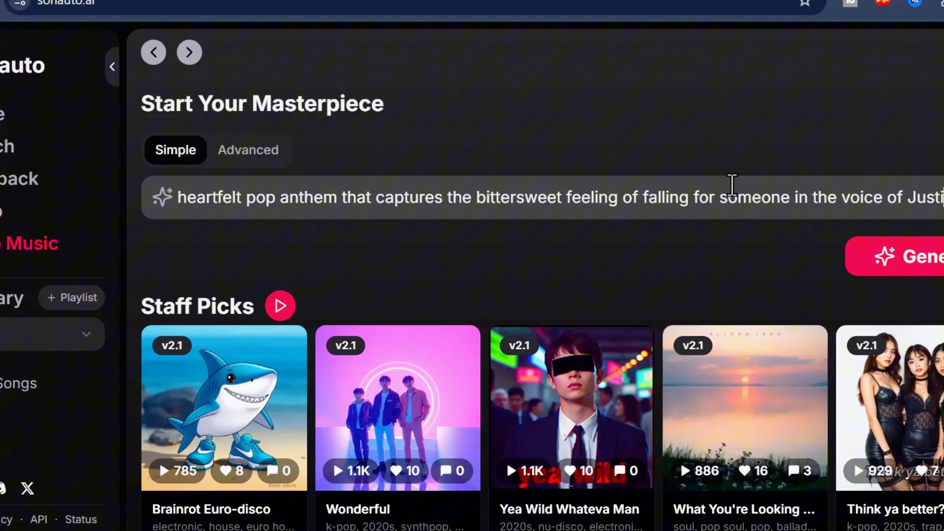
text(Beiber)
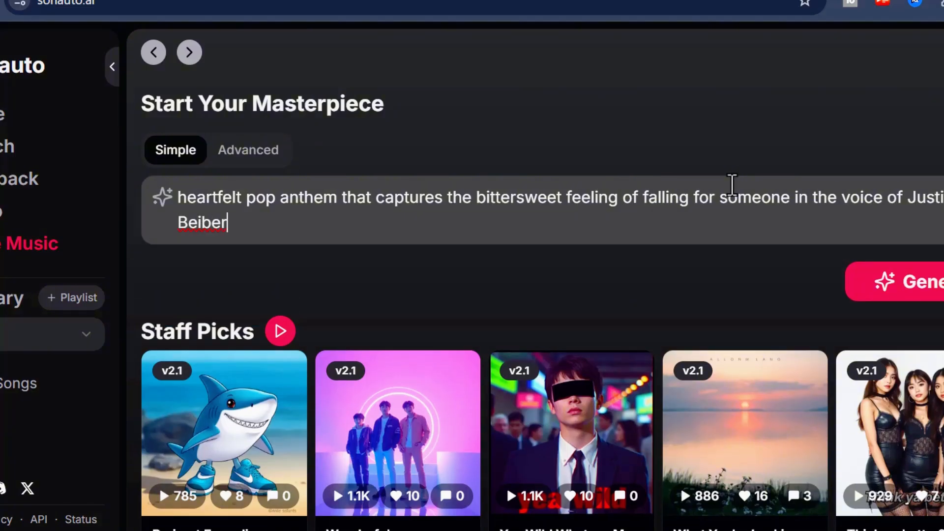
right_click(202, 221)
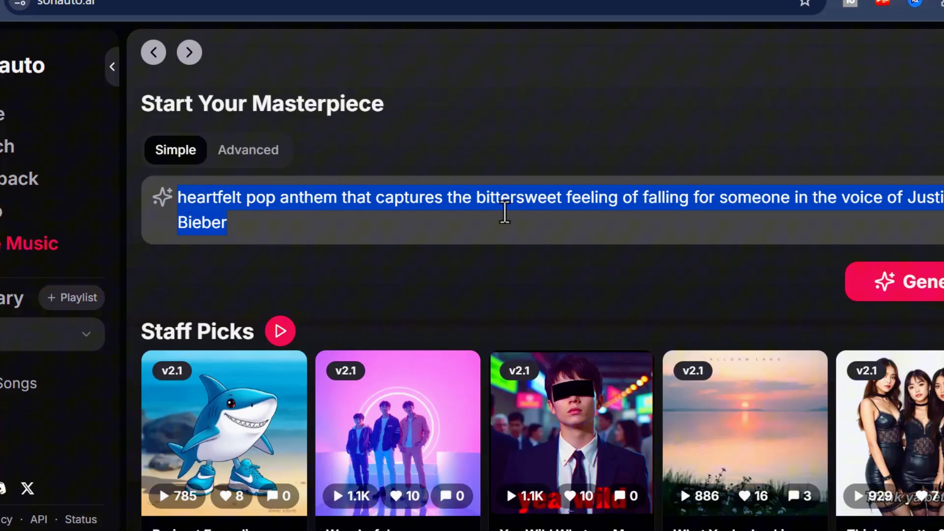
click(322, 196)
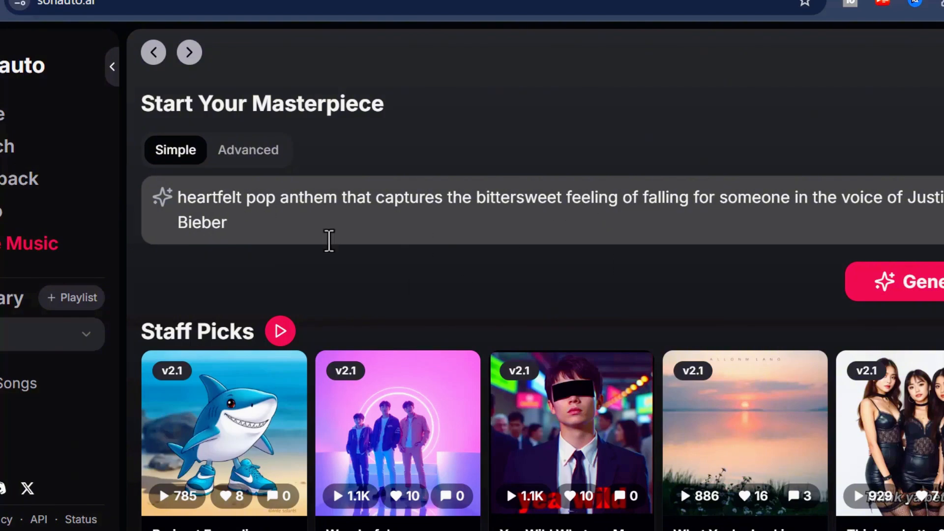
mouse_move(419, 126)
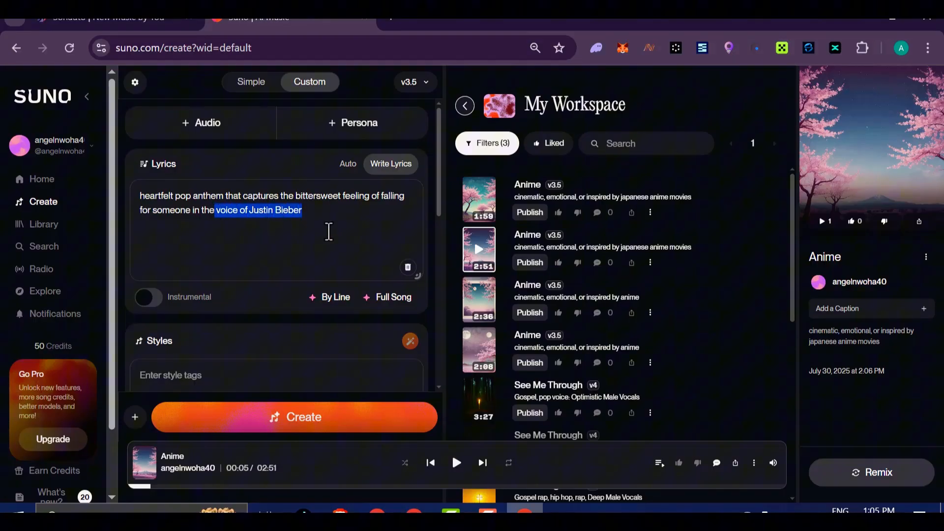
mouse_move(265, 251)
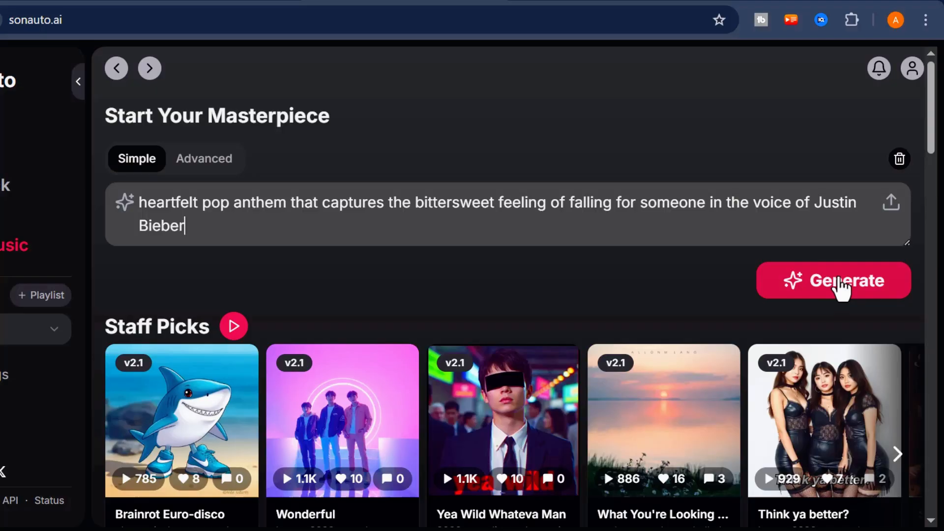
Step: Generate songs from the pop anthem prompt and play the first track, Lose My Guard
click(832, 280)
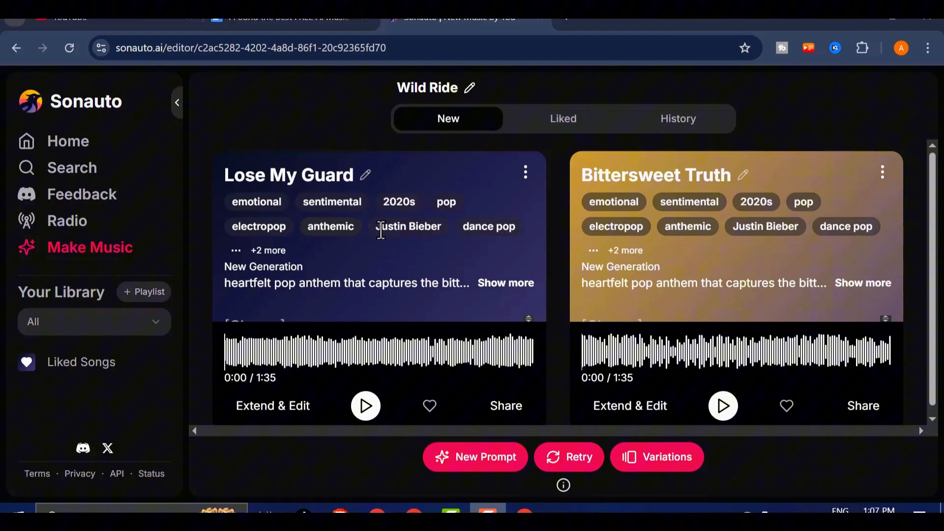
click(365, 405)
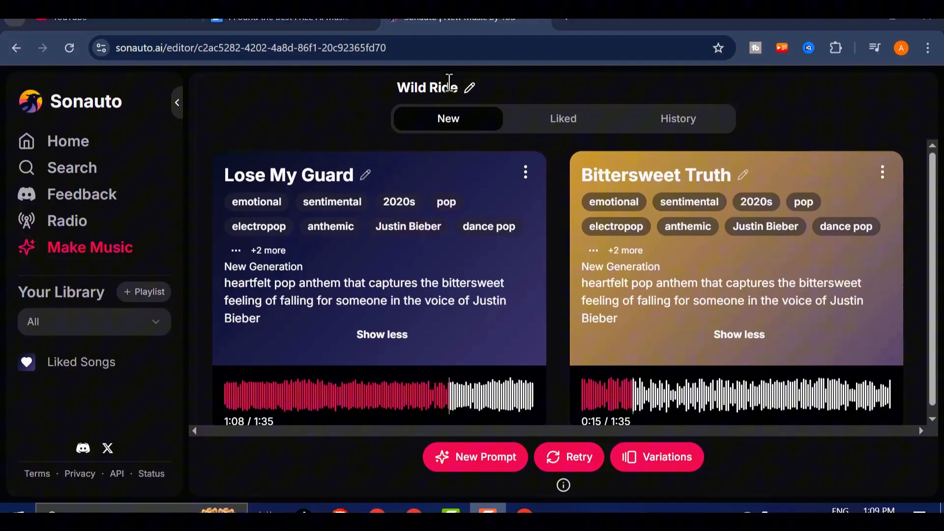
mouse_move(112, 264)
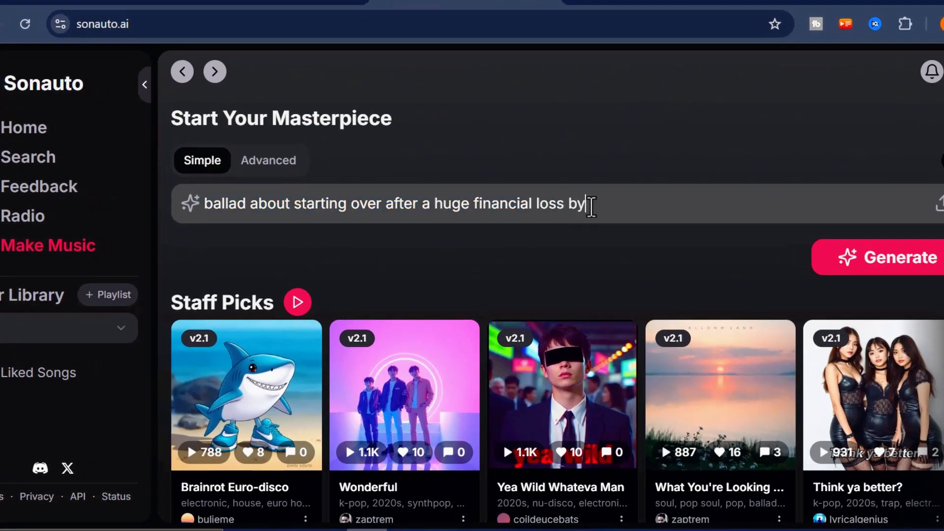
Step: Reword the ballad prompt to 'in the voice of Sia' and generate songs from it
text(Sia)
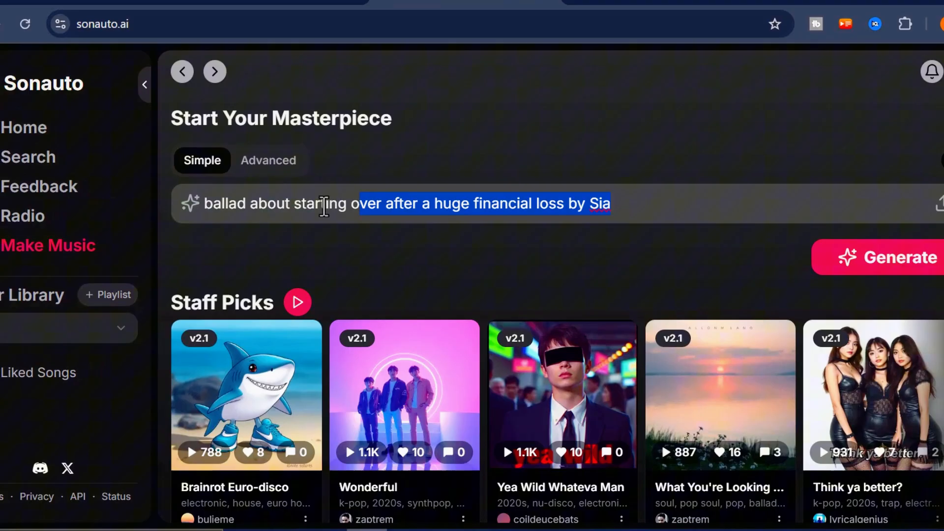
click(508, 203)
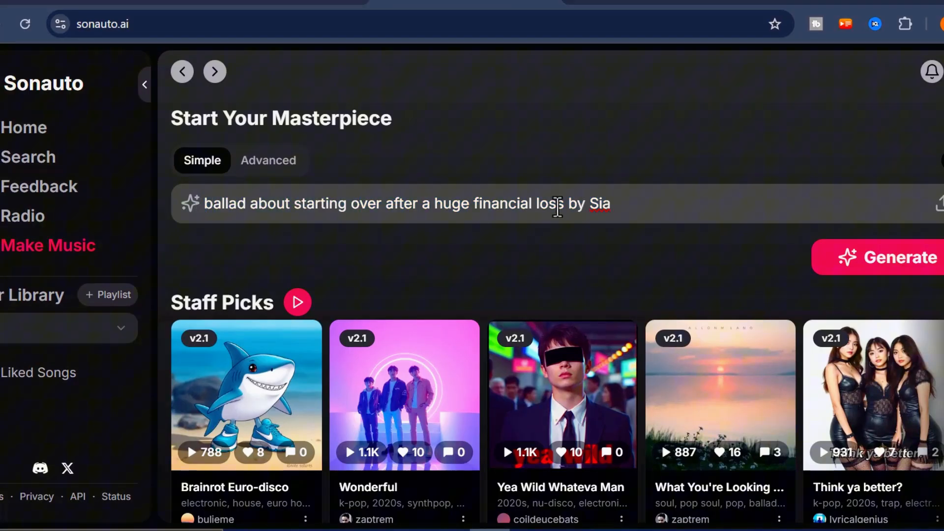
text(in the voice of S)
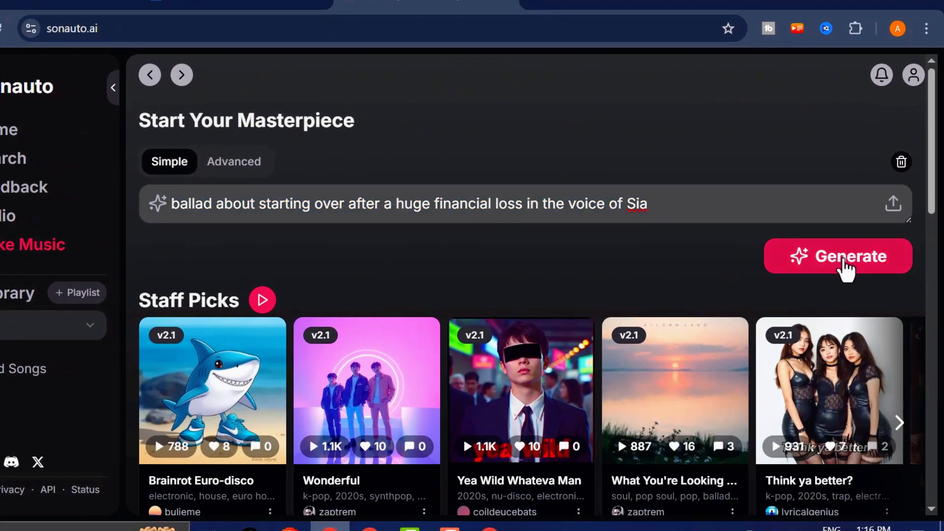
click(837, 255)
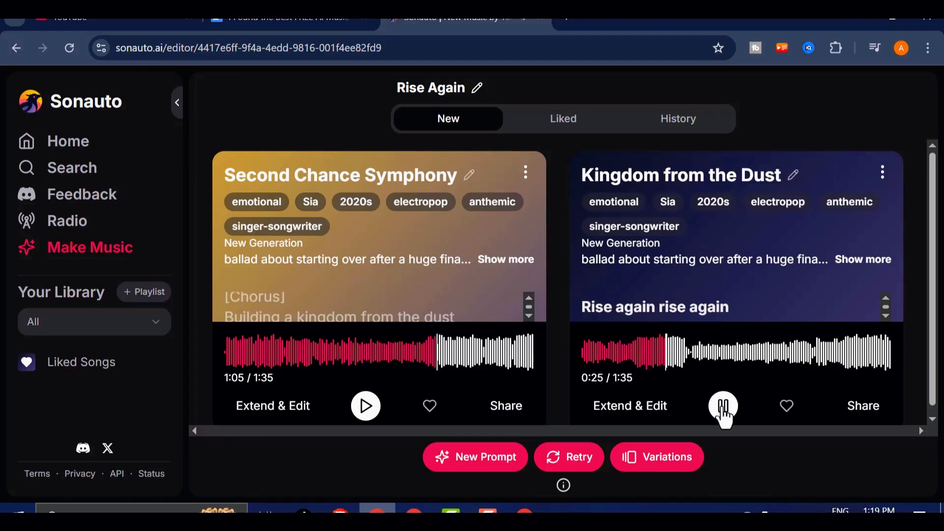
Step: Pause playback of Kingdom from the Dust after previewing the two Sia ballads
click(723, 405)
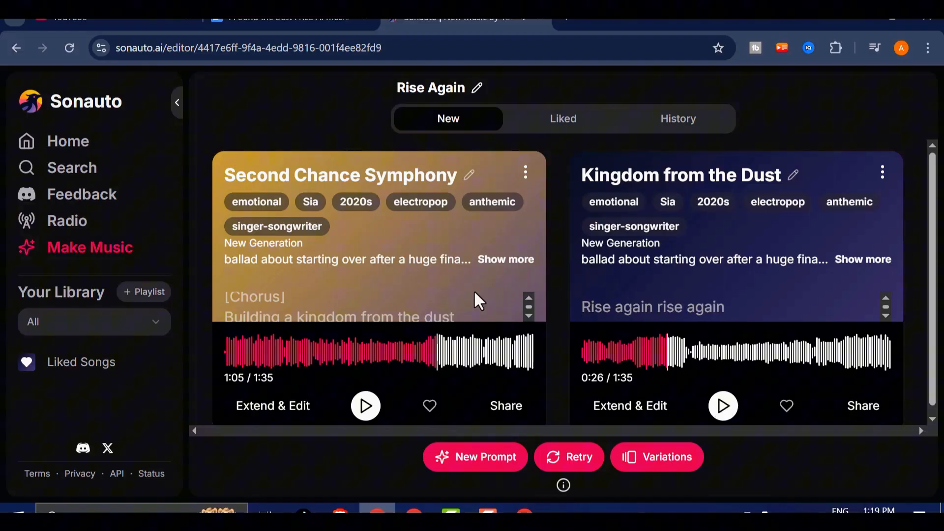
mouse_move(659, 284)
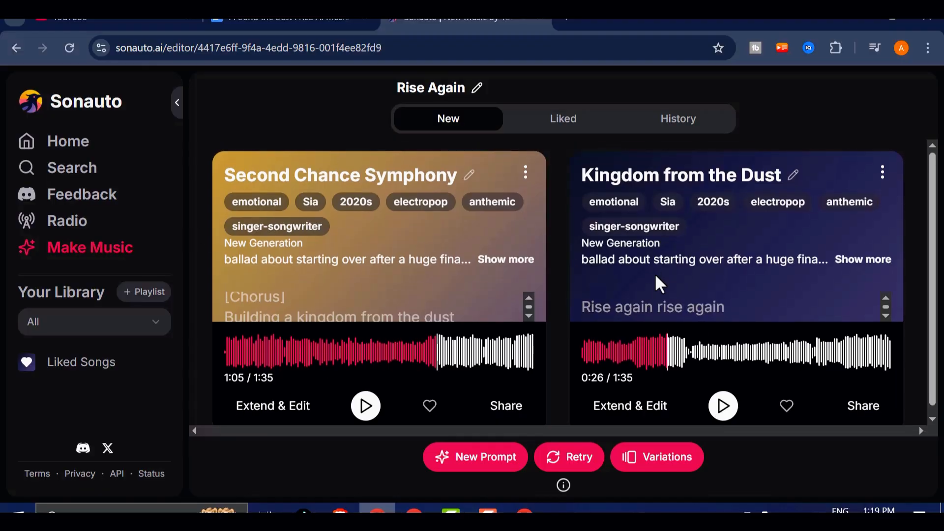
mouse_move(68, 141)
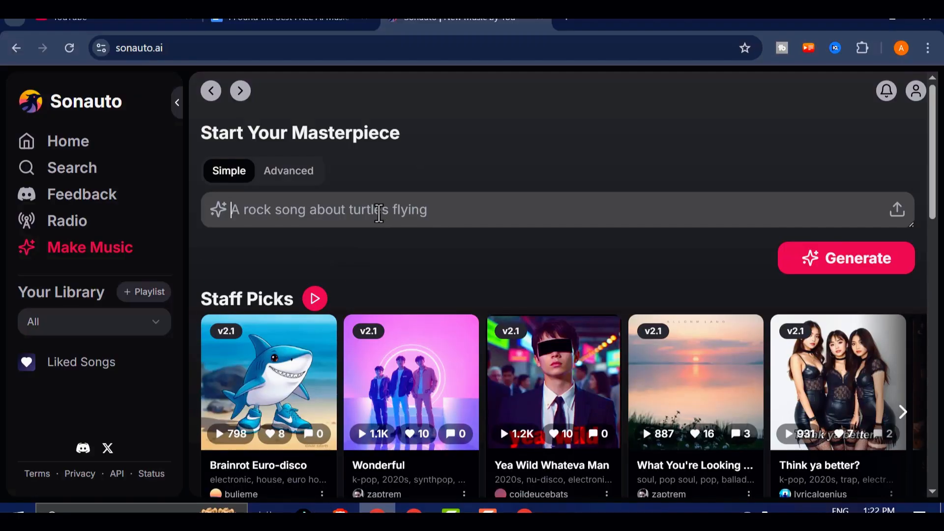
Step: Enter 'a gospel song in the voice of Sinach' as the prompt and generate songs from it
text(a gospel song)
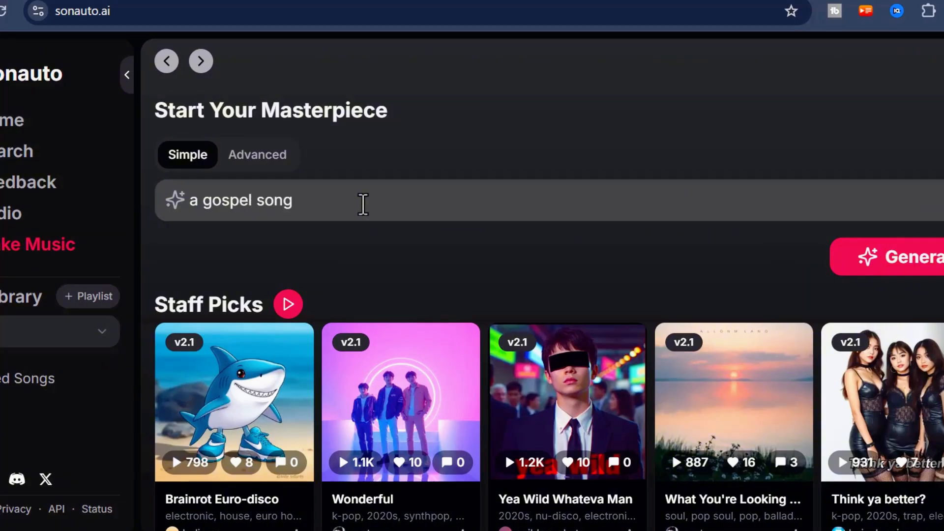
text(in the voice of)
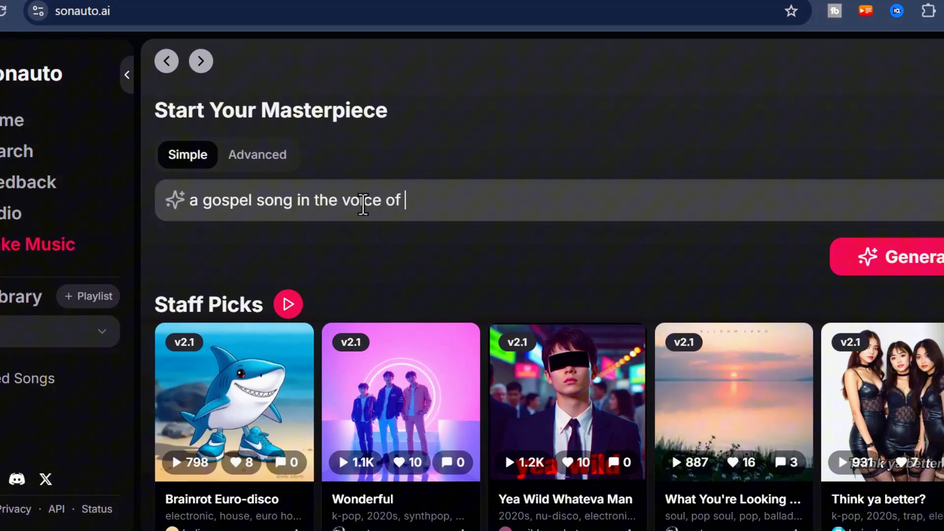
text(Sinach)
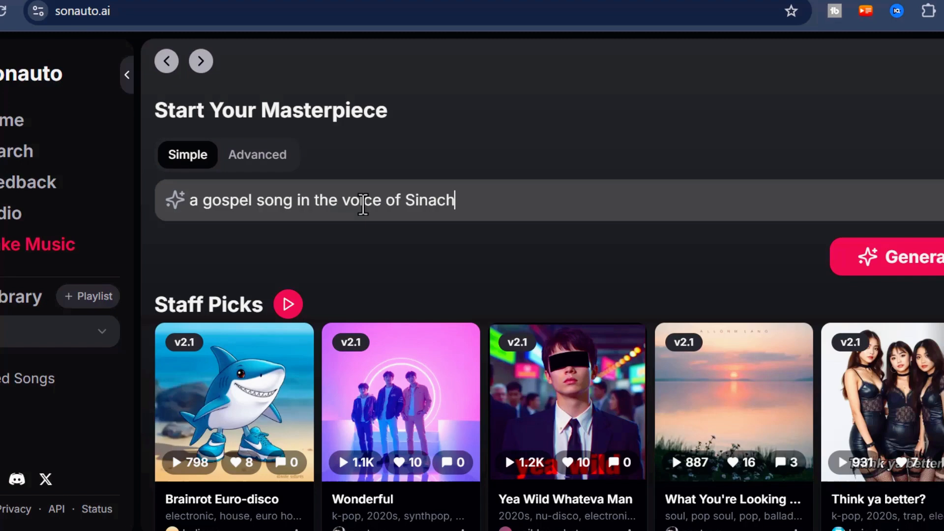
double_click(429, 200)
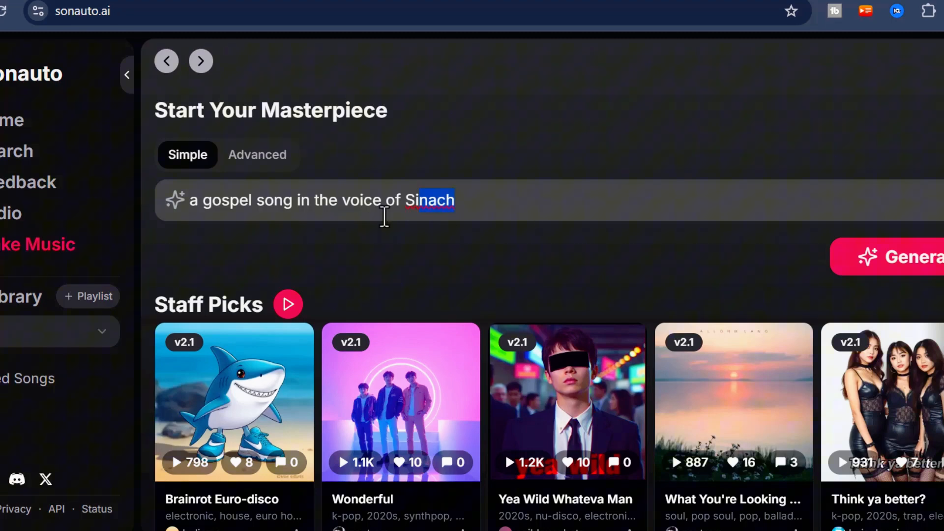
triple_click(307, 200)
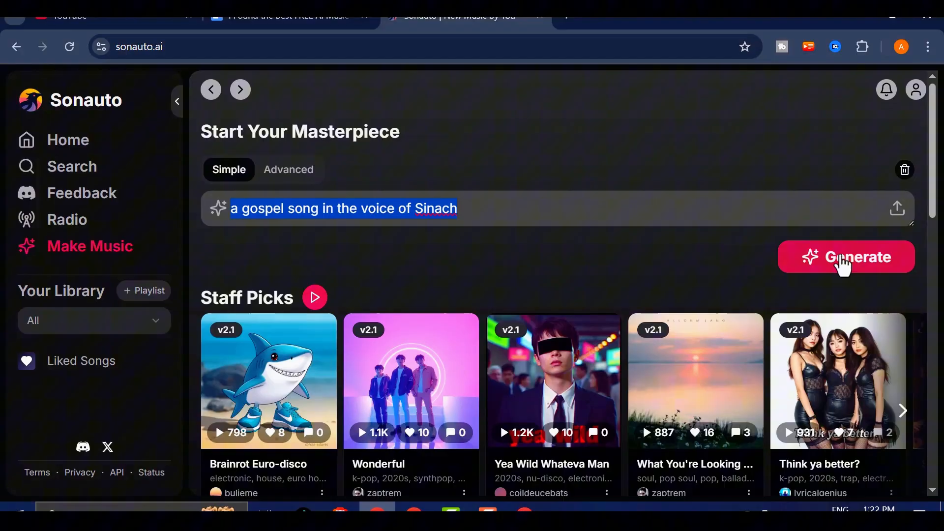
click(845, 256)
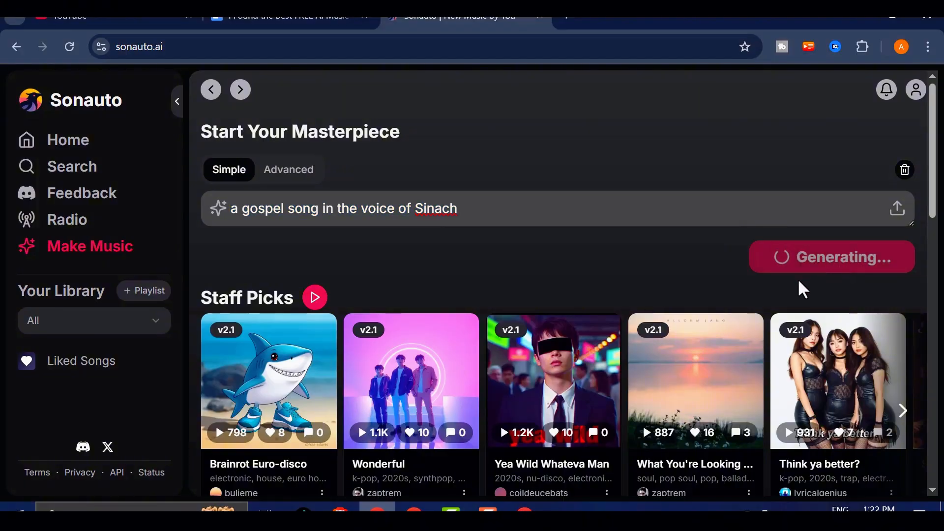
Step: Receive the Endless Praise project and preview Faithful One, then pause it
click(830, 257)
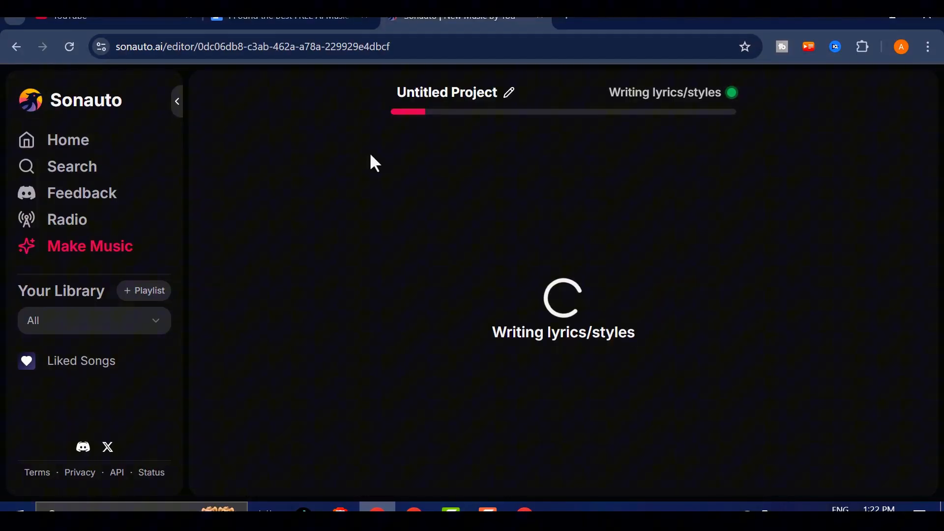
mouse_move(630, 319)
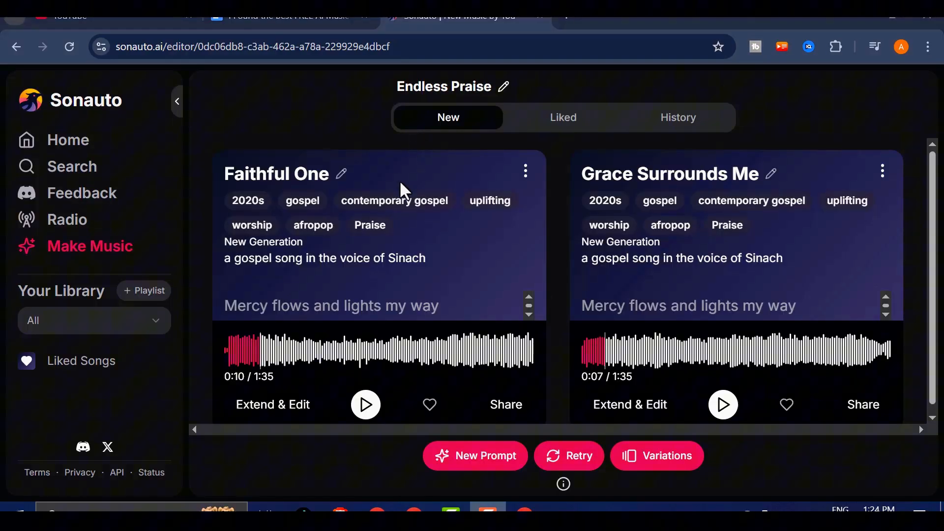
mouse_move(366, 404)
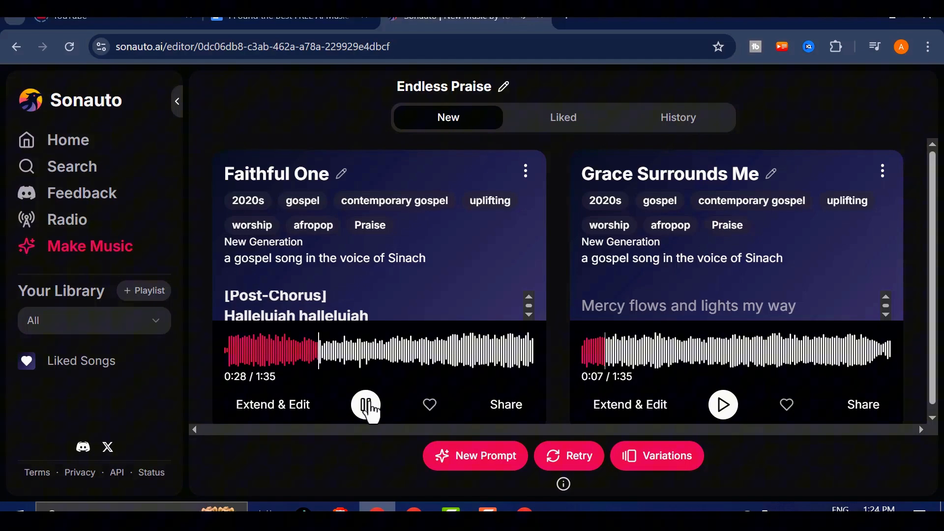
click(366, 404)
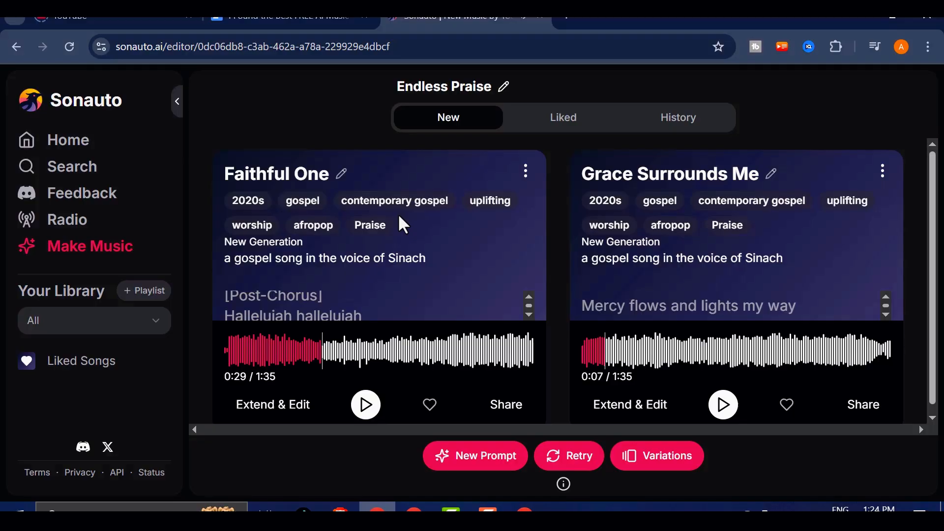
mouse_move(415, 263)
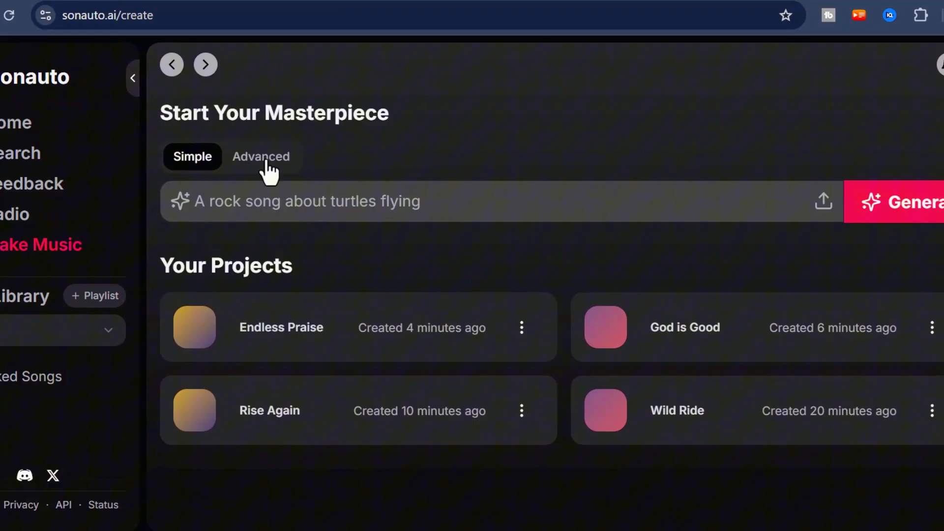
Step: In Advanced mode with No Lyrics, add cinematic classical, film soundtrack and classical tags and generate
click(261, 156)
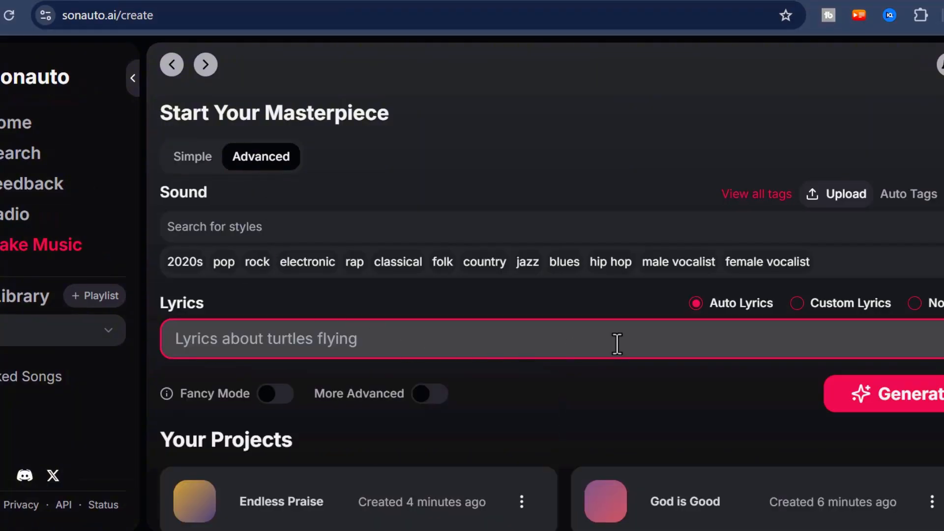
mouse_move(921, 315)
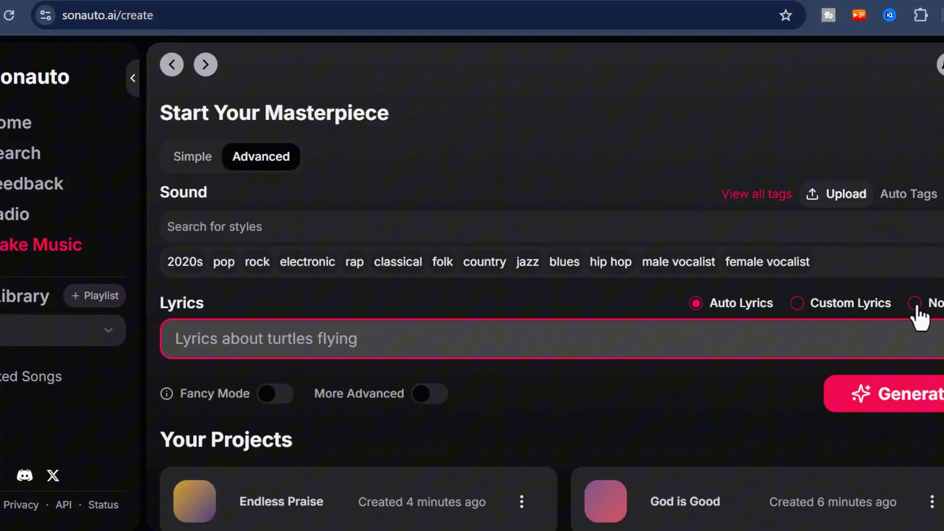
click(930, 302)
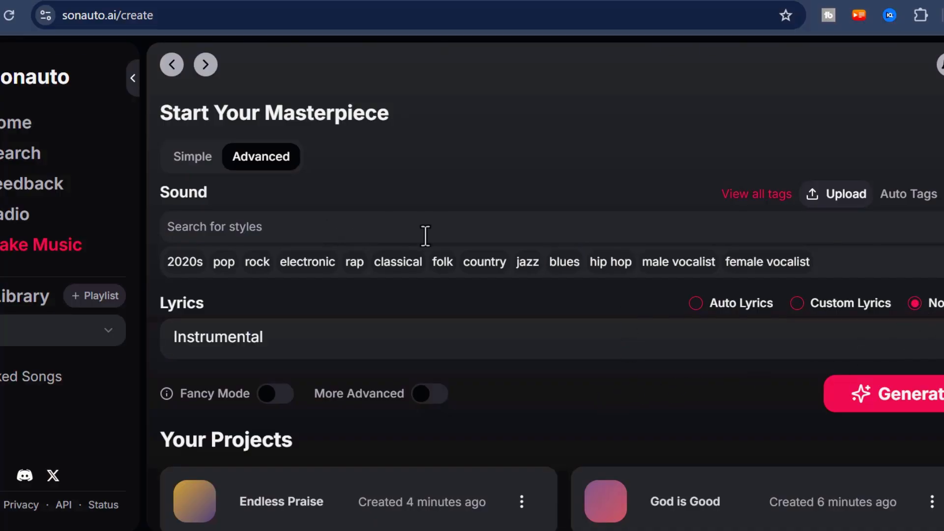
text(cine)
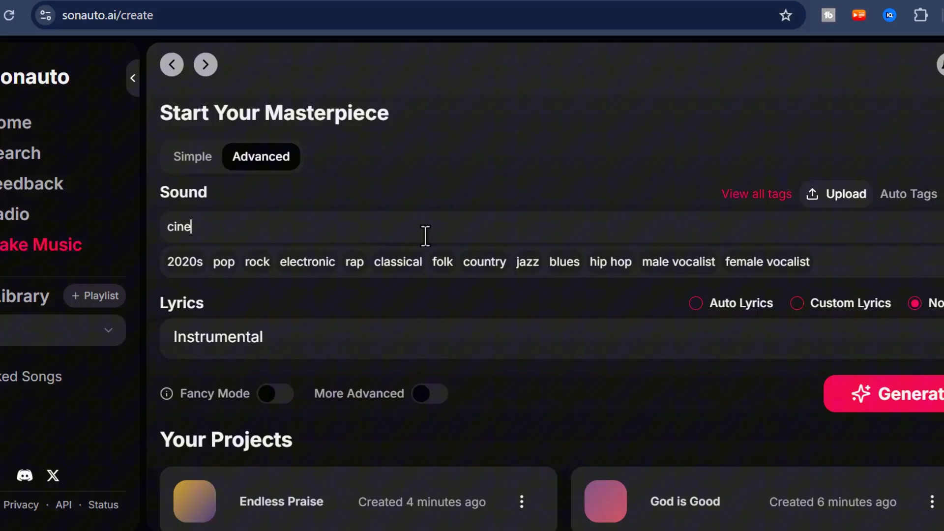
text(matic classical)
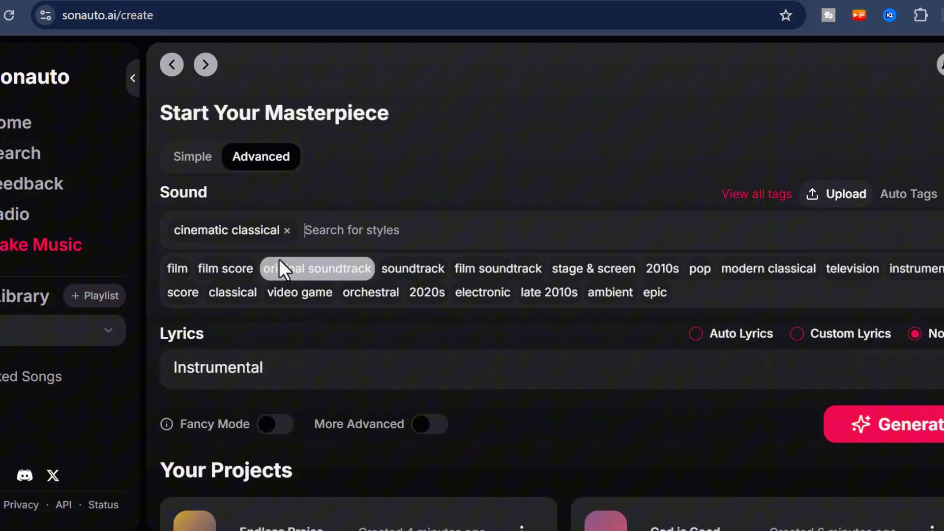
click(497, 267)
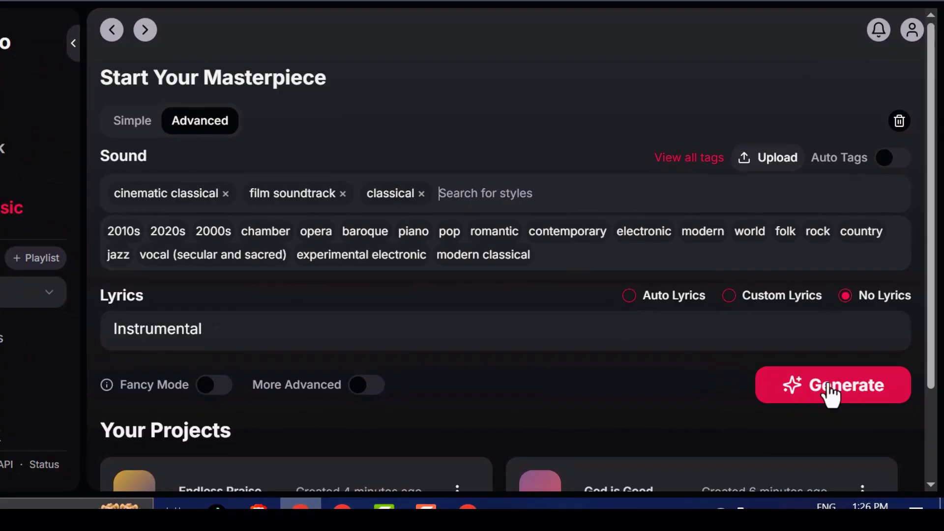
click(833, 386)
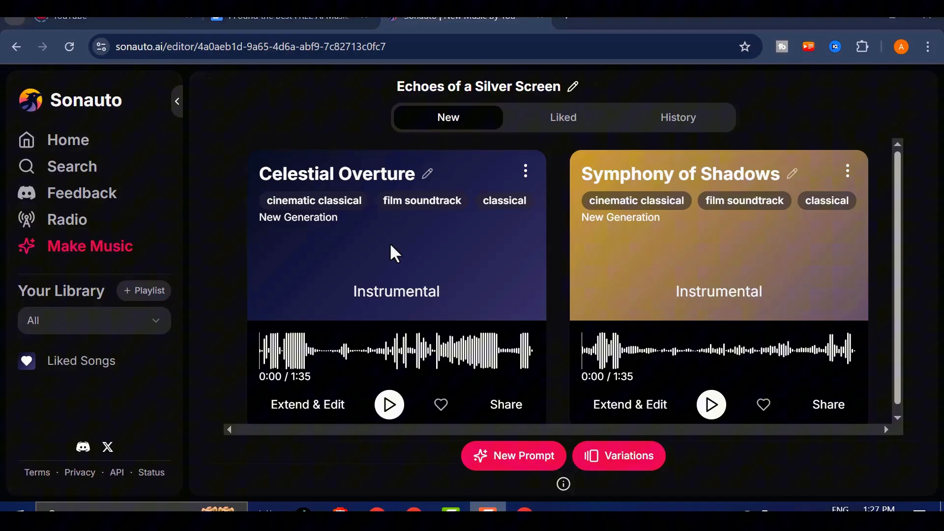
Step: Preview an instrumental track, then return to the Make Music creation page listing recent projects
click(711, 405)
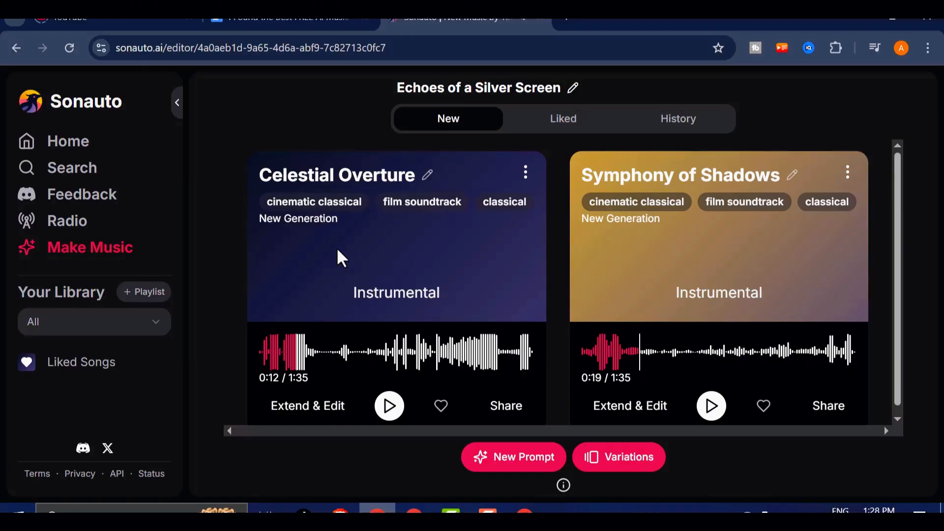
click(90, 247)
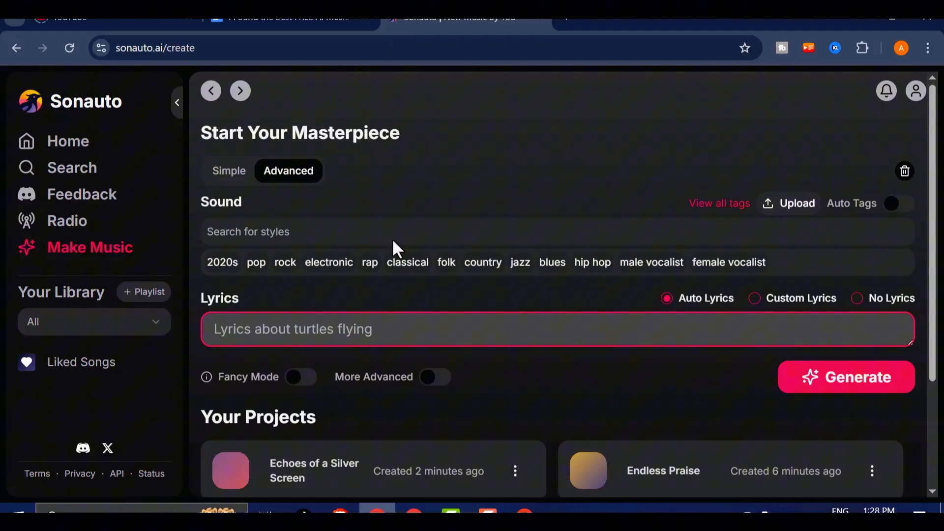
Step: Switch the lyrics source to Custom Lyrics after briefly toggling Fancy Mode
click(301, 376)
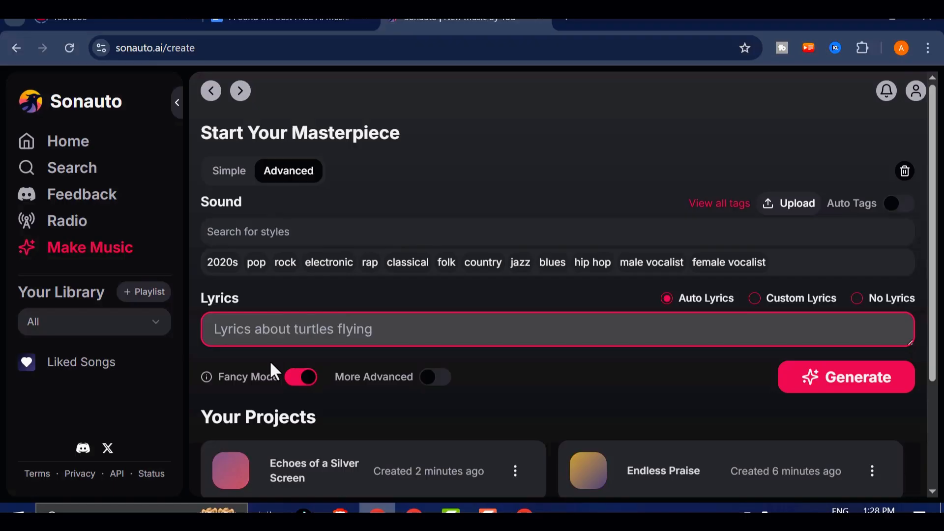
click(301, 376)
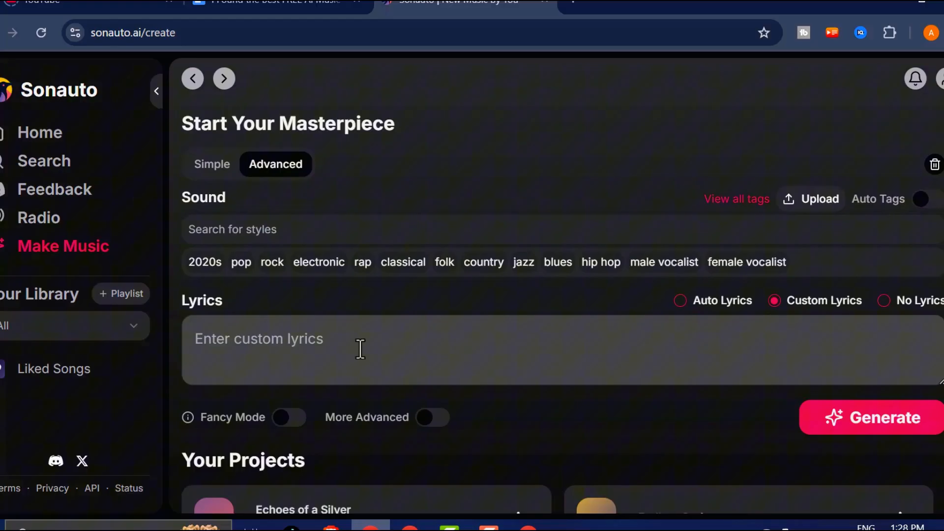
Step: Paste the gospel lyrics and add the style tags gospel, christian and male vocalist
scroll(down, 3)
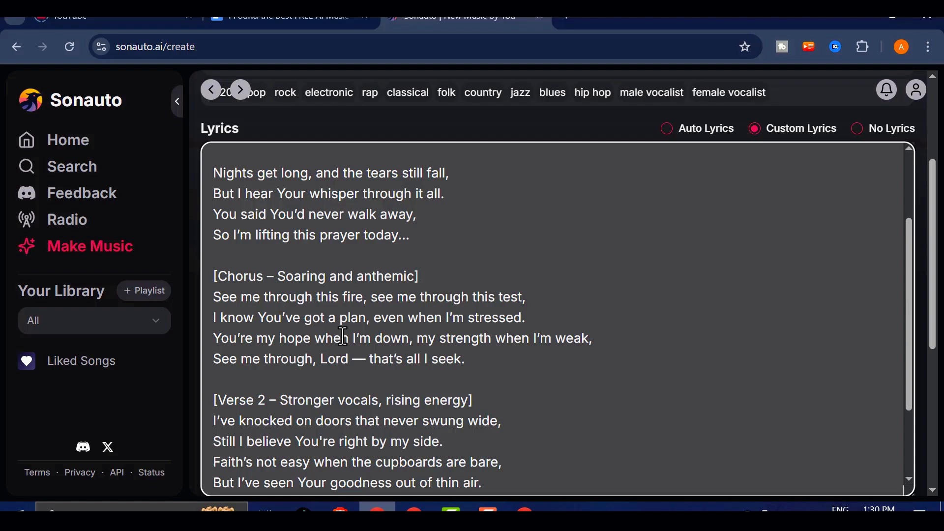
scroll(up, 3)
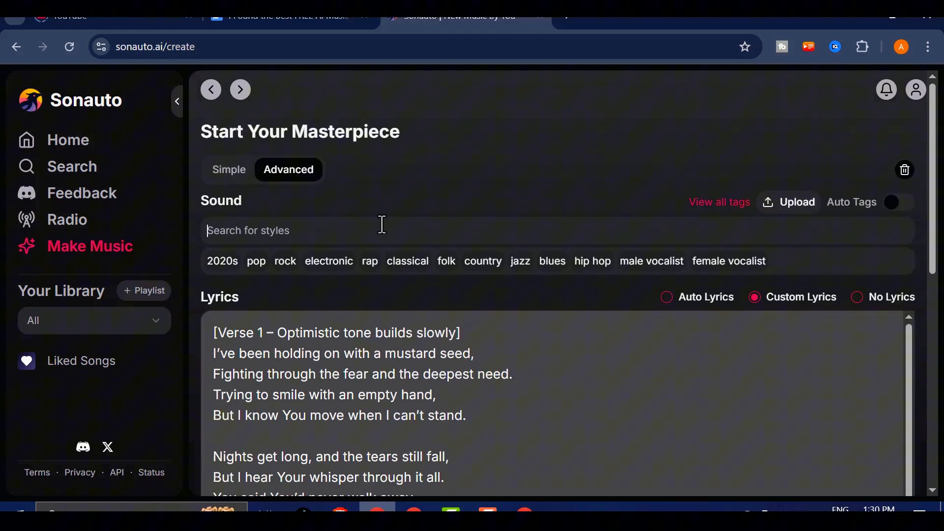
text(gospel)
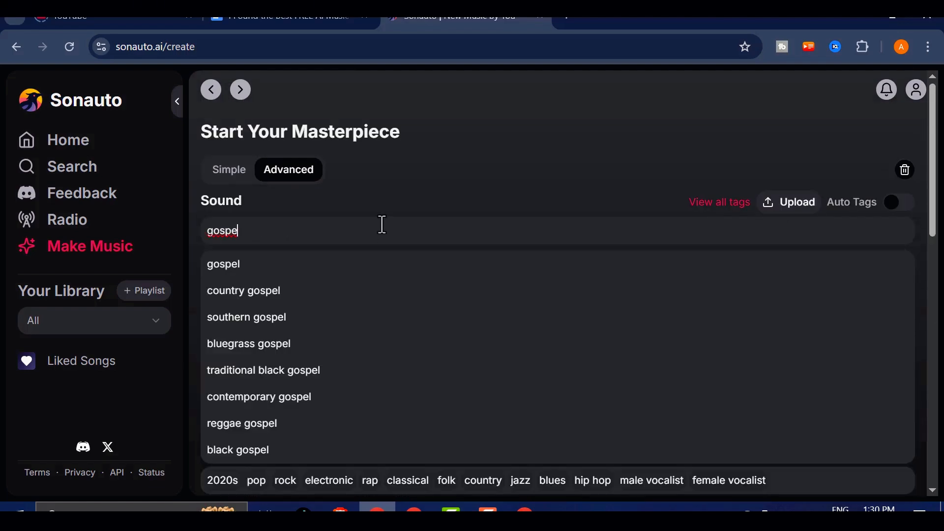
click(223, 263)
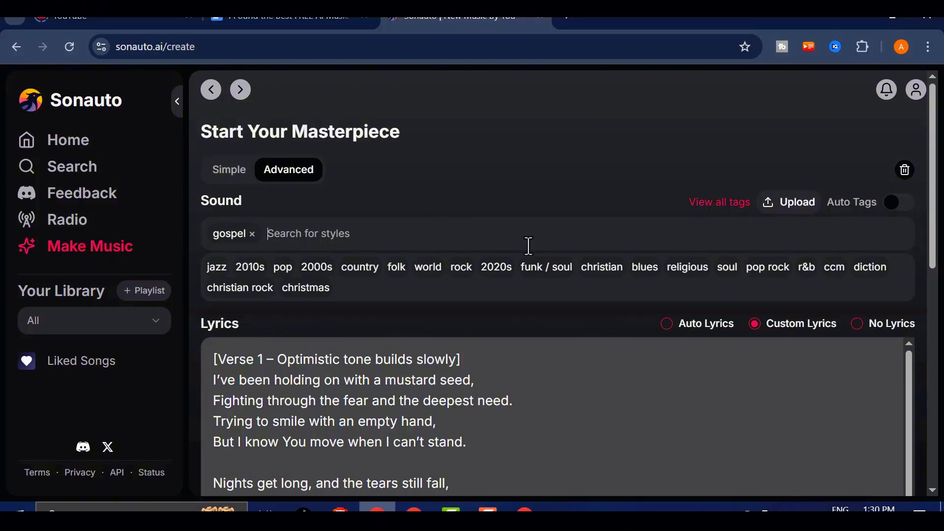
click(602, 267)
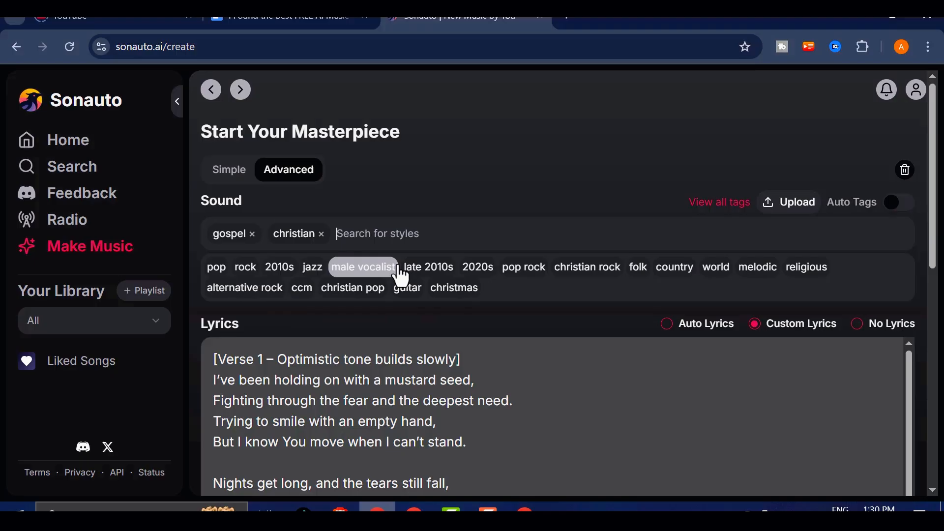
click(363, 266)
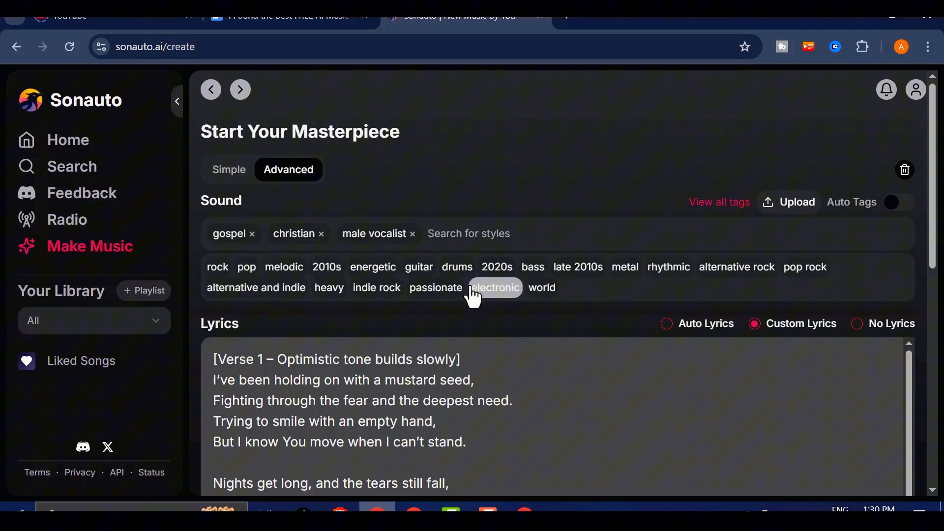
Step: Add the contemporary gospel tag and generate the song
text(g)
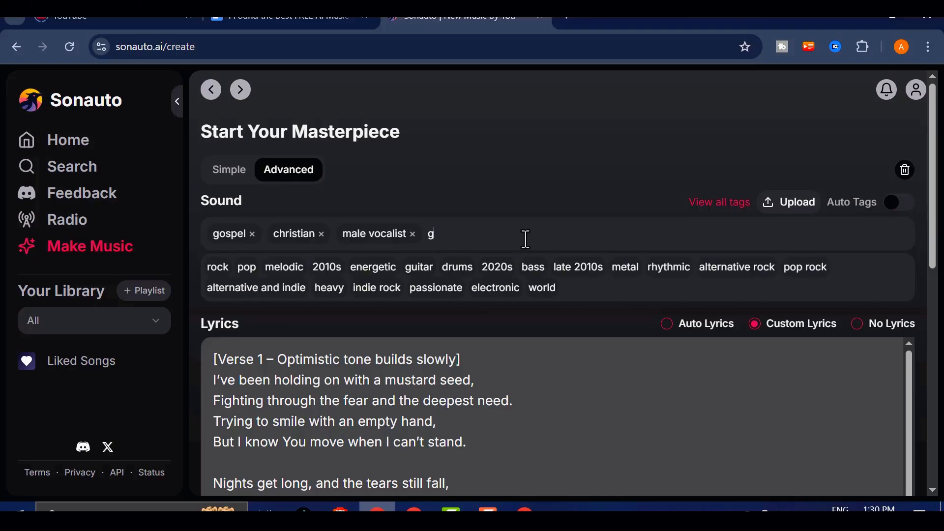
text(ospel)
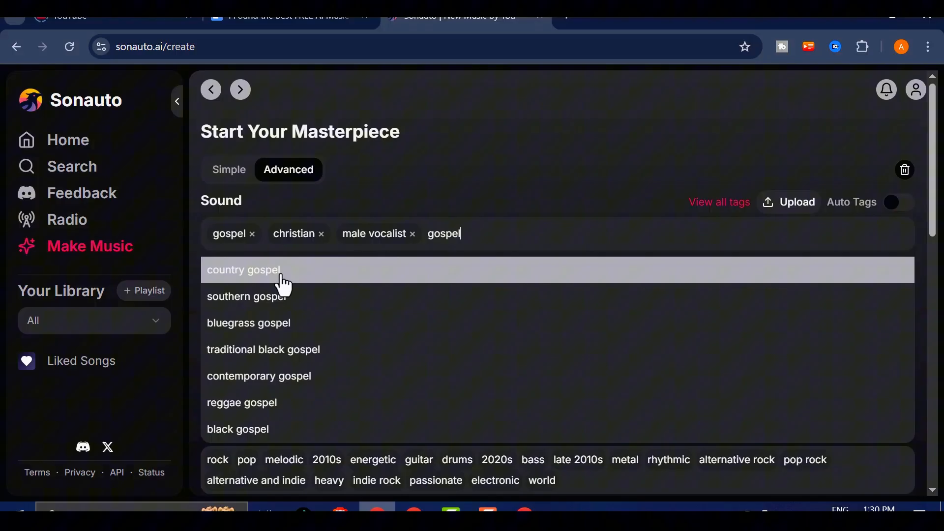
mouse_move(334, 344)
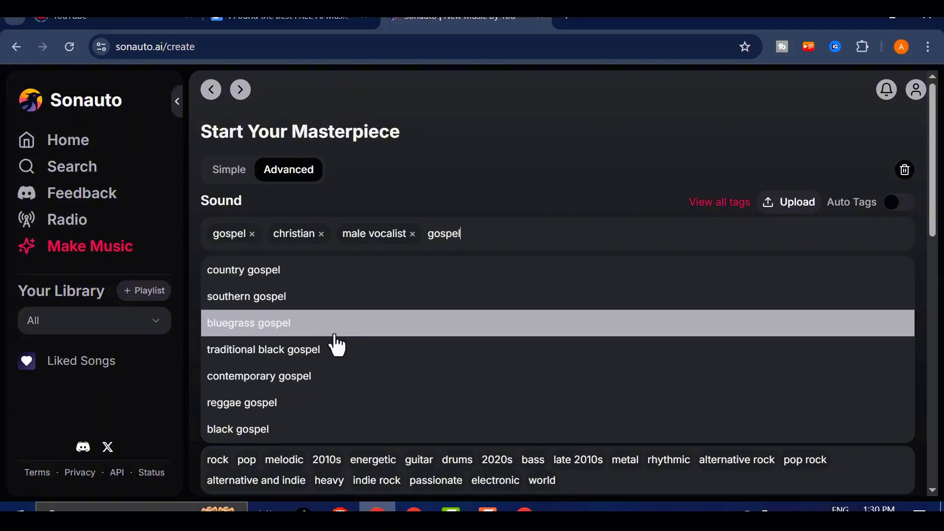
click(259, 376)
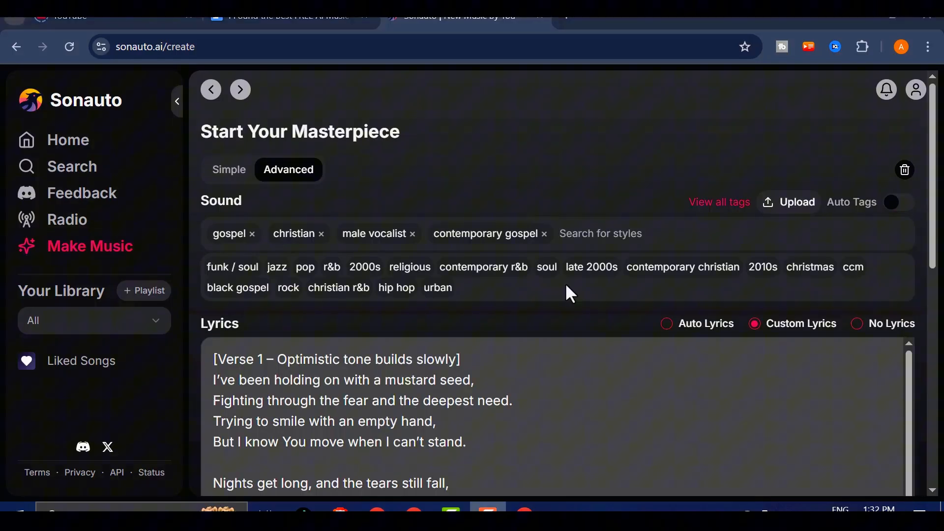
scroll(down, 3)
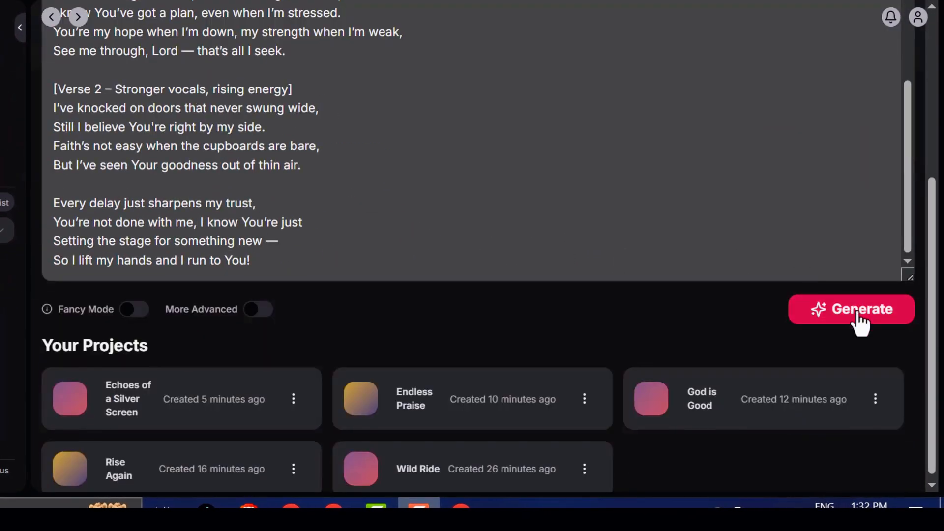
click(851, 308)
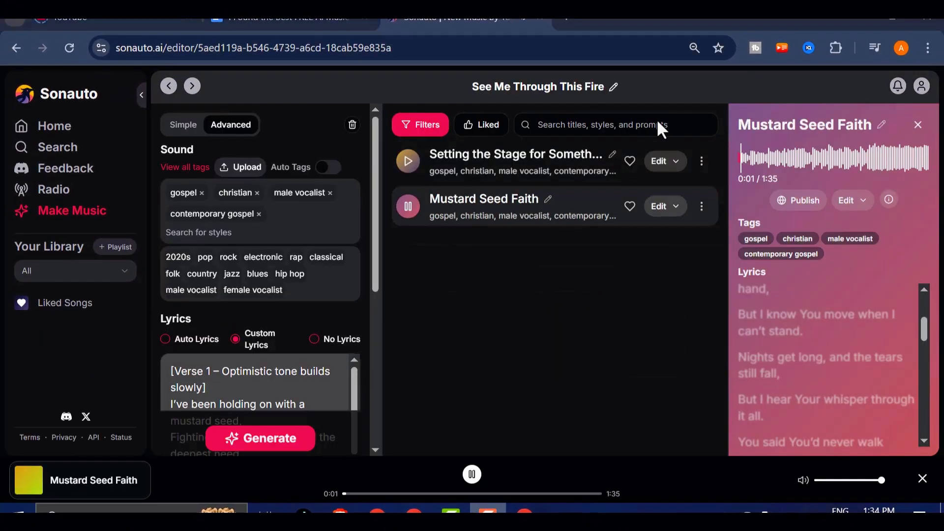
mouse_move(473, 269)
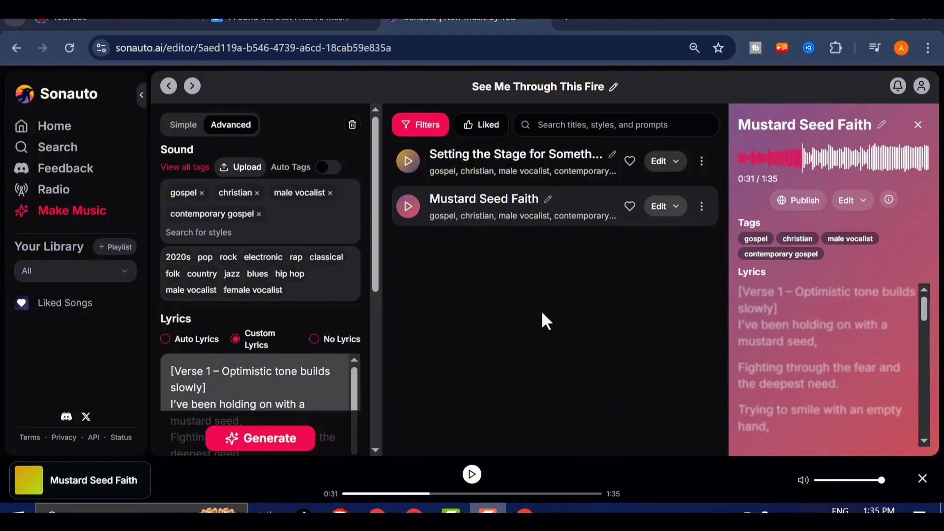
scroll(down, 3)
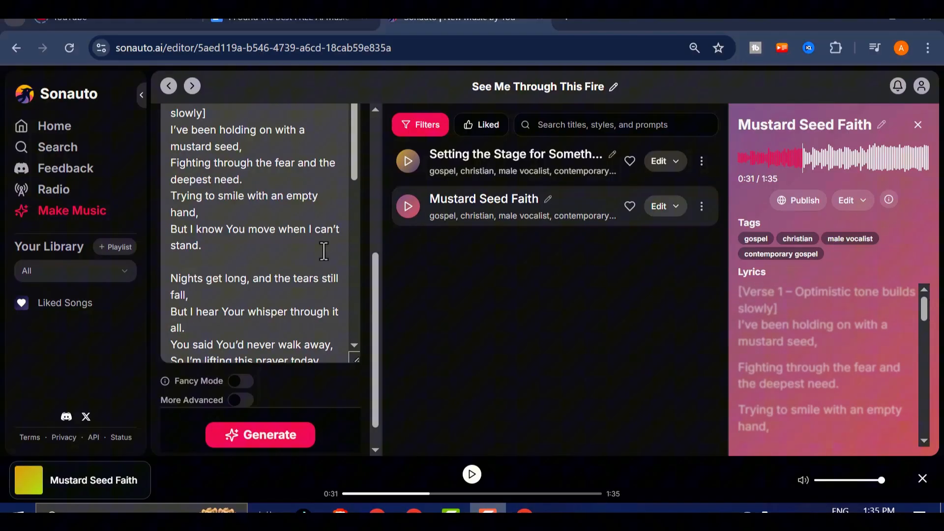
scroll(down, 3)
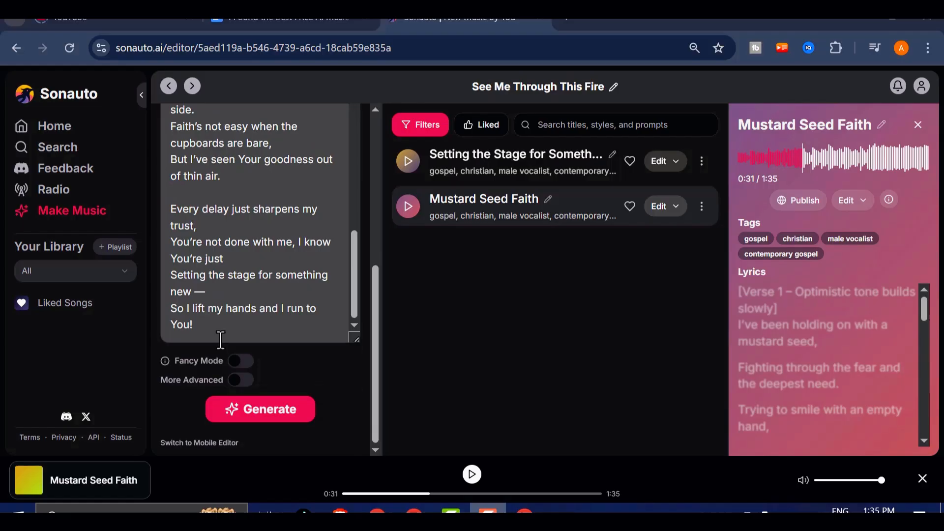
click(230, 124)
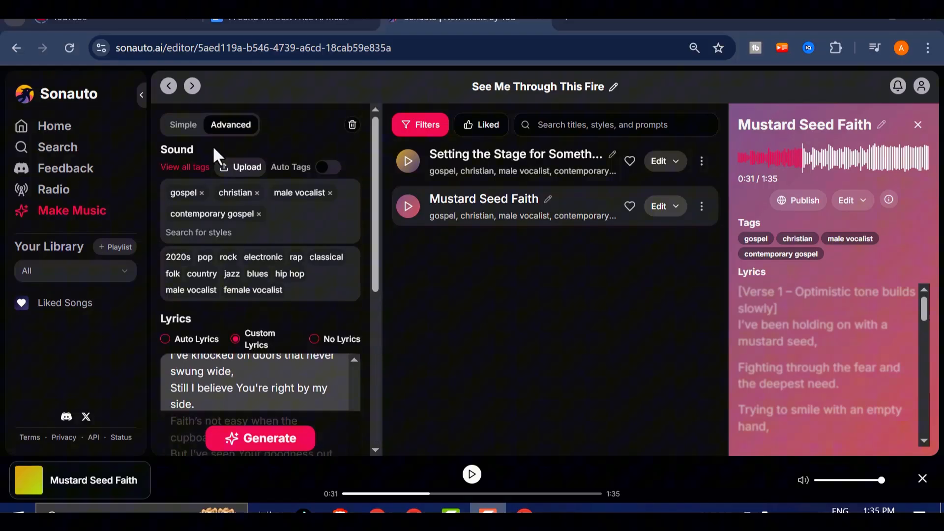
mouse_move(382, 247)
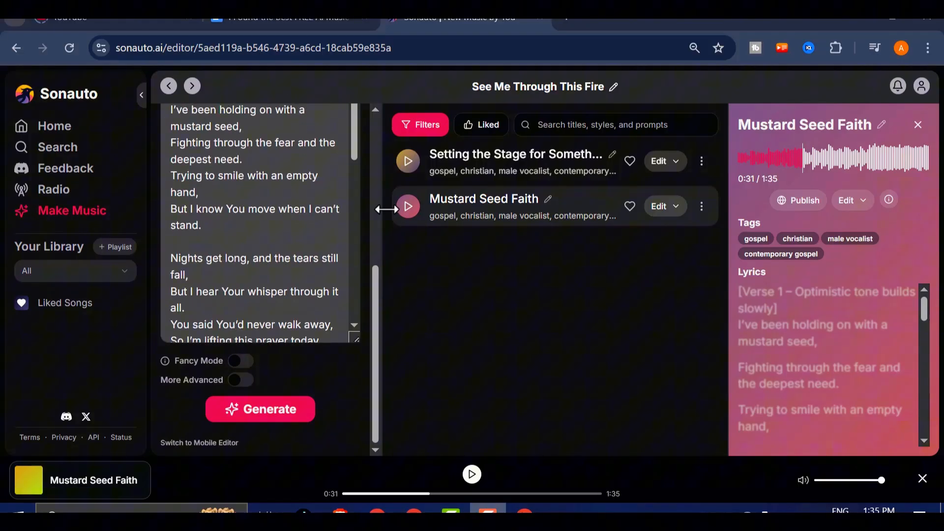
click(230, 125)
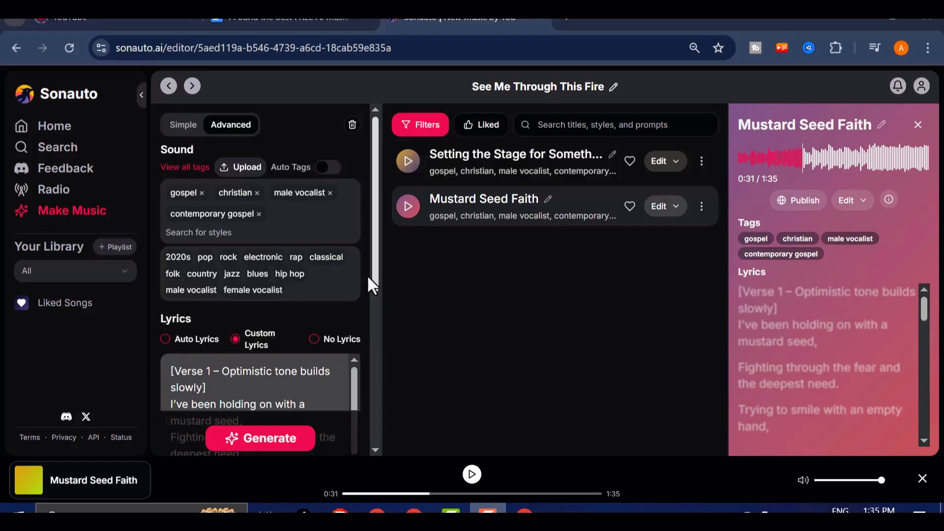
scroll(down, 3)
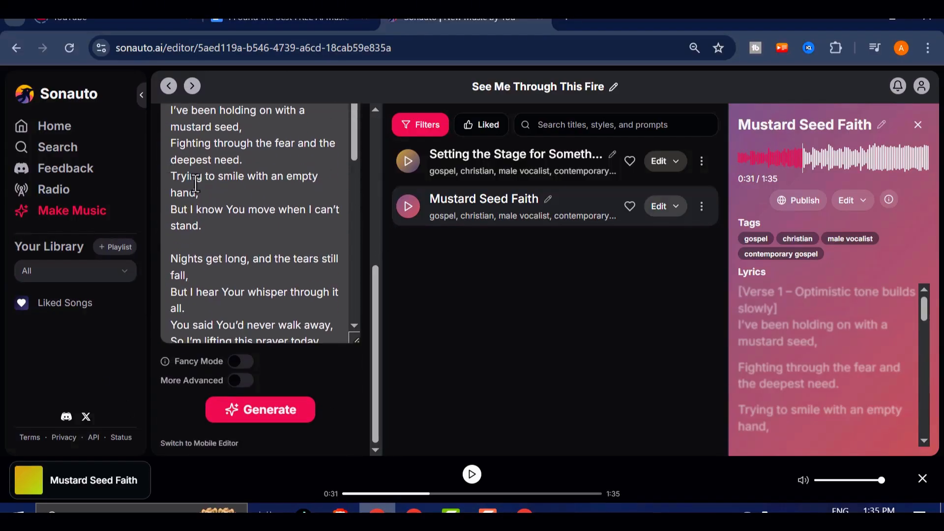
scroll(down, 3)
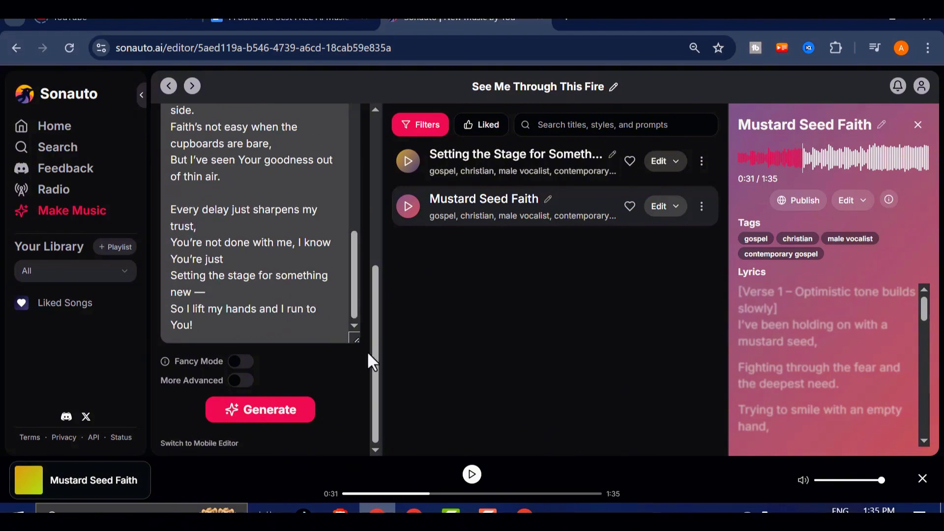
click(230, 124)
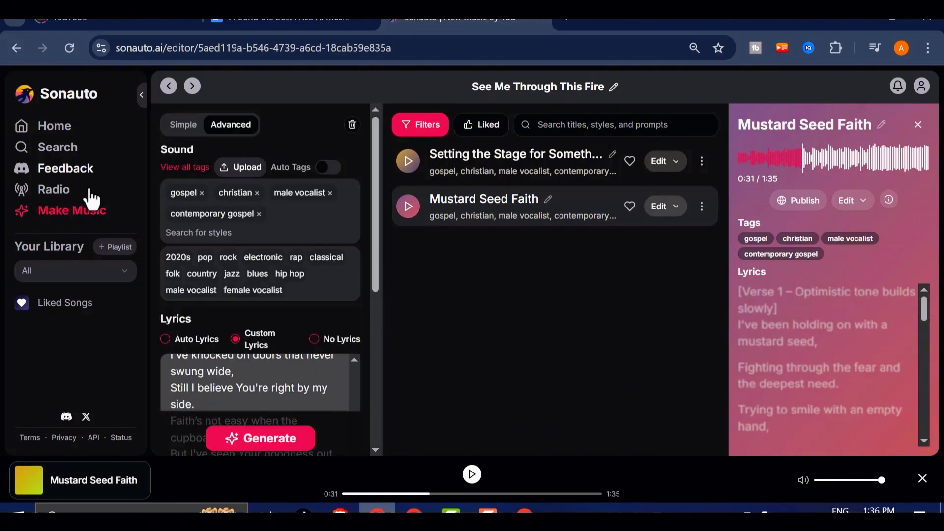
mouse_move(132, 360)
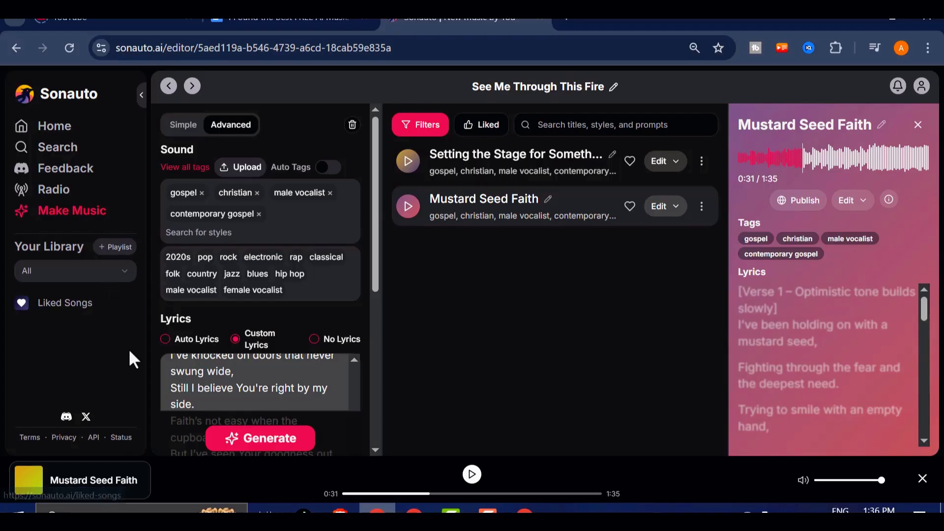
scroll(down, 3)
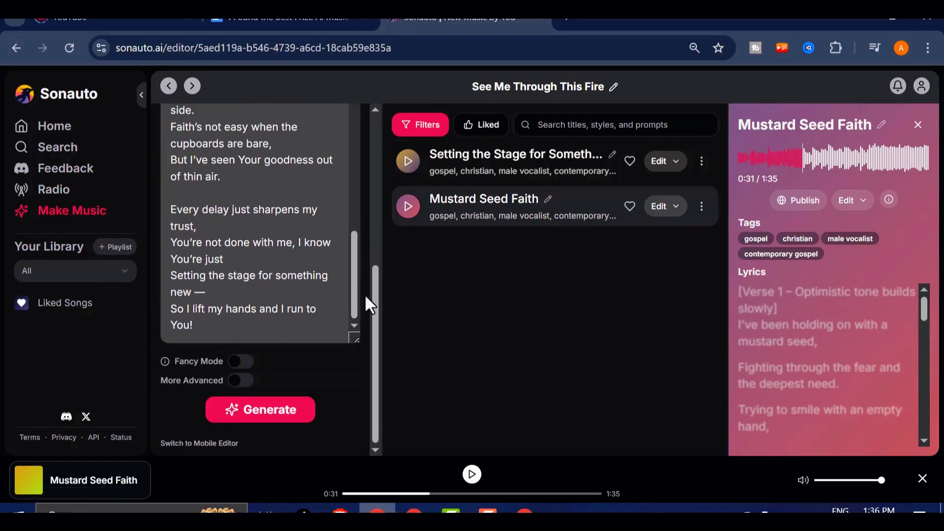
click(230, 125)
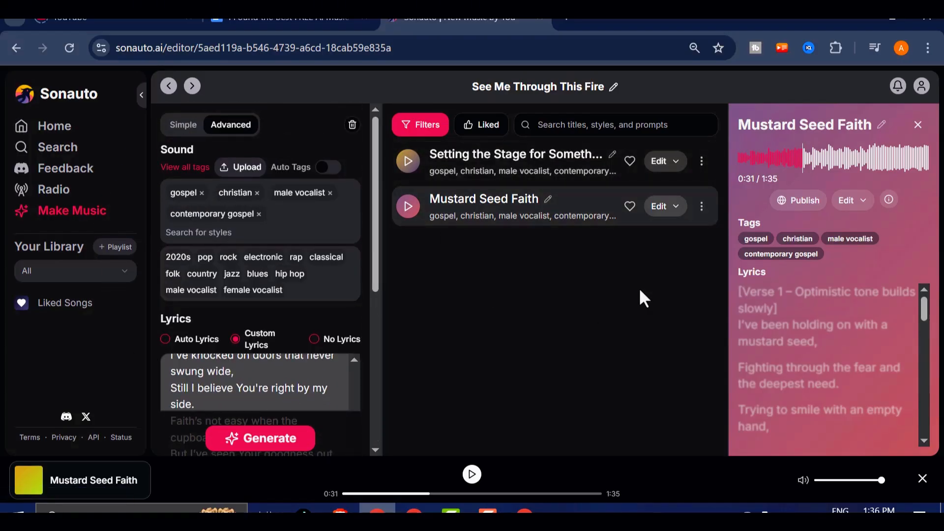
scroll(down, 3)
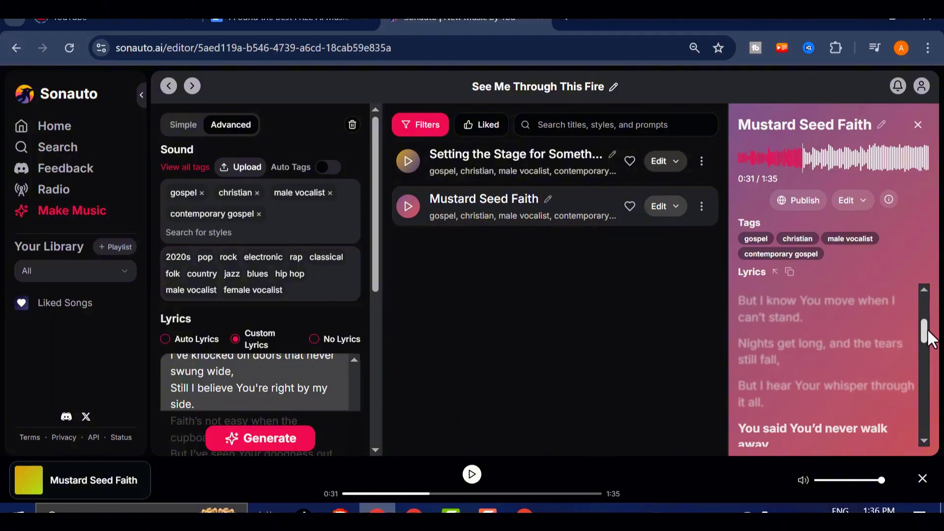
scroll(down, 3)
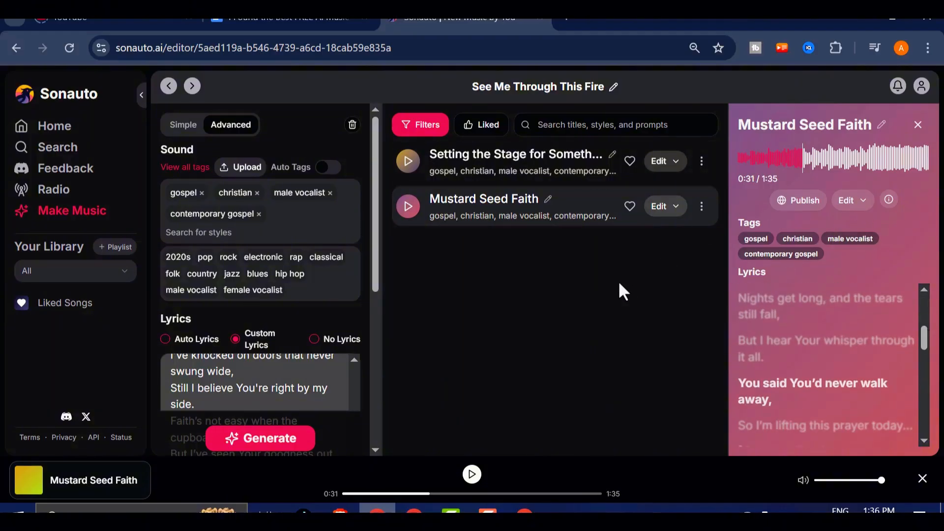
mouse_move(396, 426)
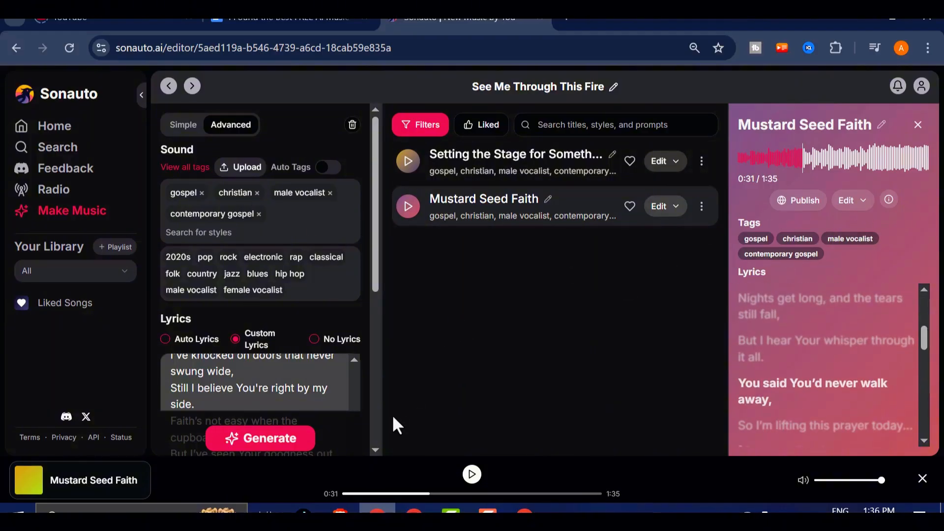
scroll(down, 3)
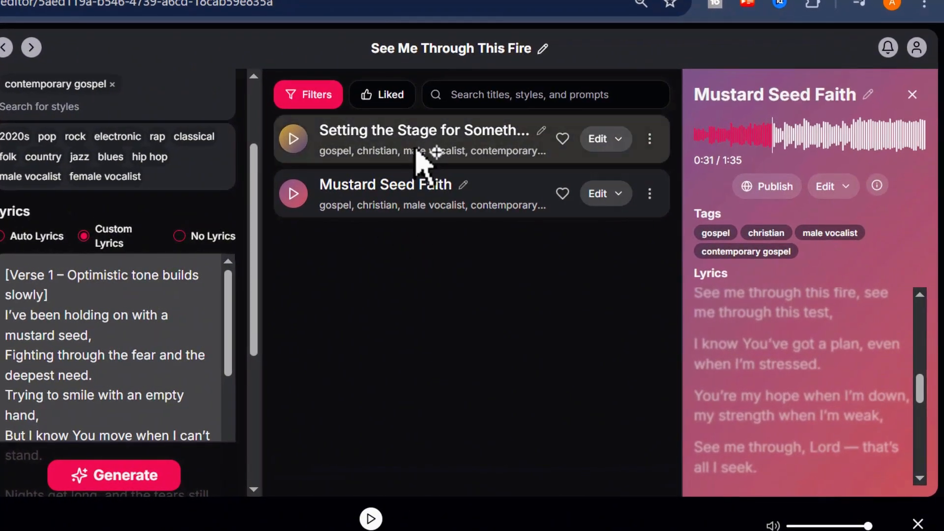
Step: Choose Get Video from the more-actions menu of Mustard Seed Faith
click(649, 194)
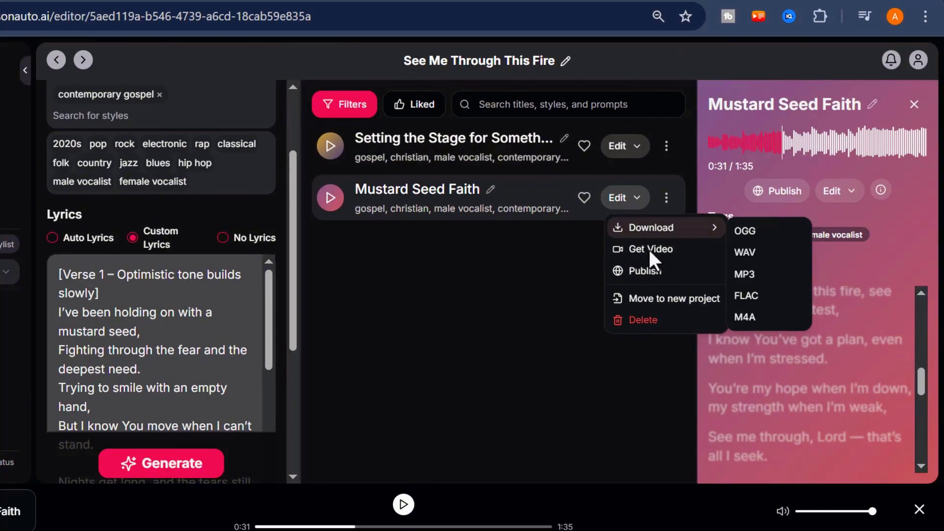
click(649, 249)
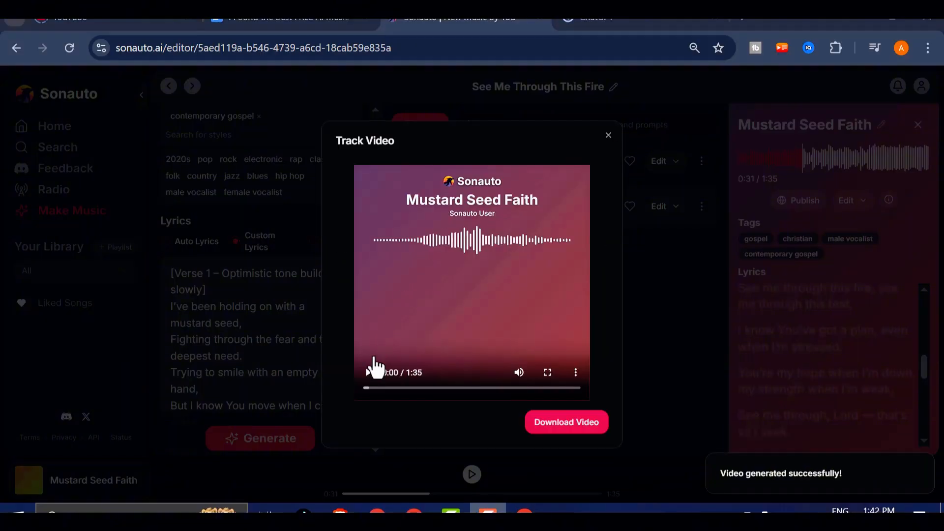
Step: Play the Mustard Seed Faith track video with scrolling lyrics, then close the preview
click(369, 371)
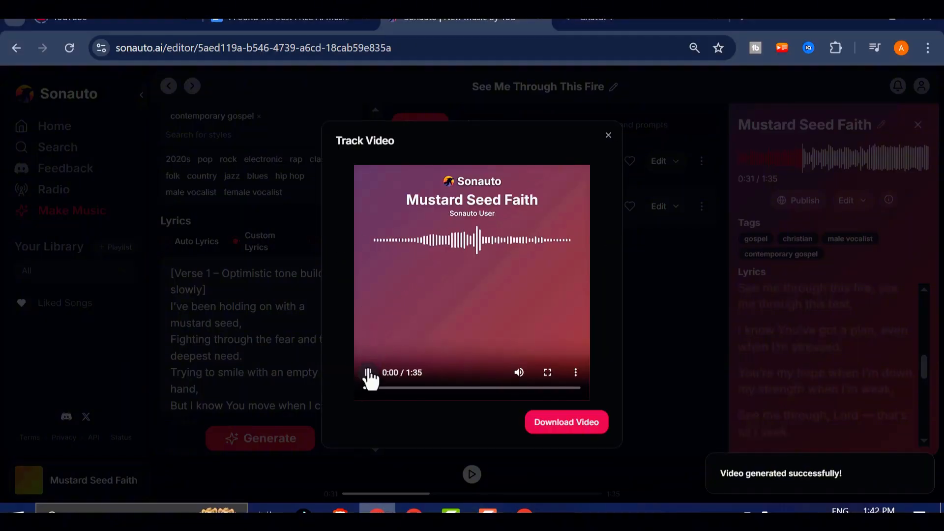
click(367, 372)
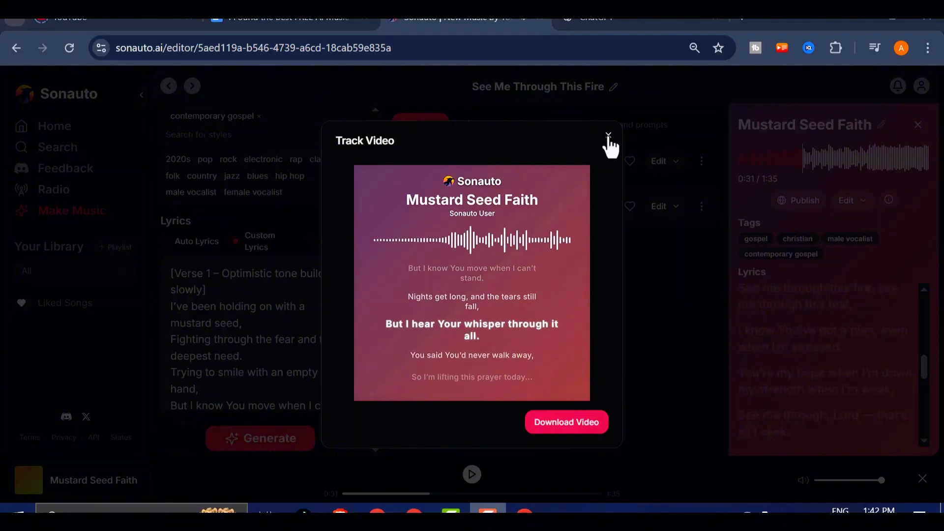
click(607, 135)
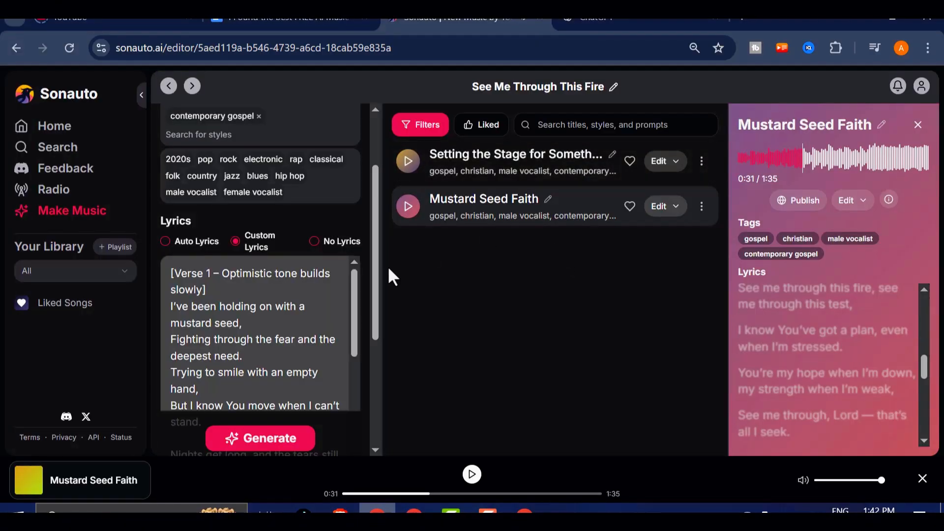
mouse_move(437, 114)
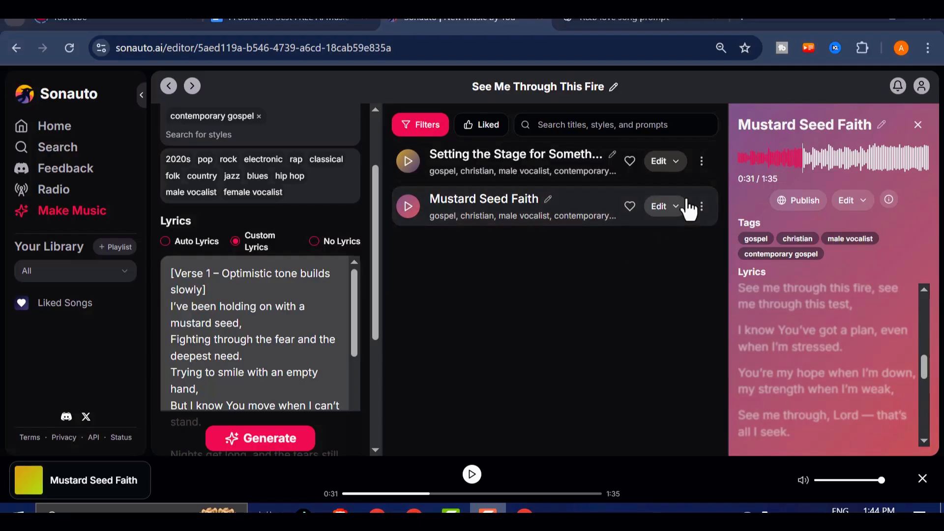
Step: Run Get Stems from the Edit menu of Mustard Seed Faith
click(661, 205)
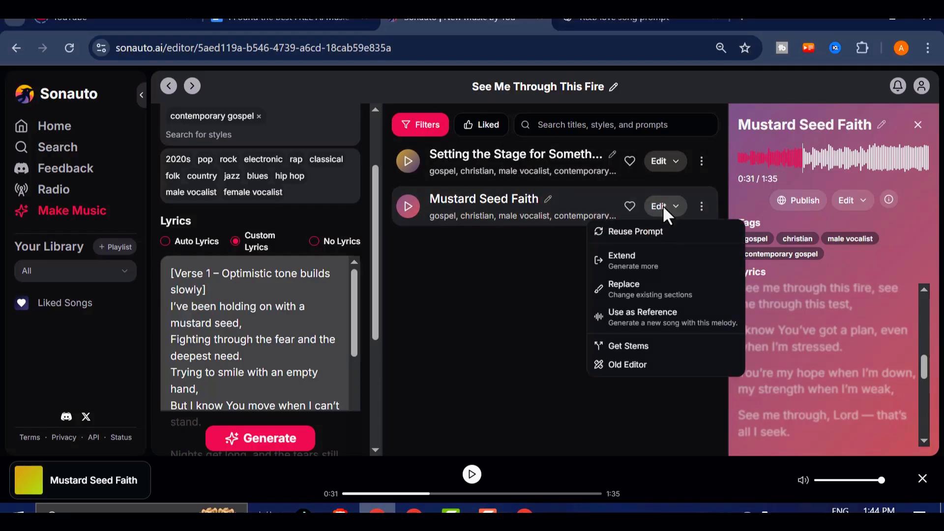
mouse_move(638, 349)
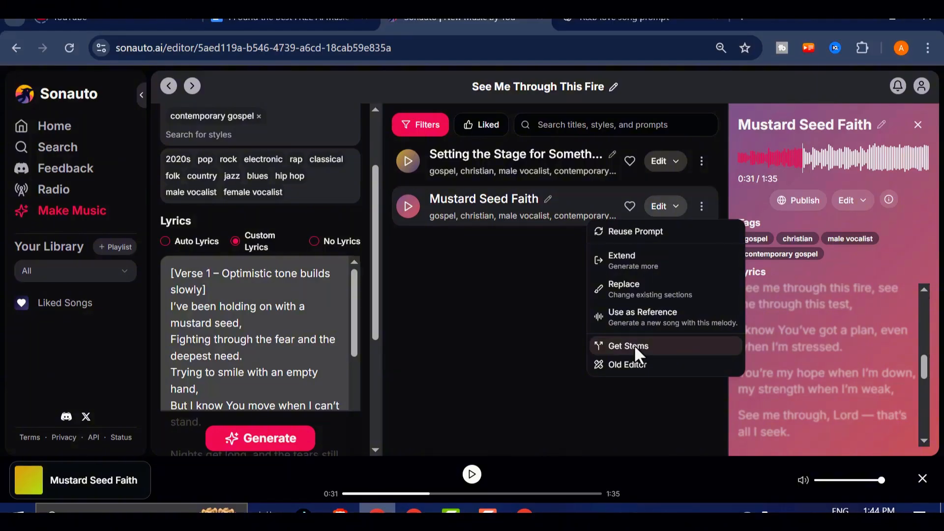
click(628, 345)
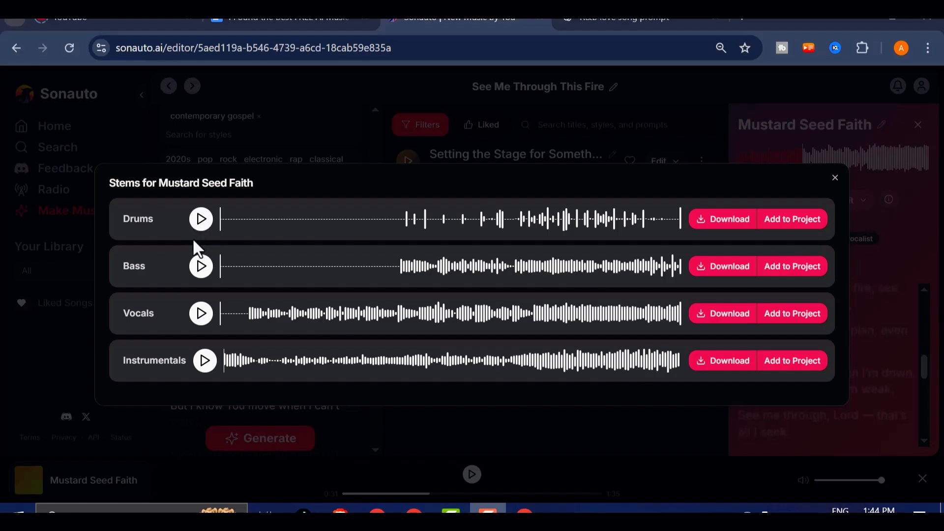
mouse_move(360, 283)
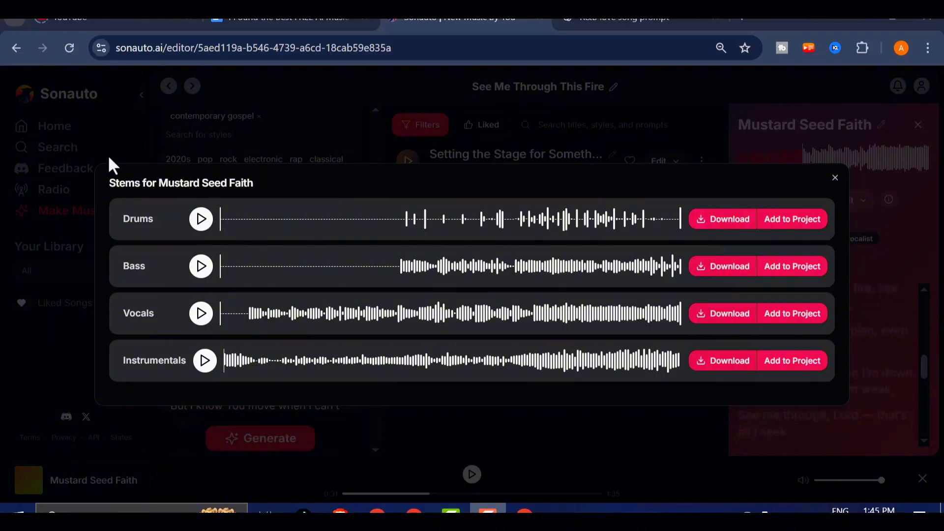
mouse_move(483, 280)
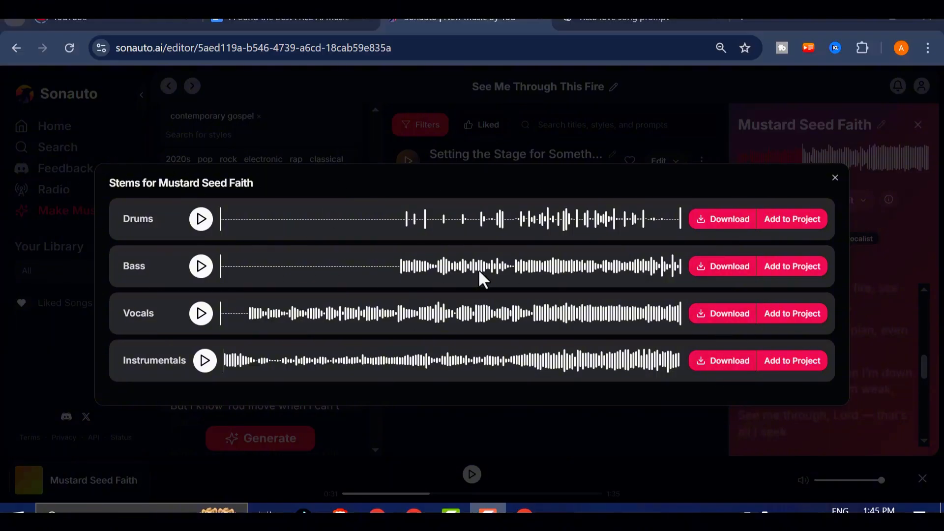
mouse_move(841, 212)
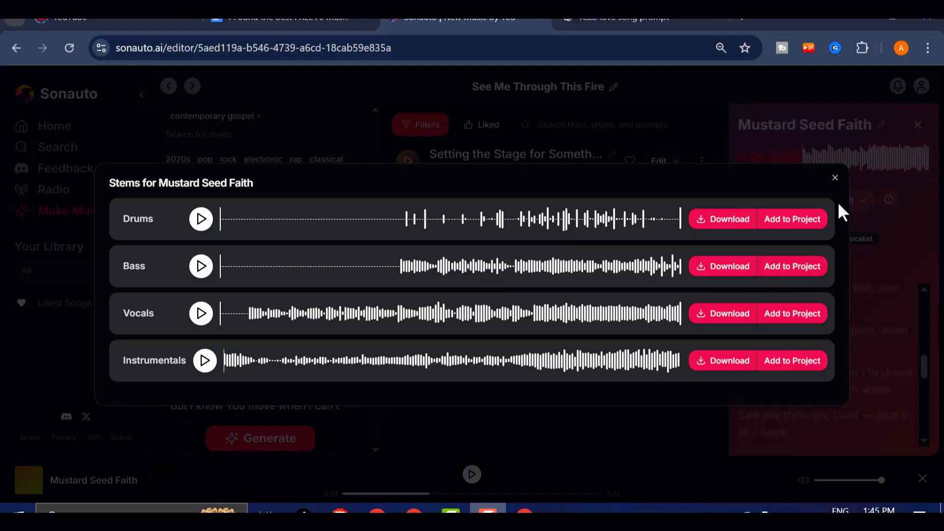
Step: Close the stems, return to Make Music in Simple mode, then switch to the Suno tab
click(834, 178)
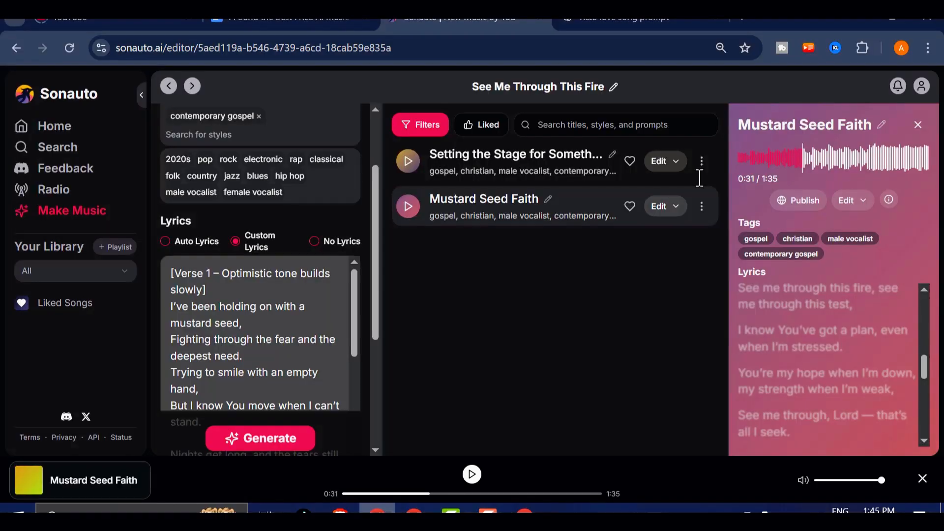
click(230, 125)
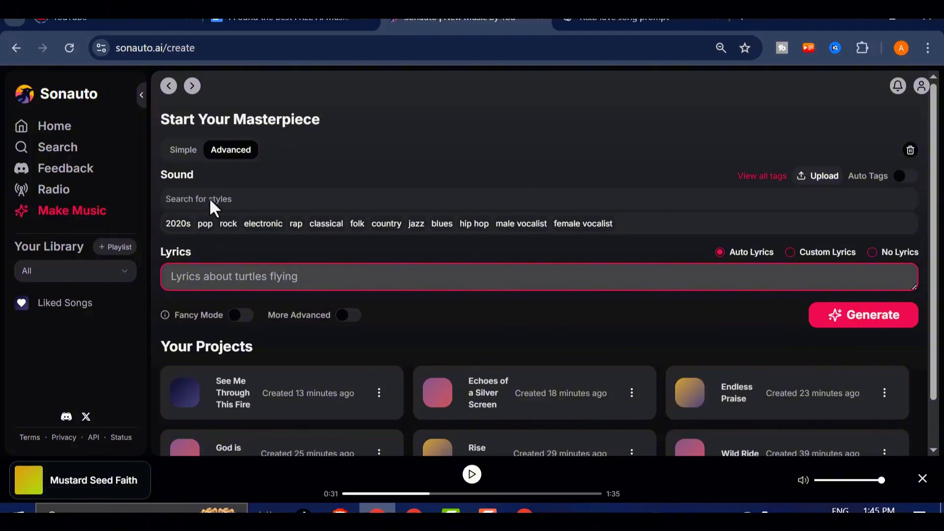
click(183, 150)
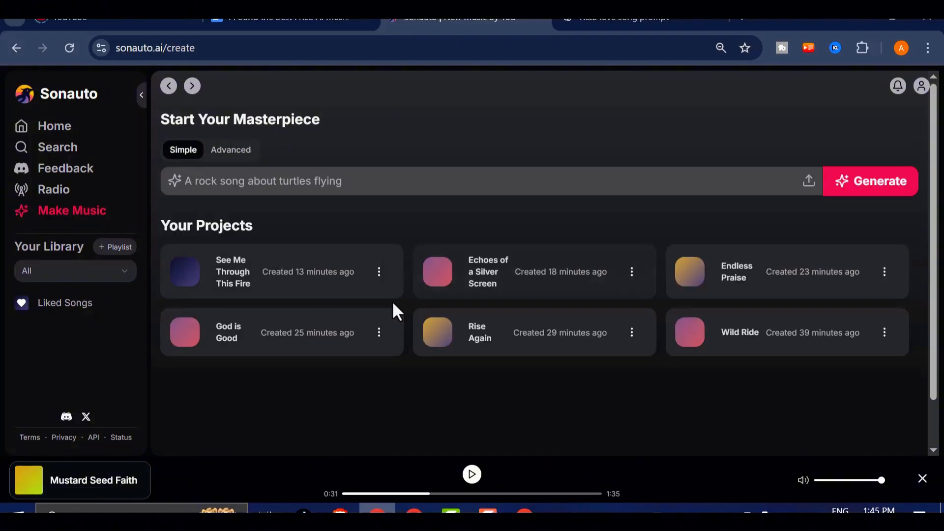
click(289, 18)
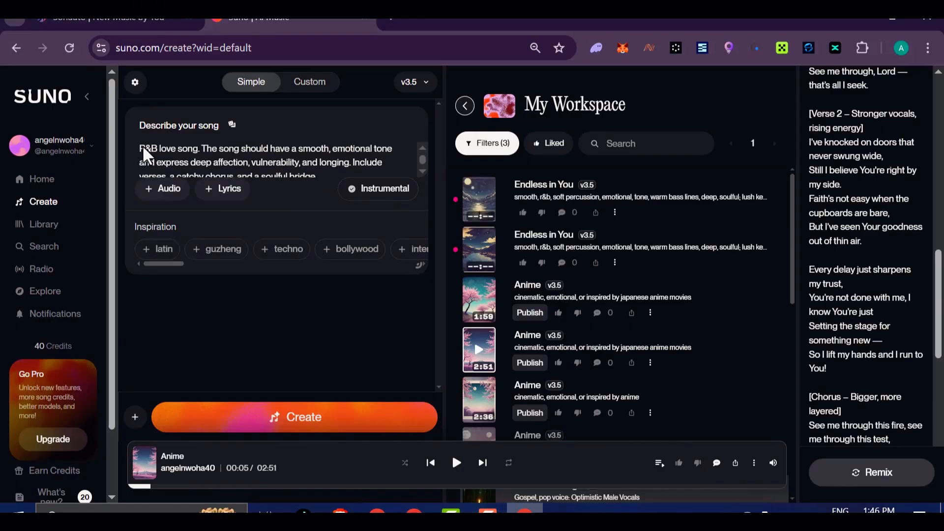
Step: Select the R&B love song description to copy it and play Under Your Spell
triple_click(264, 156)
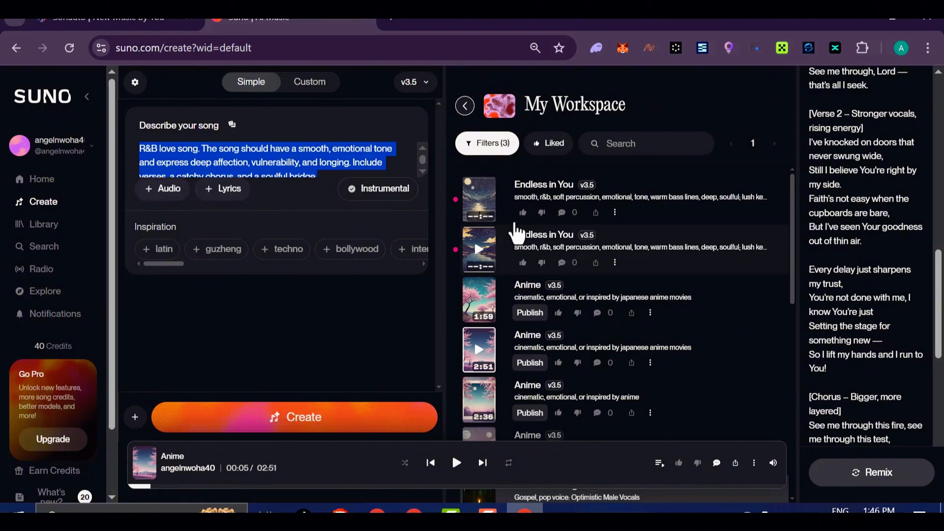
click(463, 17)
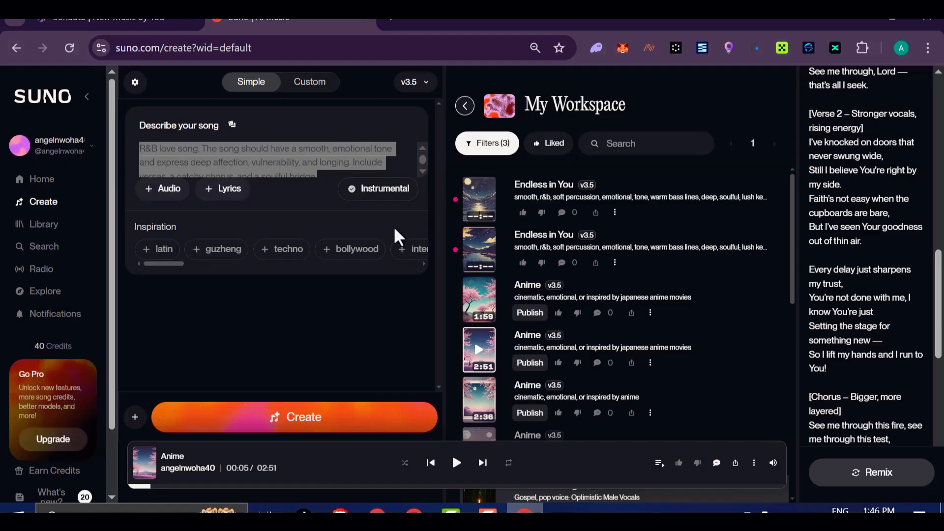
triple_click(265, 155)
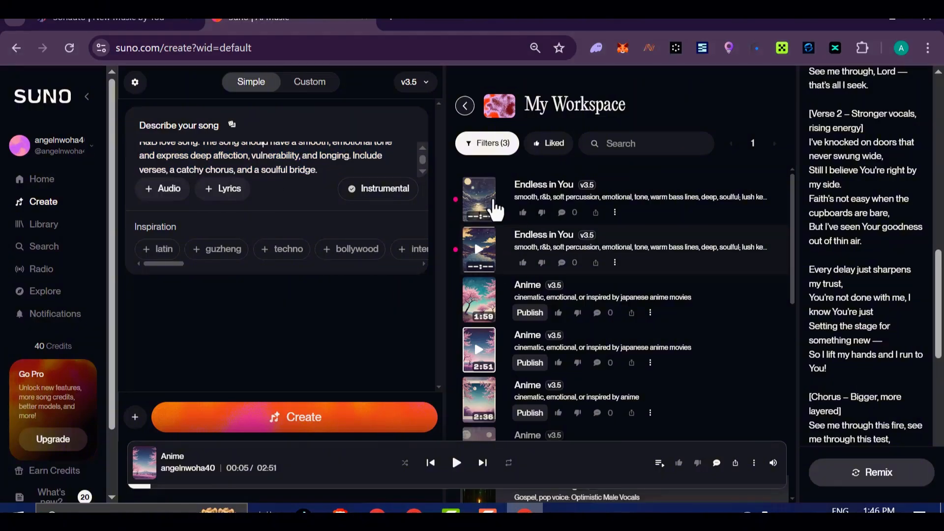
mouse_move(343, 275)
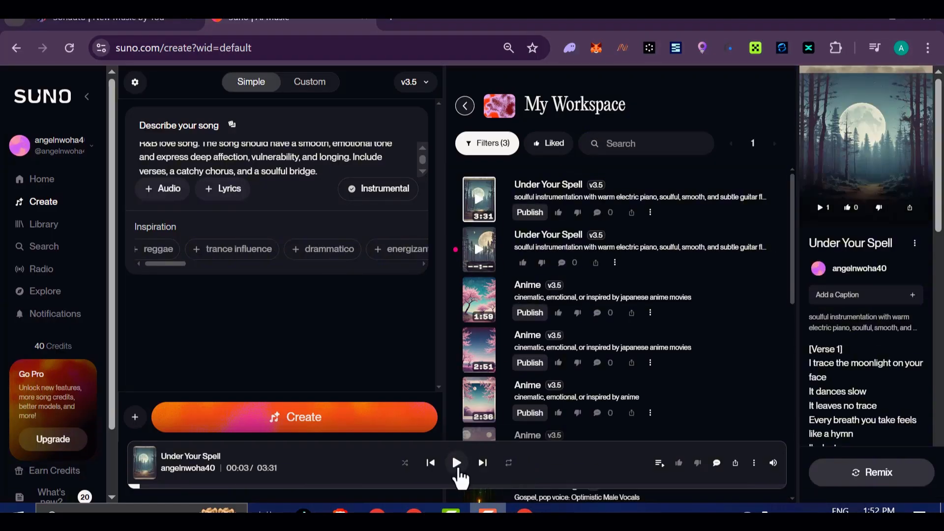
click(455, 462)
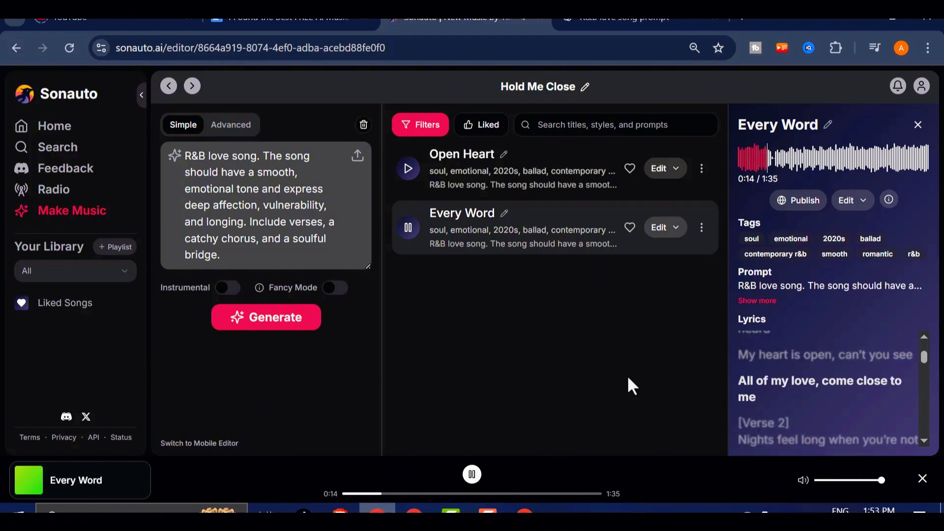
mouse_move(611, 364)
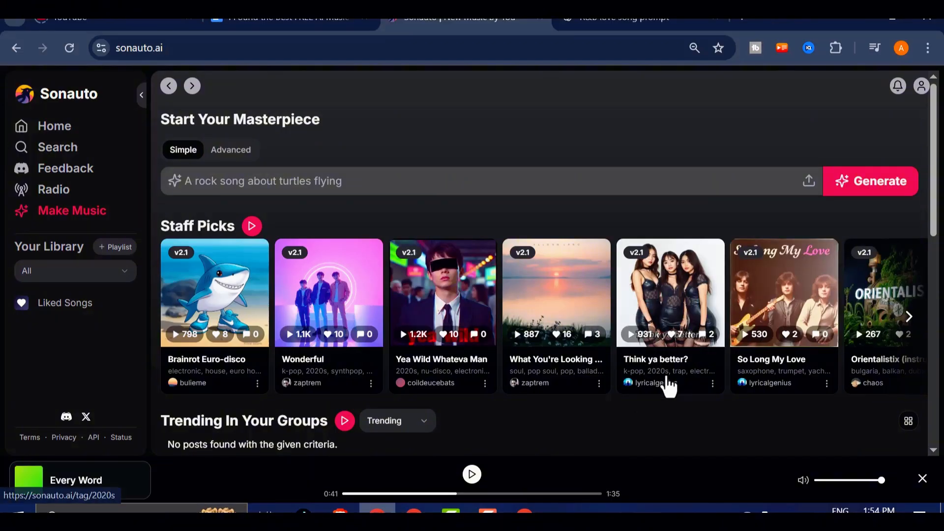
Step: Scroll the home page through Staff Picks, Top Posts, Groups For You and Trending Categories
scroll(down, 3)
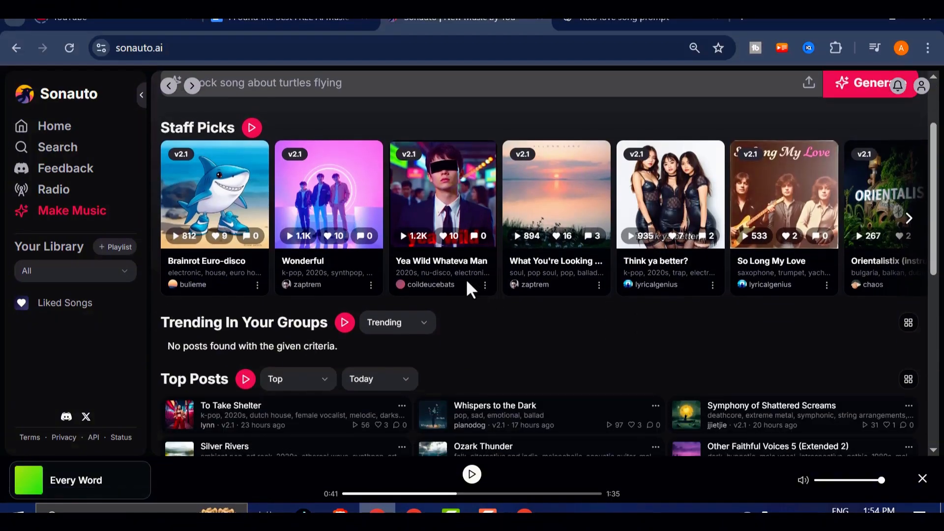
scroll(down, 3)
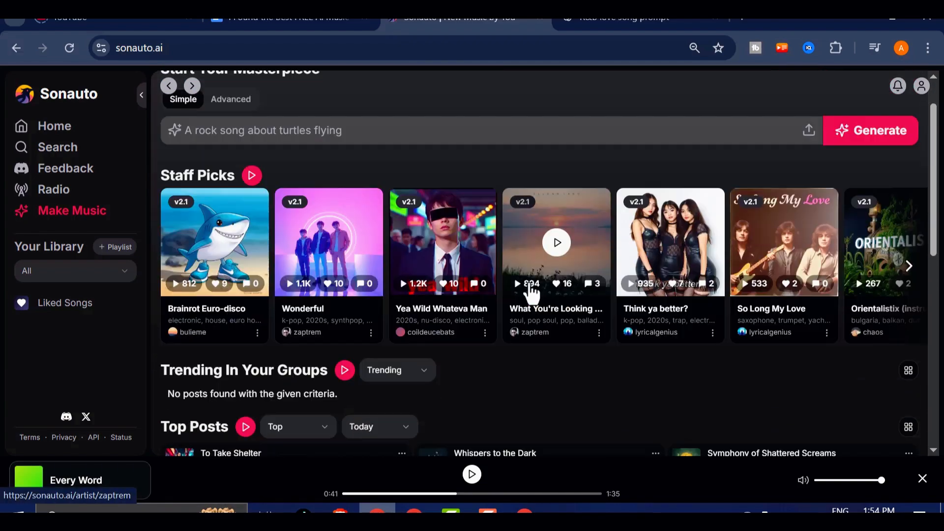
scroll(down, 3)
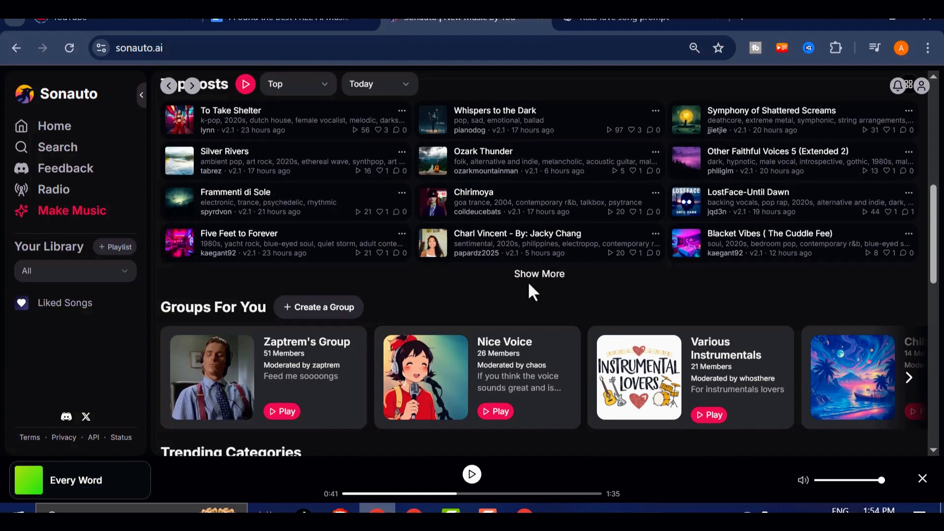
scroll(down, 3)
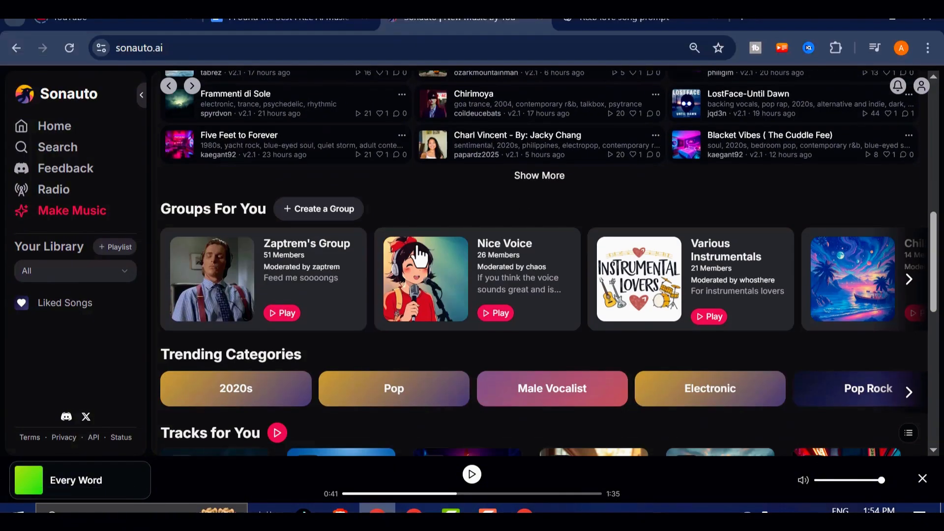
scroll(down, 3)
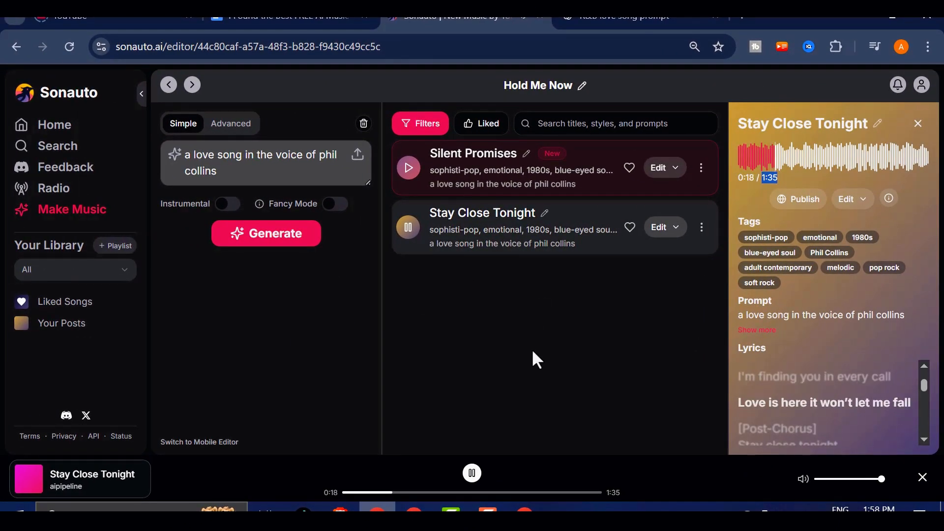
Step: Pause Stay Close Tonight and open its Extend panel set to extend from Start
click(471, 473)
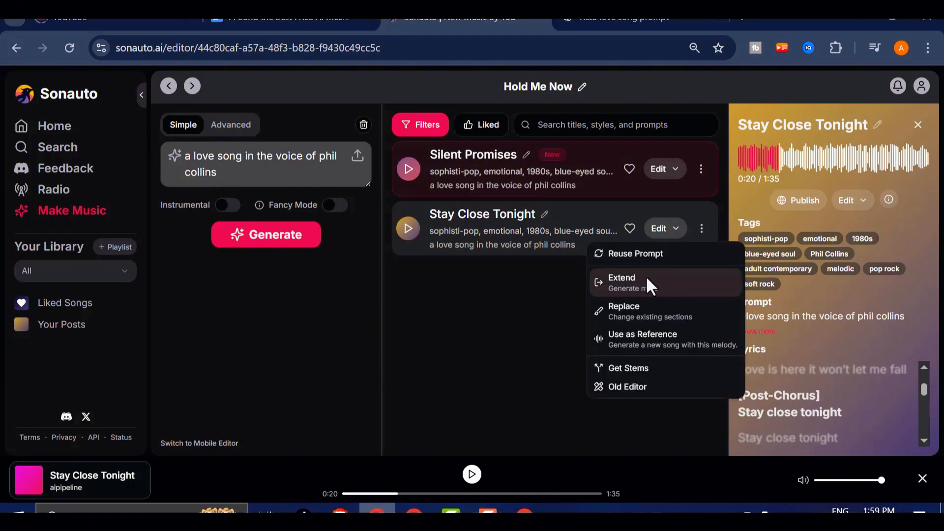
click(621, 277)
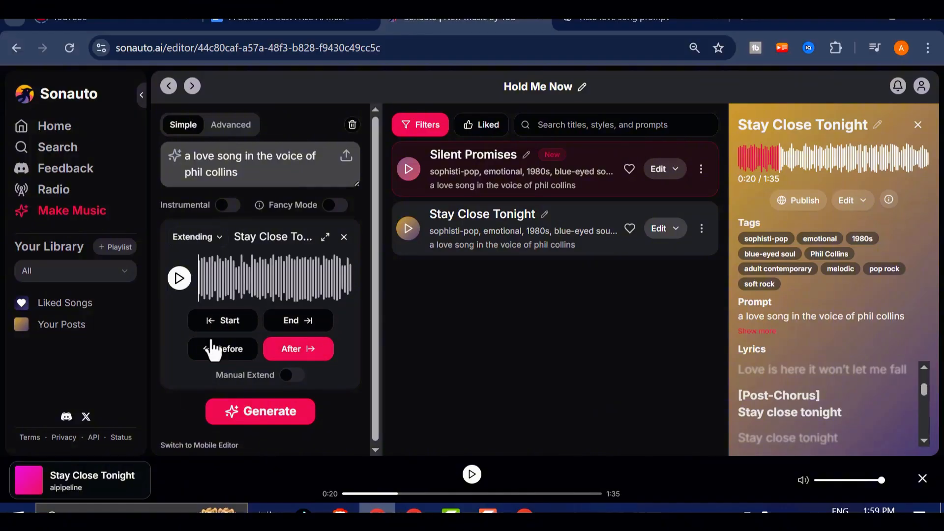
mouse_move(219, 300)
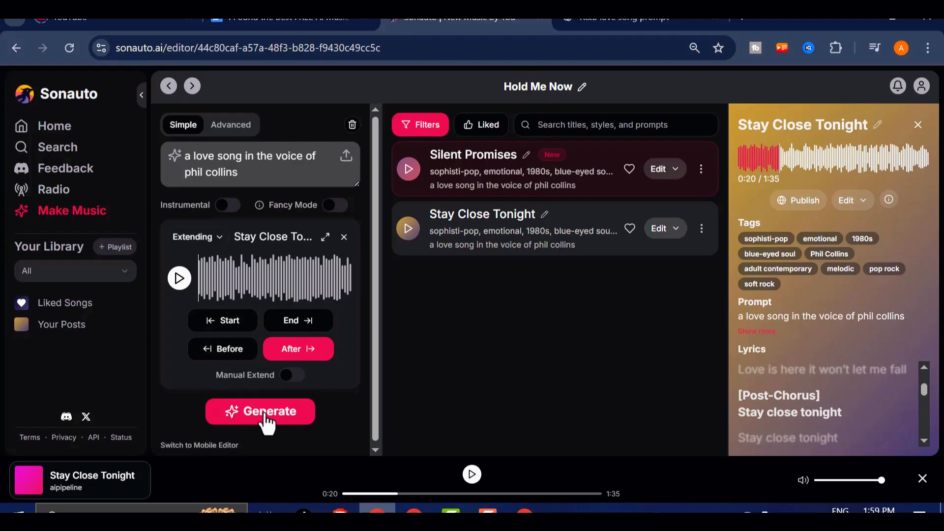
mouse_move(364, 304)
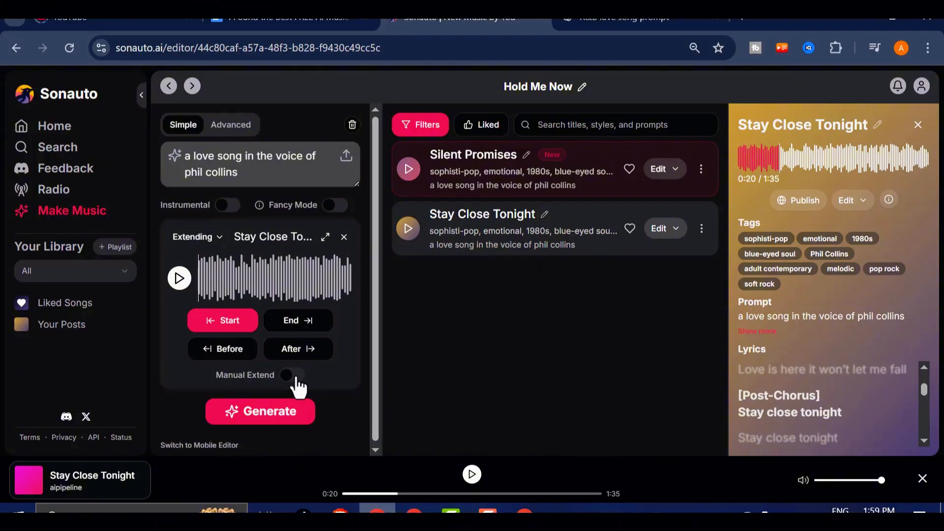
click(288, 374)
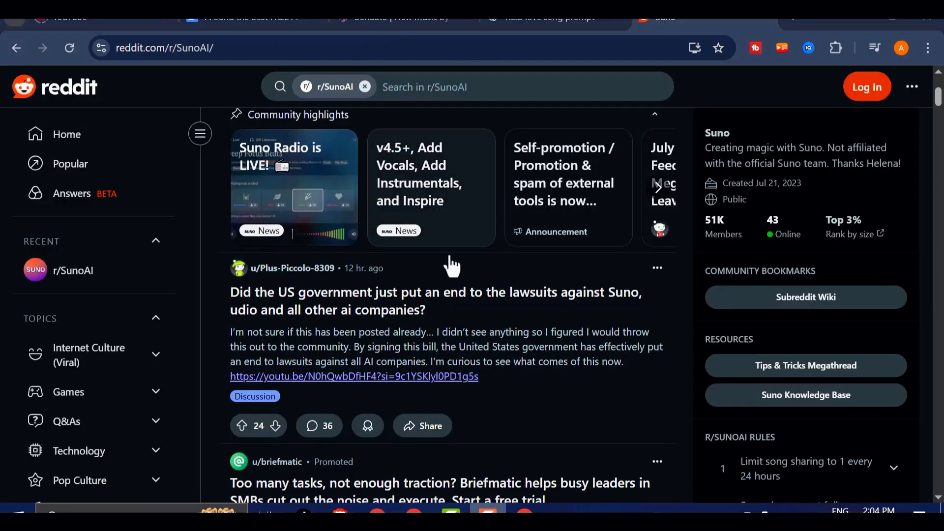
Step: Scroll down through the r/SunoAI feed of recent Suno posts
scroll(down, 3)
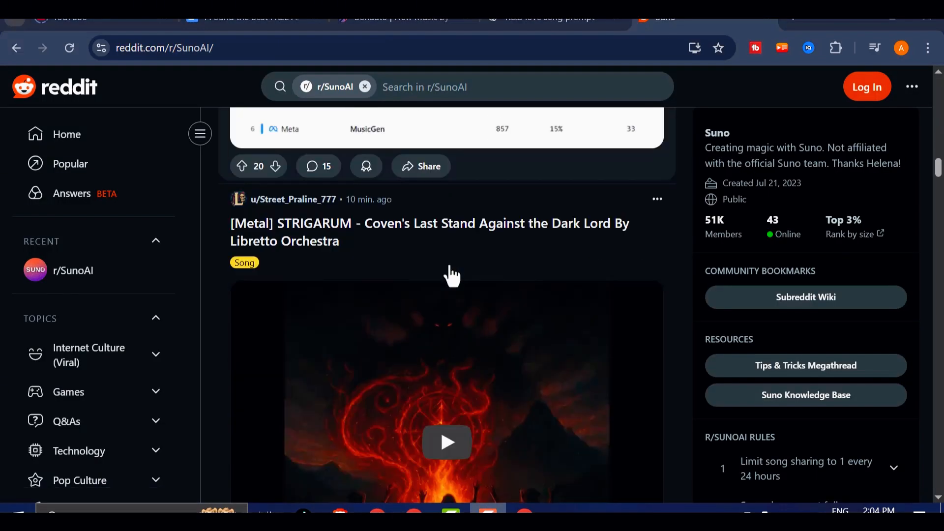
scroll(down, 3)
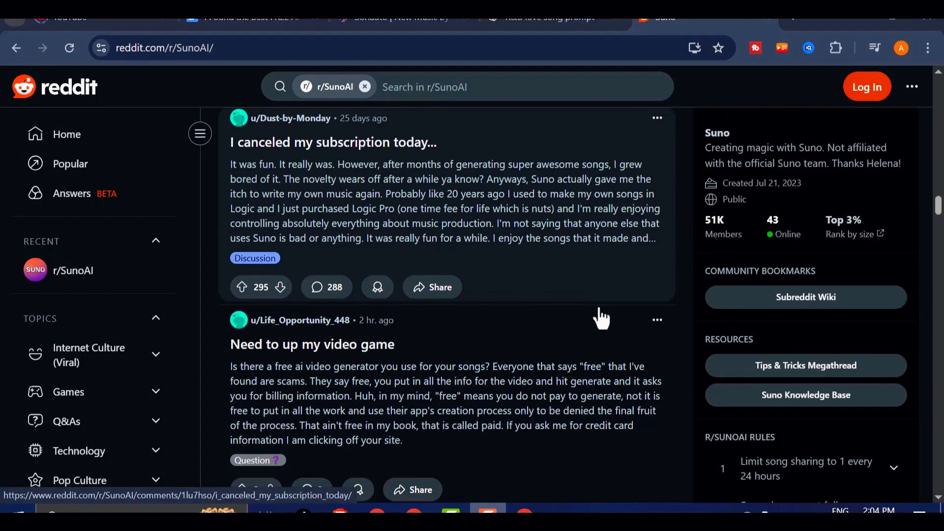
scroll(down, 3)
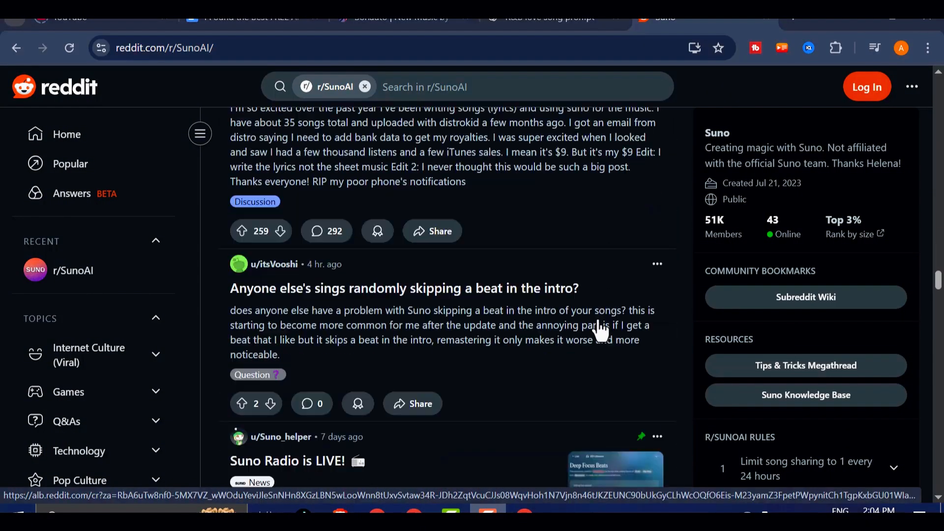
scroll(down, 3)
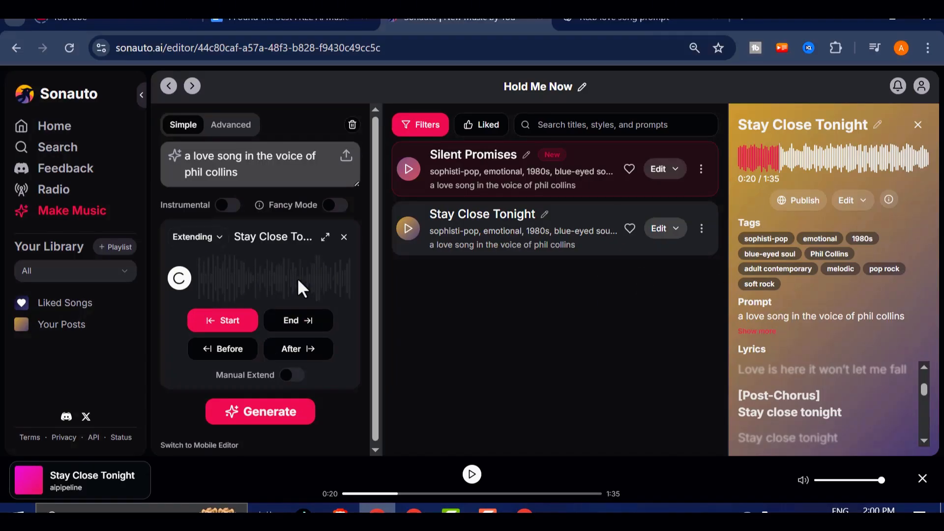
click(344, 237)
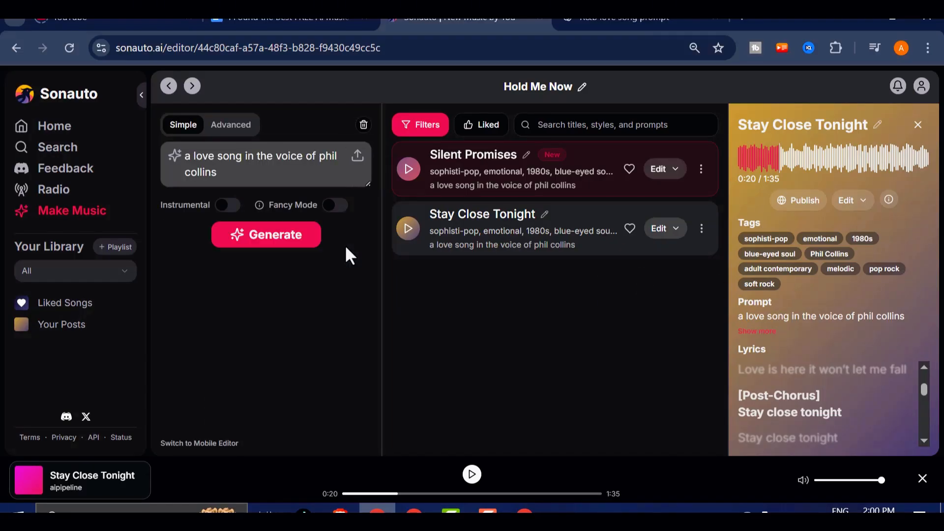
mouse_move(369, 258)
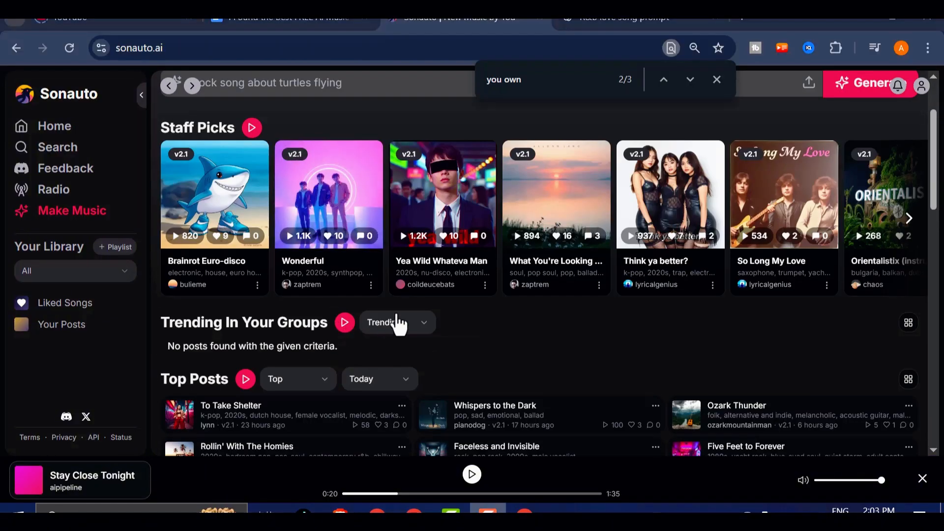
scroll(down, 3)
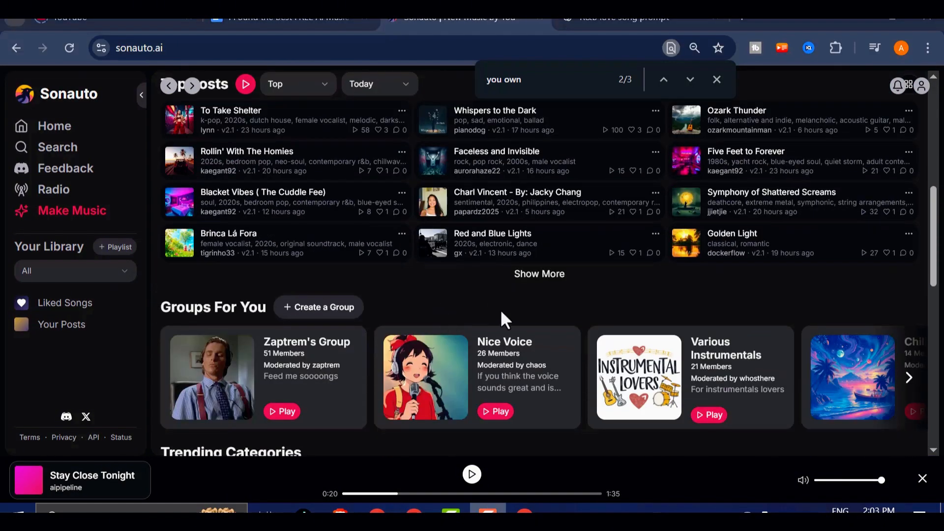
scroll(down, 3)
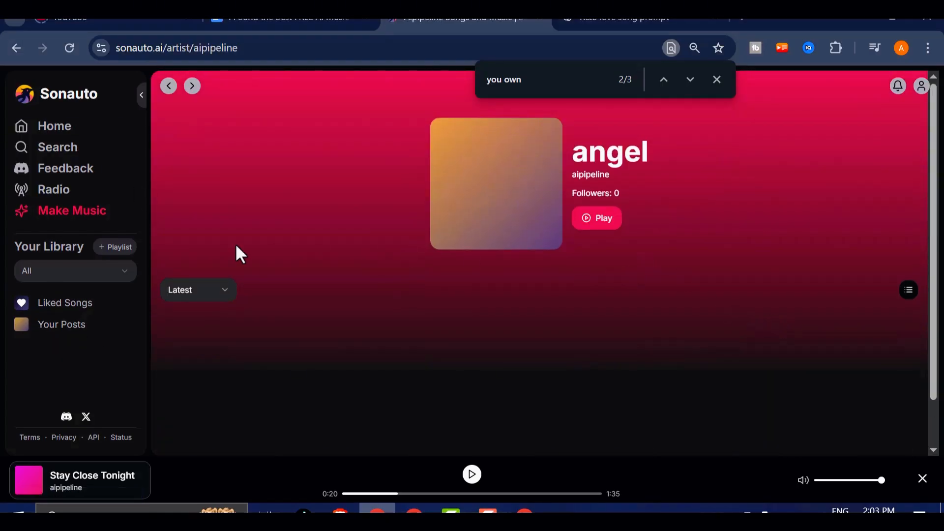
click(54, 126)
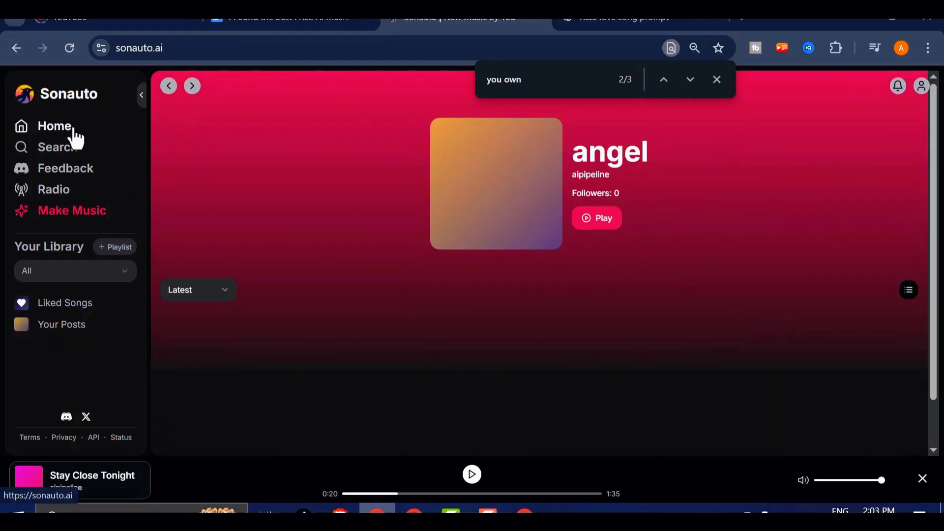
mouse_move(57, 147)
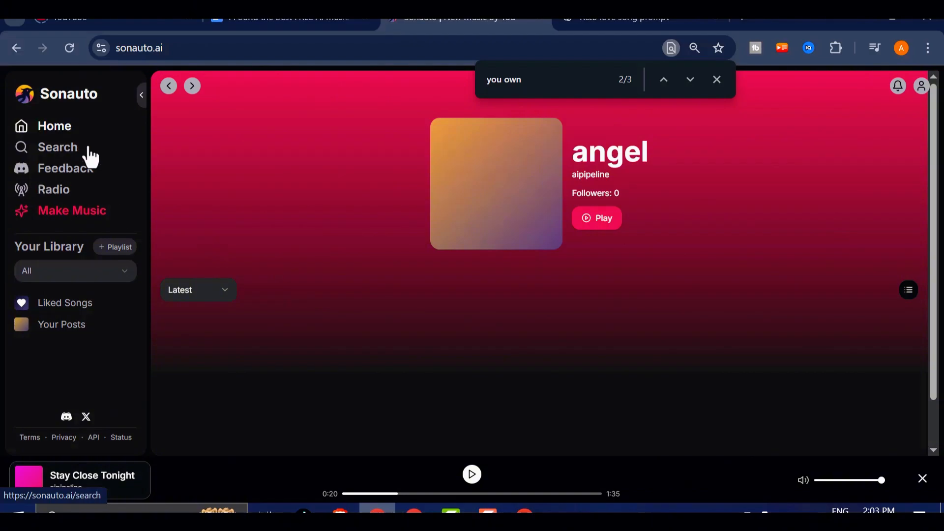
click(55, 126)
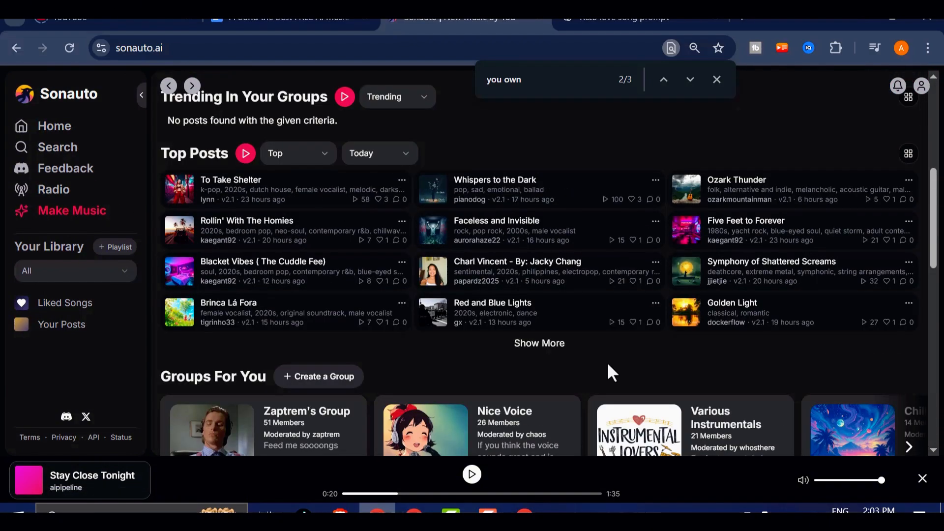
scroll(down, 3)
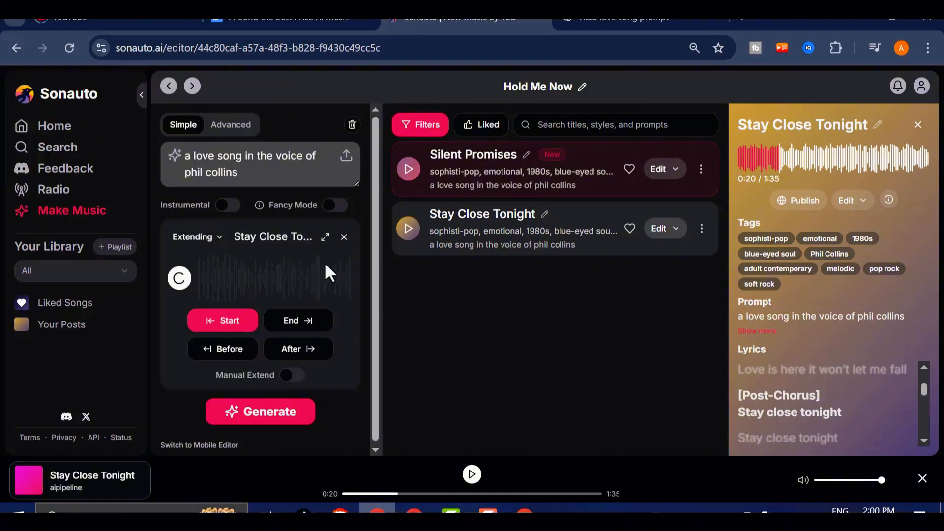
Step: Close the extension setup and highlight the Terms Output clause stating you own your generated audio
click(344, 236)
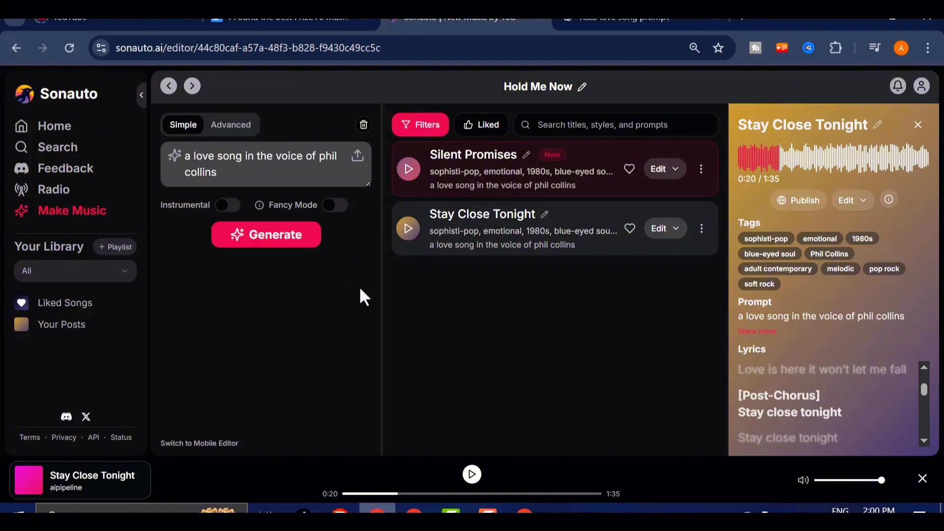
mouse_move(621, 153)
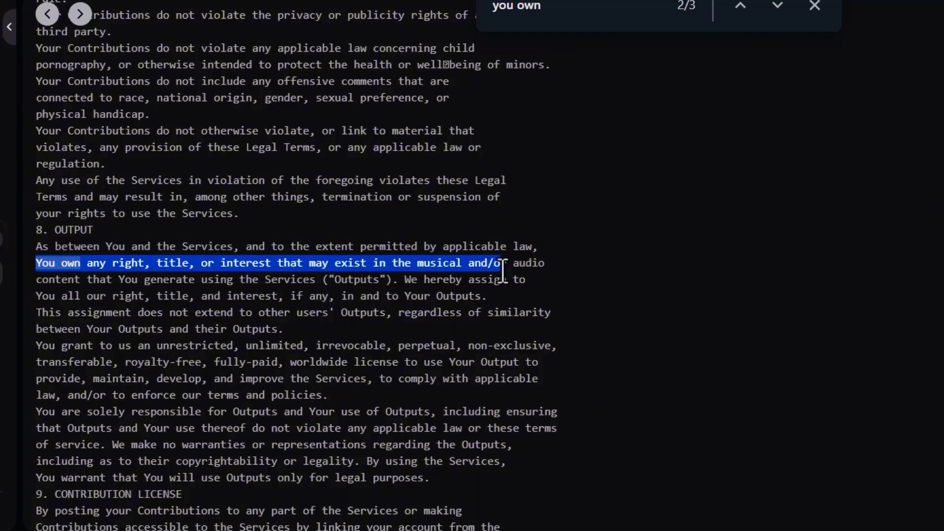
drag(503, 263, 343, 296)
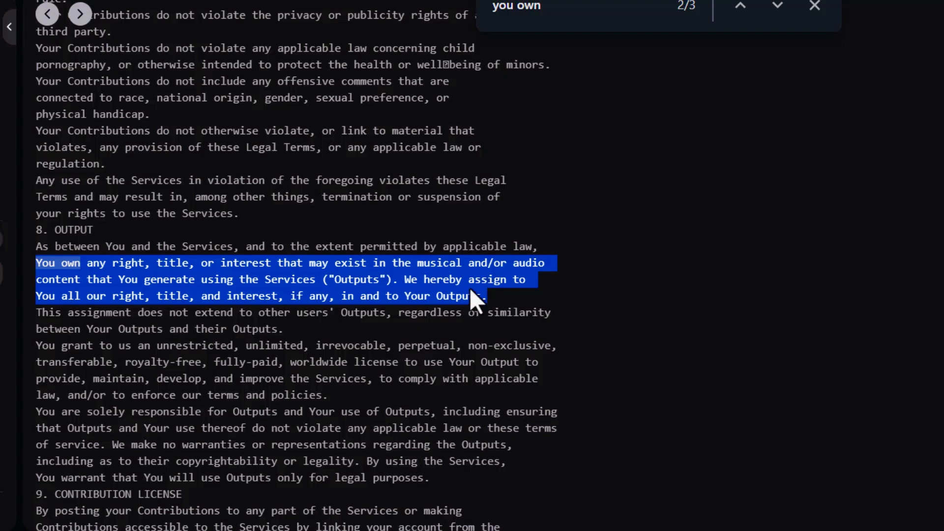
mouse_move(345, 278)
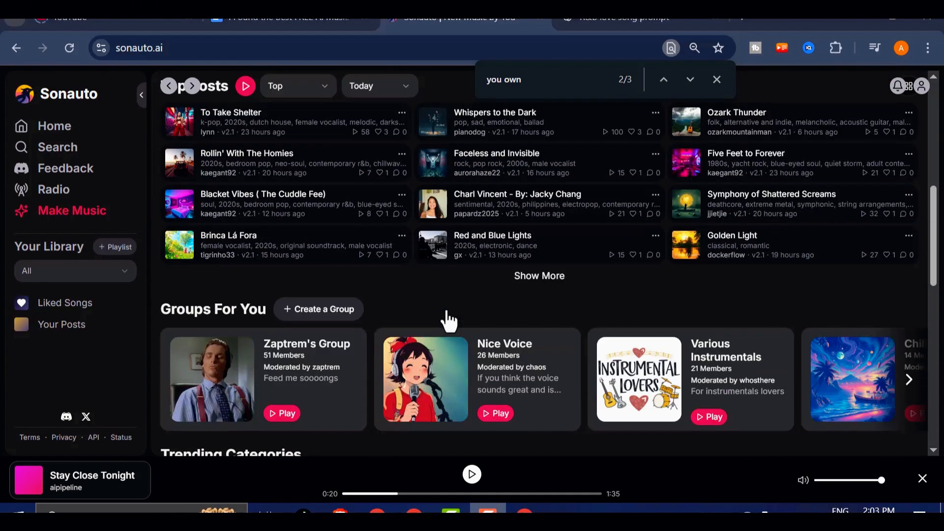
Step: Scroll down through the home feed of top posts, groups and tracks
scroll(down, 3)
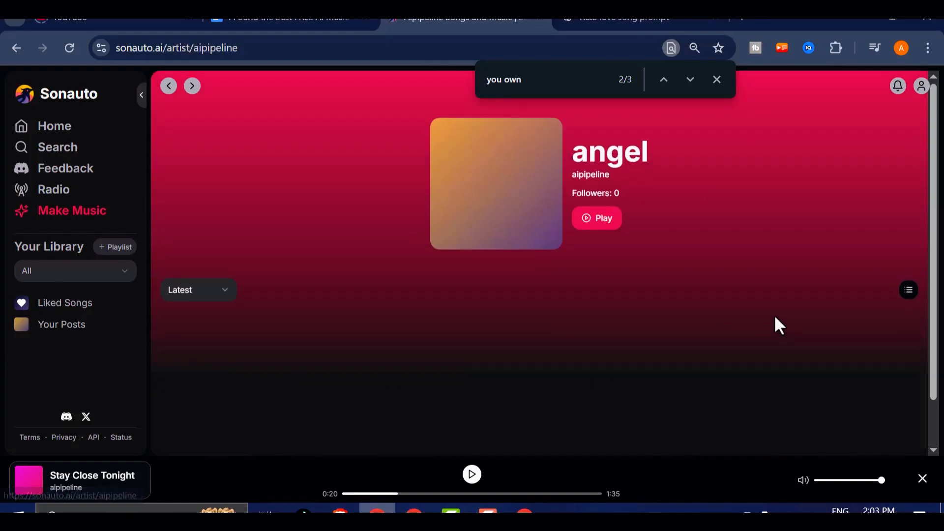
mouse_move(54, 126)
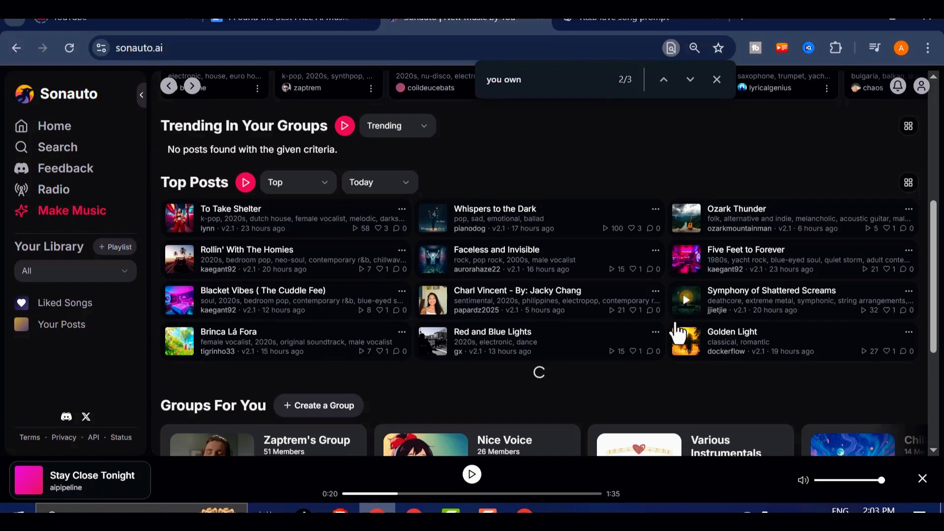
scroll(down, 3)
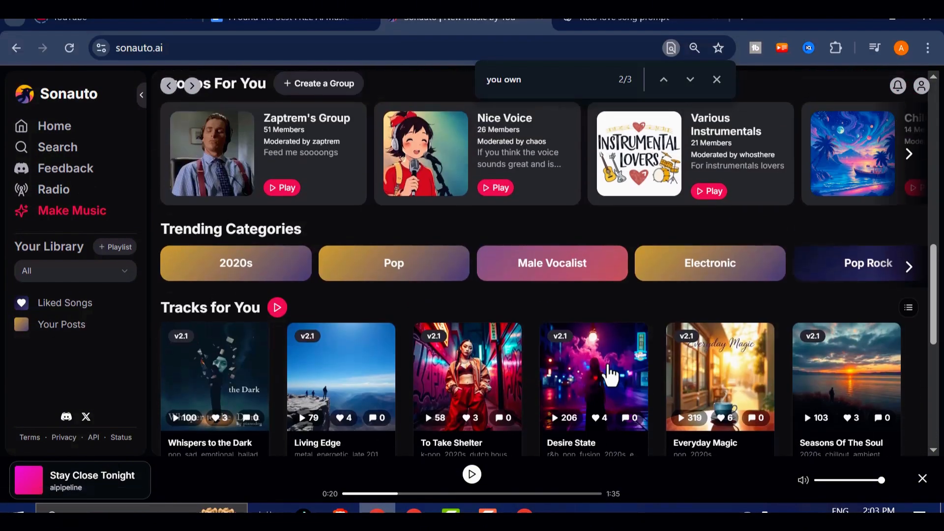
scroll(down, 3)
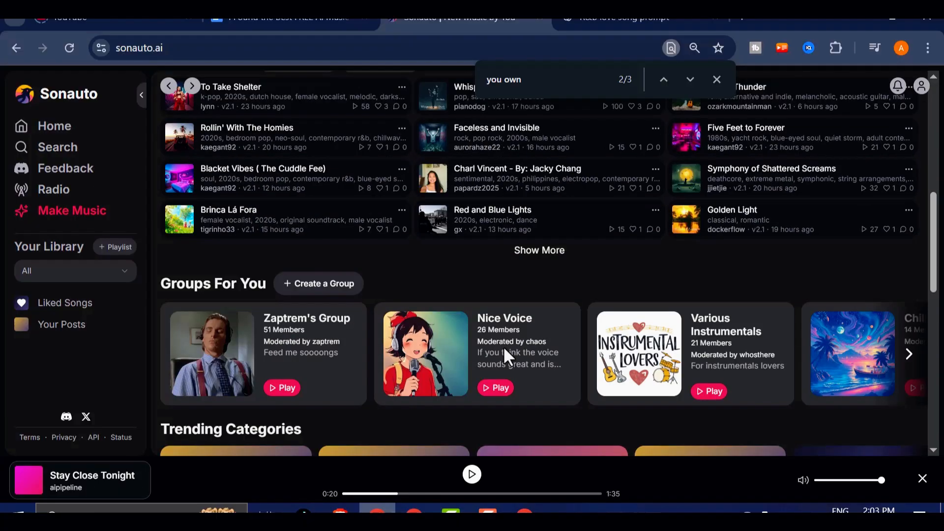
scroll(down, 3)
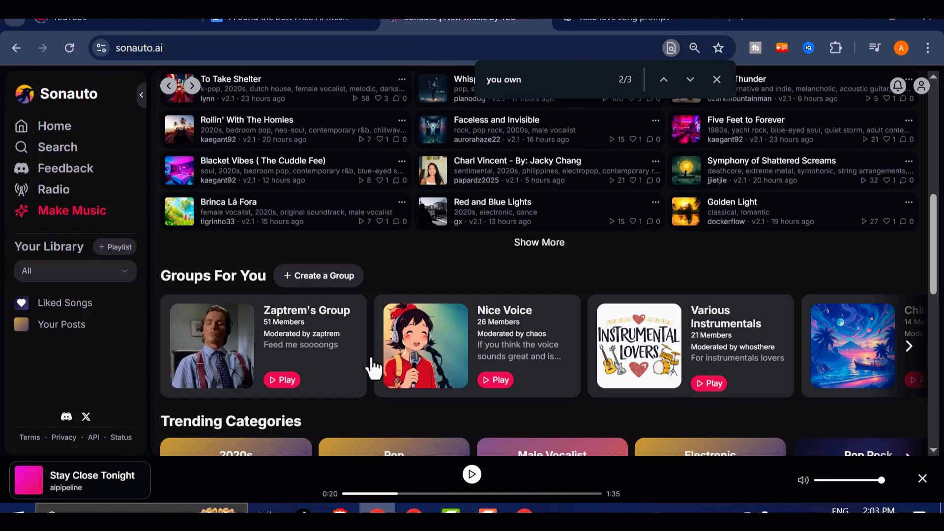